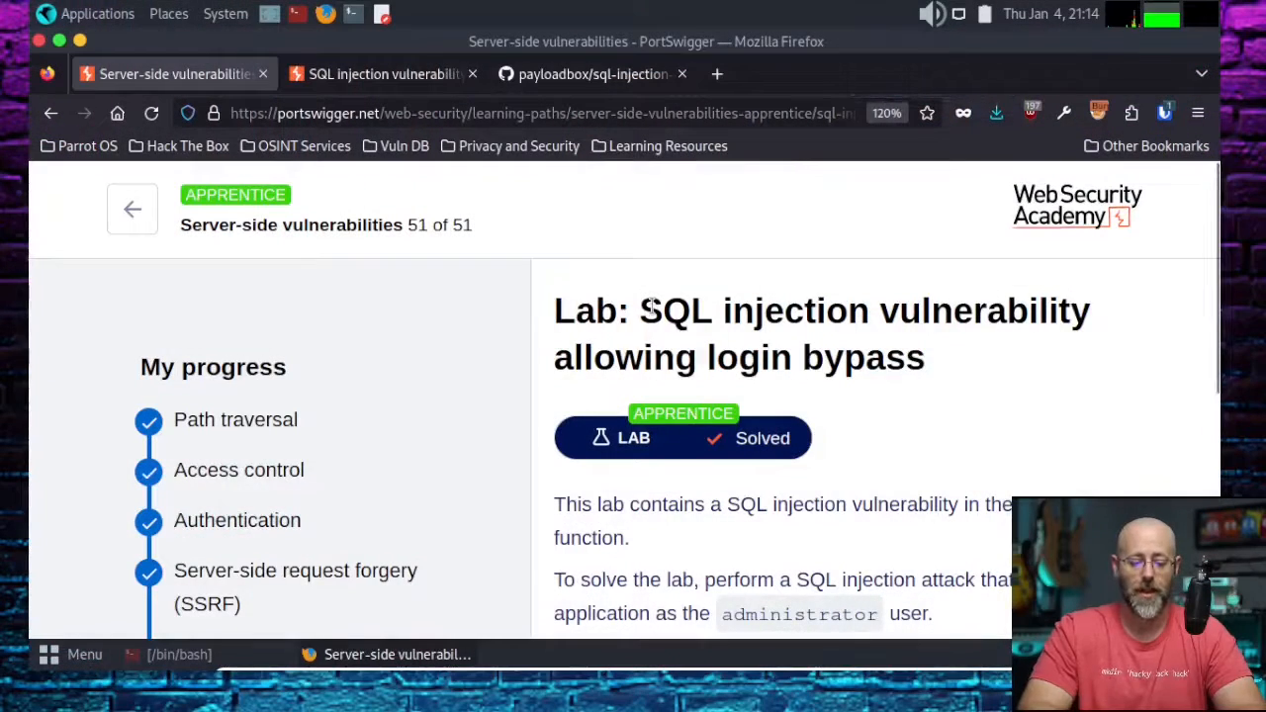
Read the lab description and launch the SQL injection login bypass lab in a new tab.
{"action": "left_click_drag", "start_coordinate": [641, 310], "coordinate": [950, 311]}
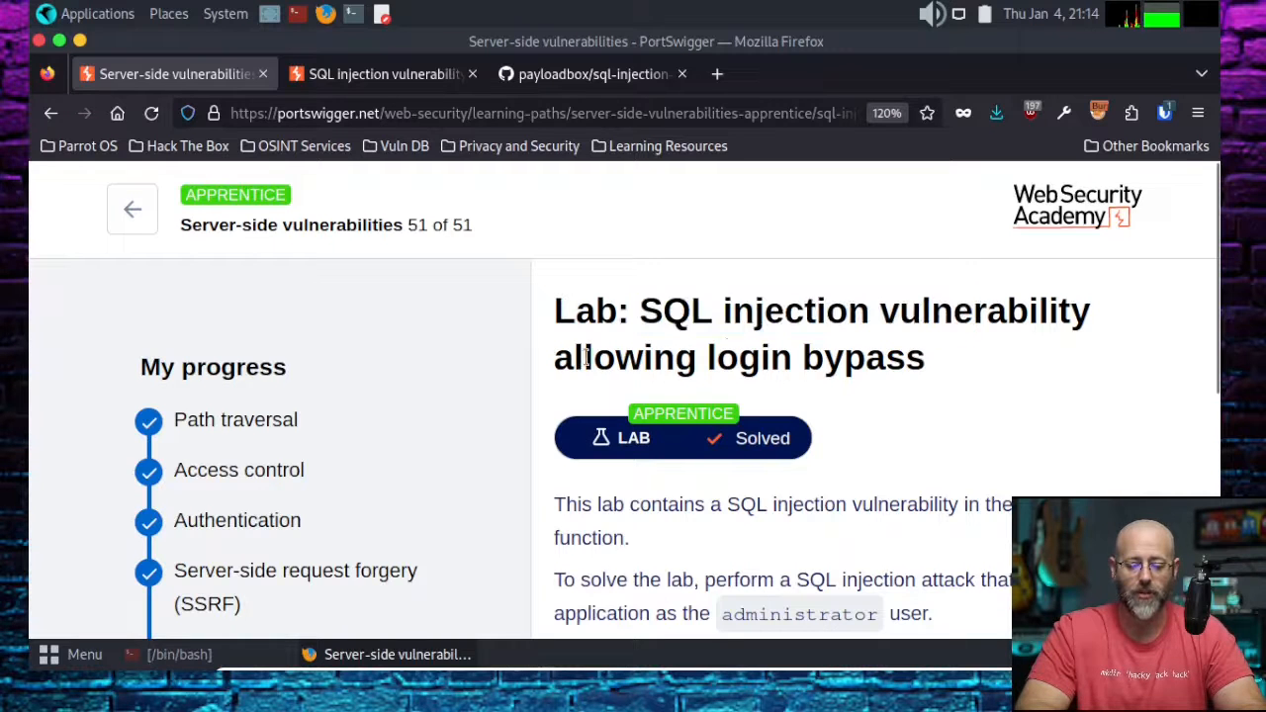
{"action": "left_click_drag", "start_coordinate": [586, 356], "coordinate": [902, 356]}
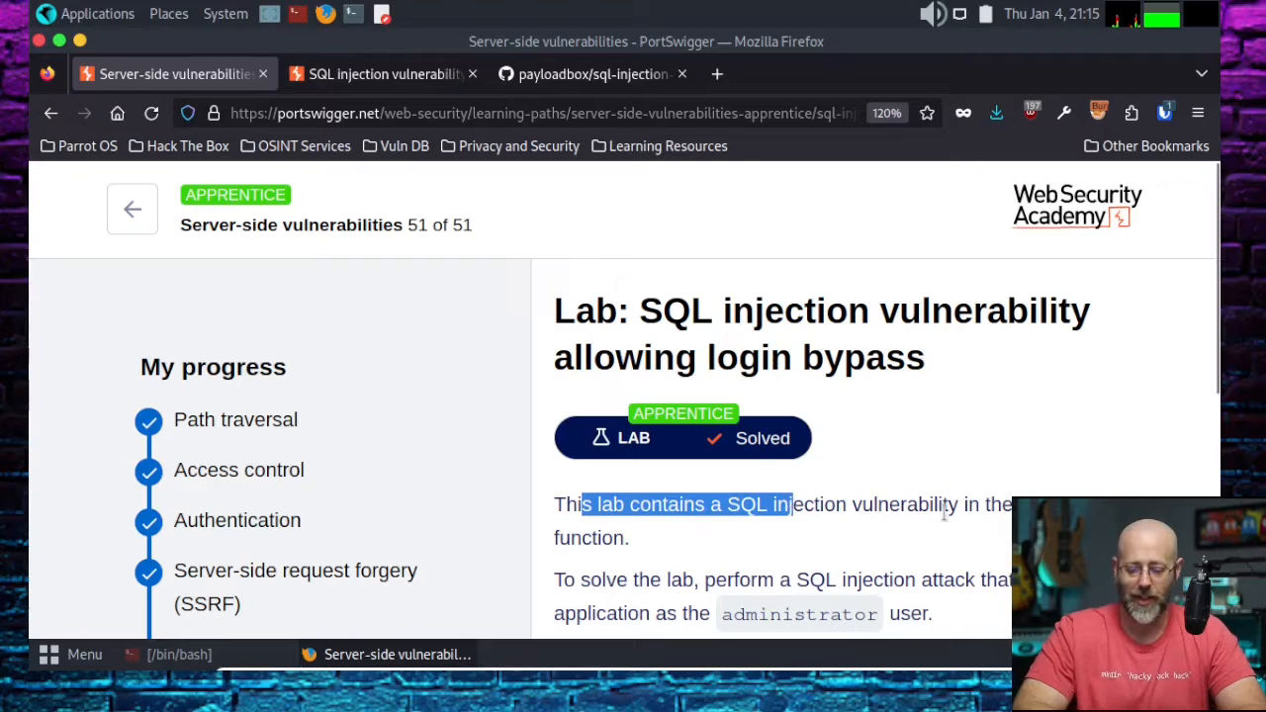
{"action": "left_click", "coordinate": [628, 577]}
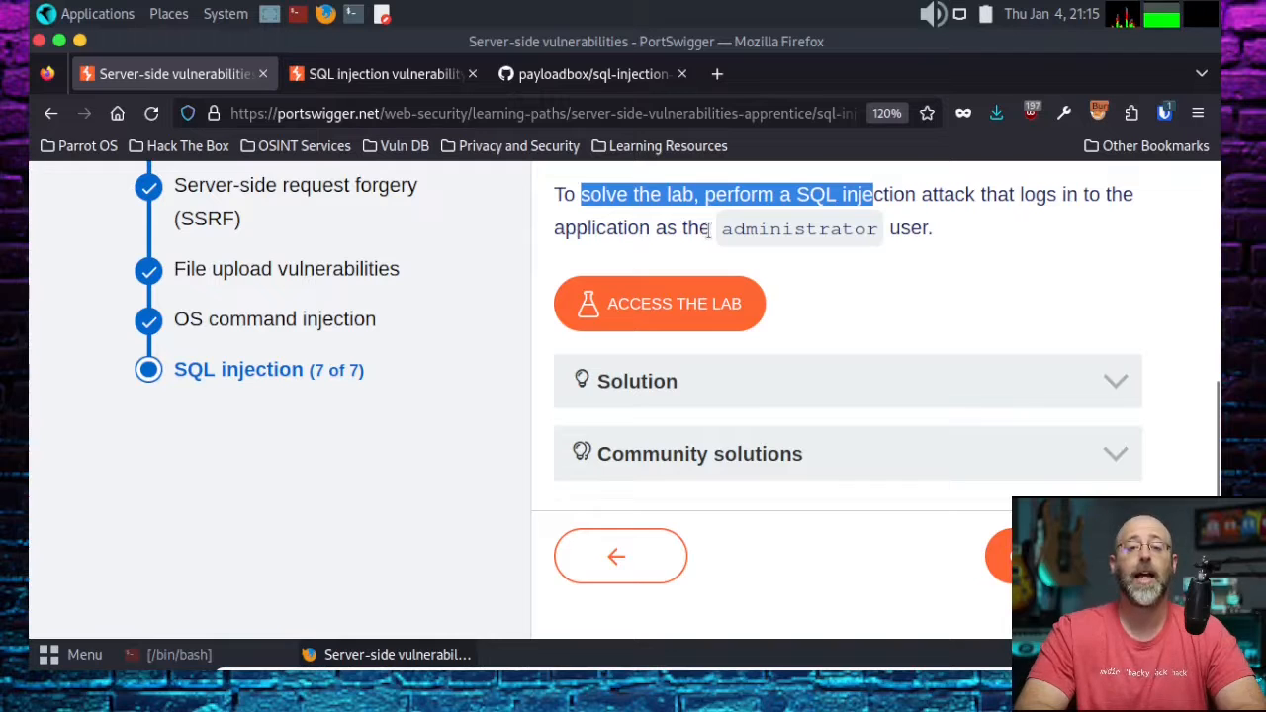
{"action": "mouse_move", "coordinate": [722, 233]}
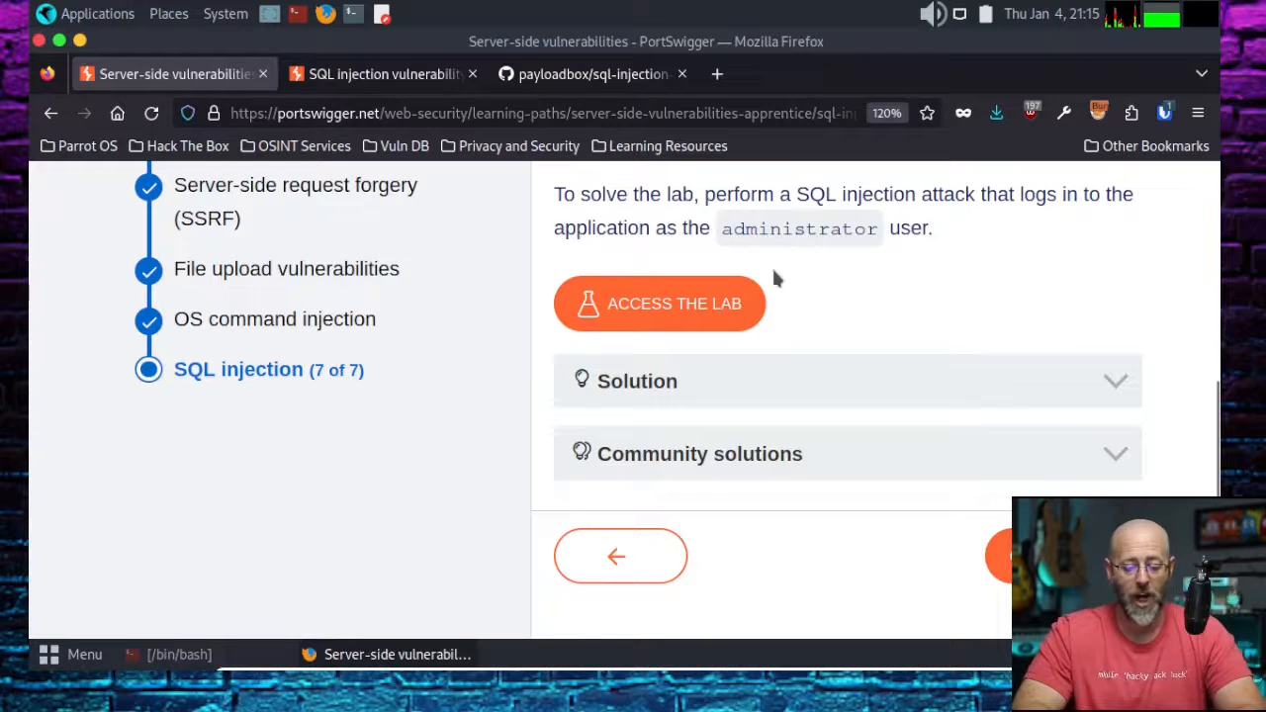
{"action": "left_click", "coordinate": [384, 73]}
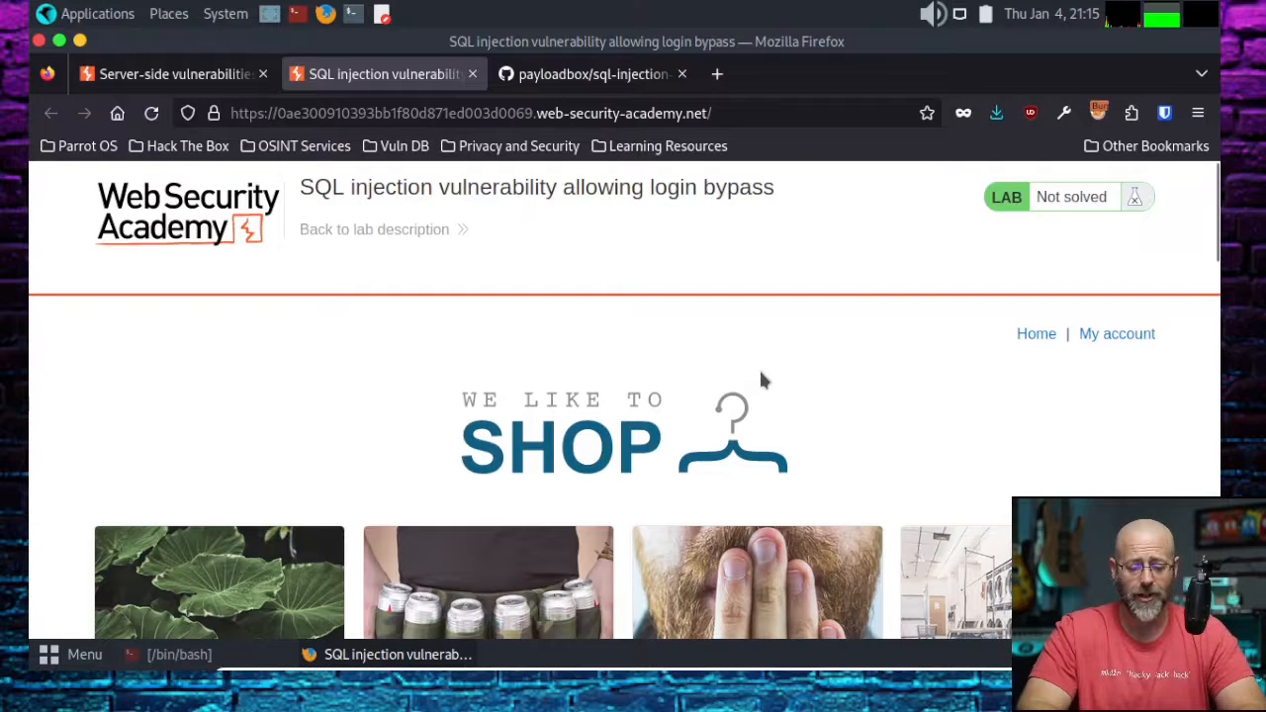
{"action": "mouse_move", "coordinate": [1115, 333]}
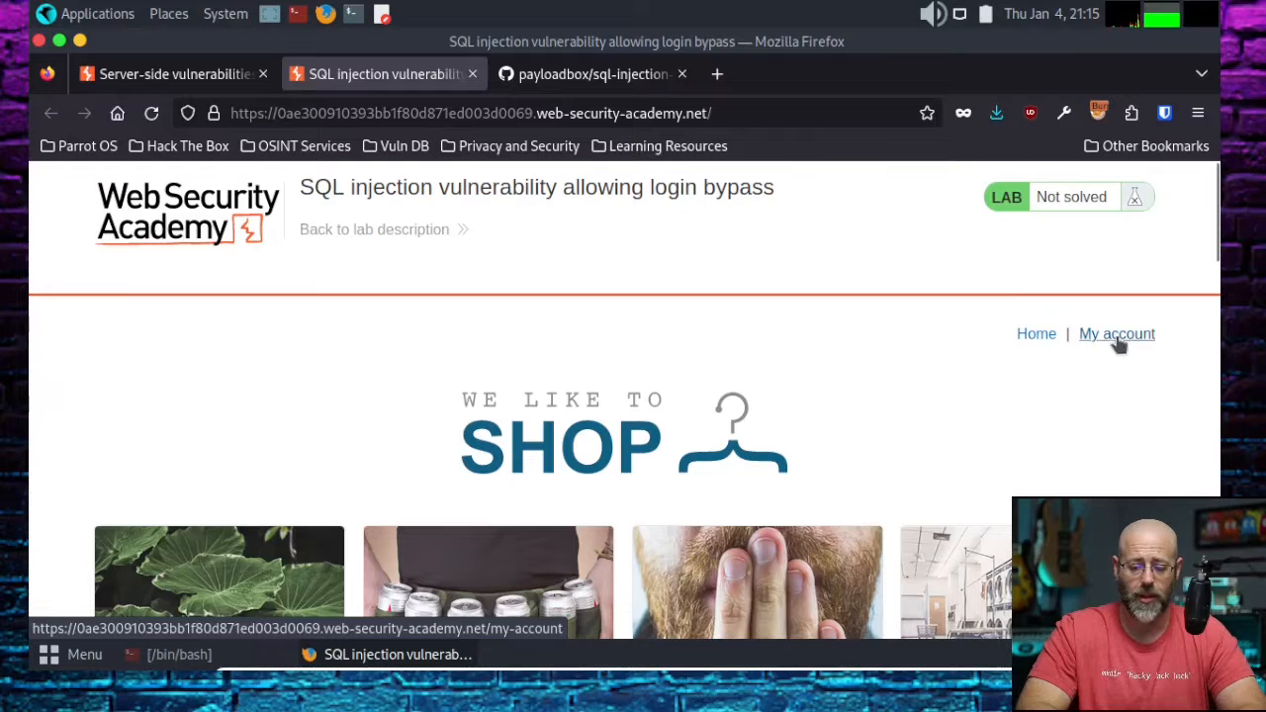
Reach the lab's login form via My account and focus the Username field.
{"action": "left_click", "coordinate": [1115, 332]}
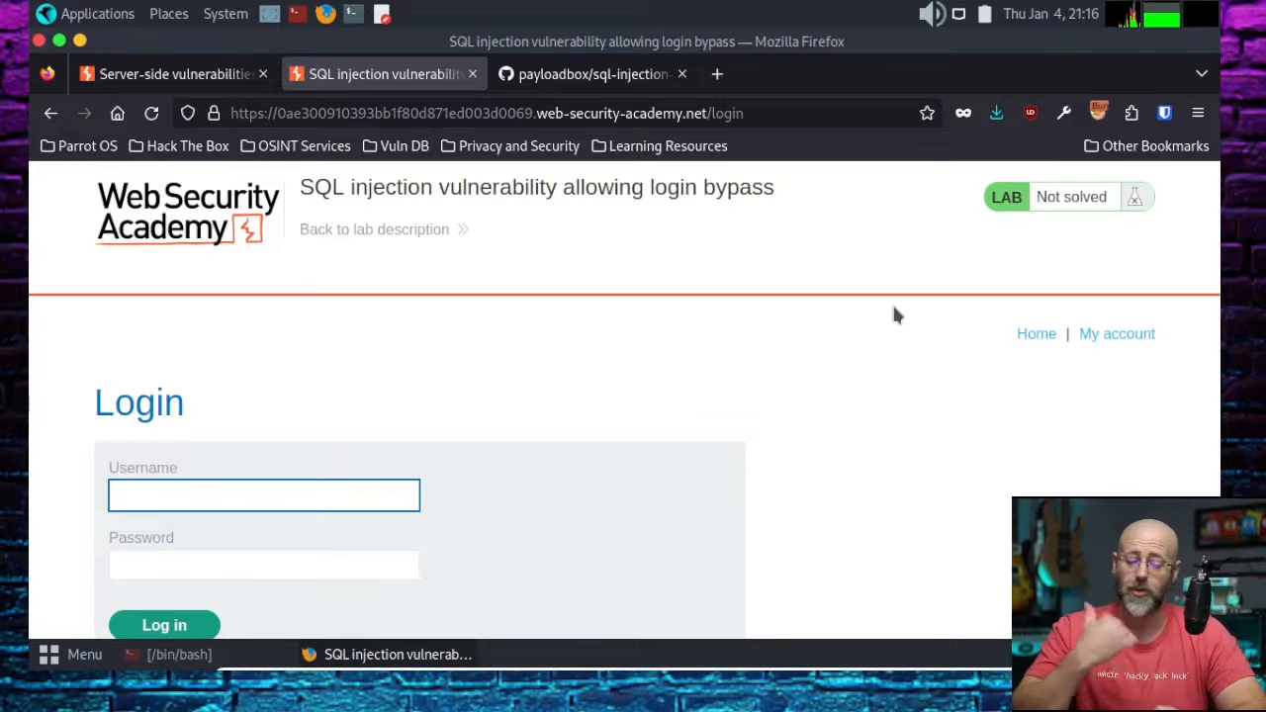
{"action": "left_click", "coordinate": [265, 495]}
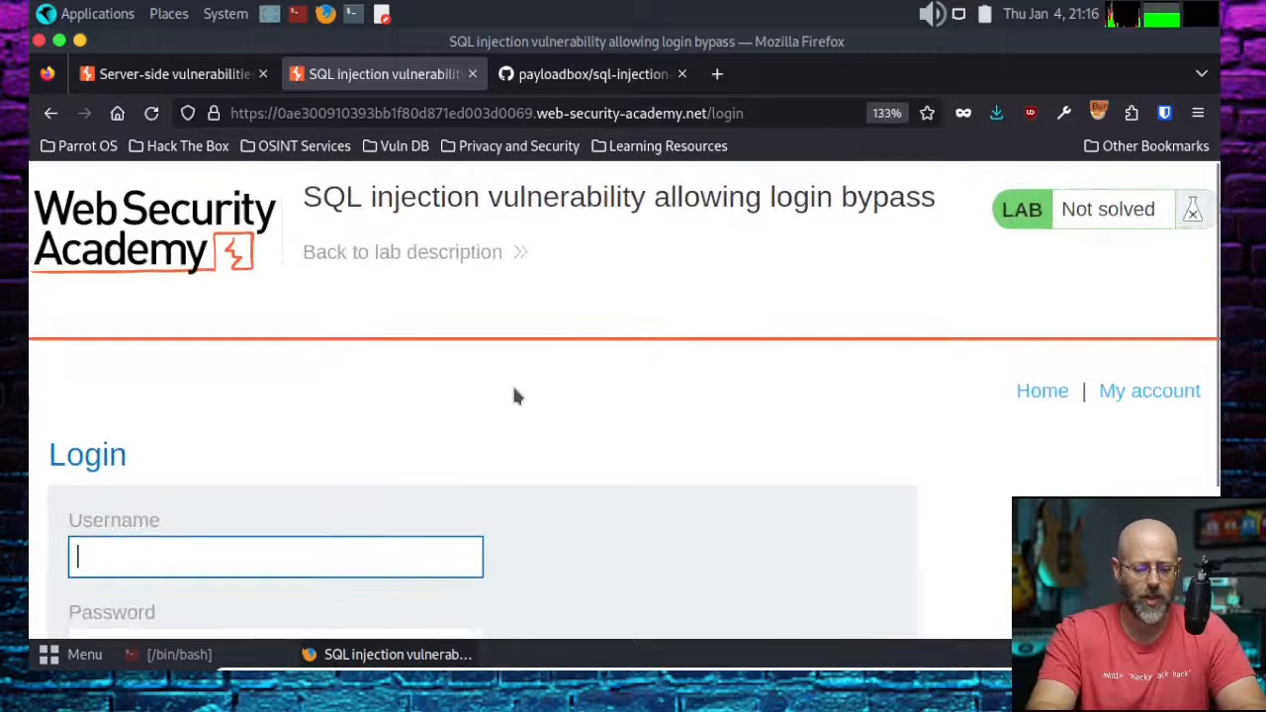
{"action": "scroll", "scroll_direction": "down", "scroll_amount": 3}
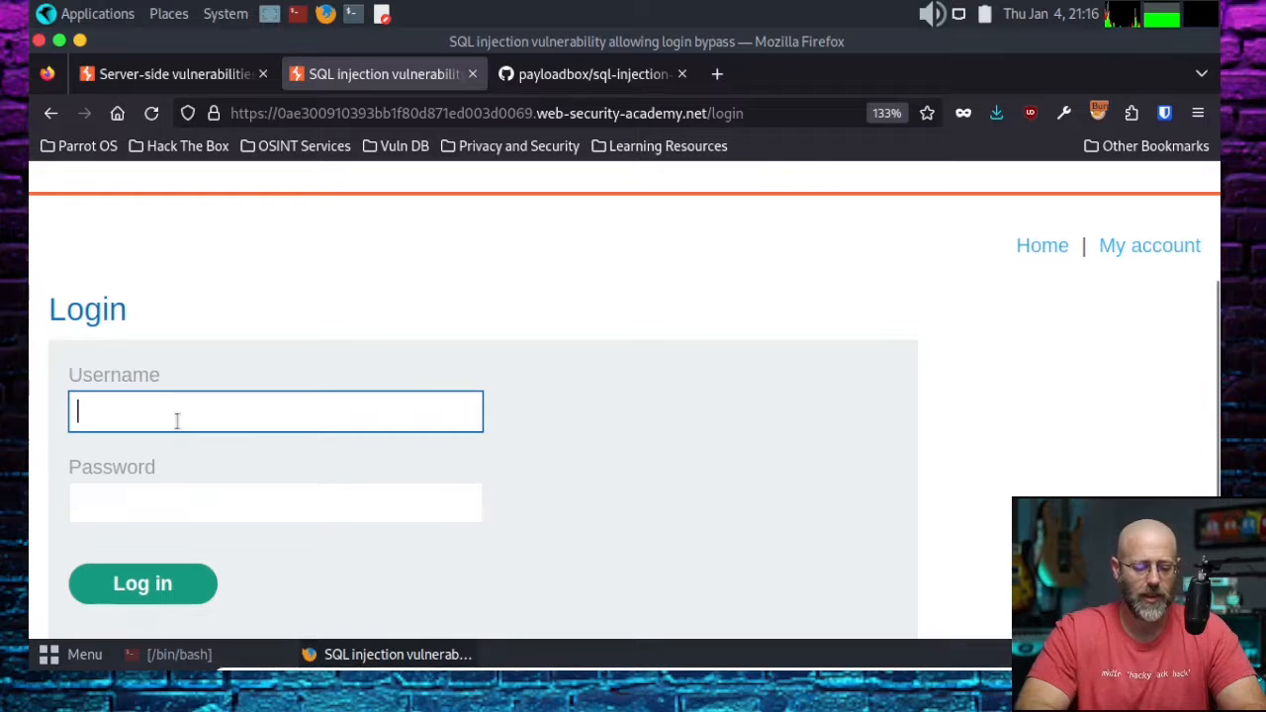
{"action": "left_click", "coordinate": [143, 583]}
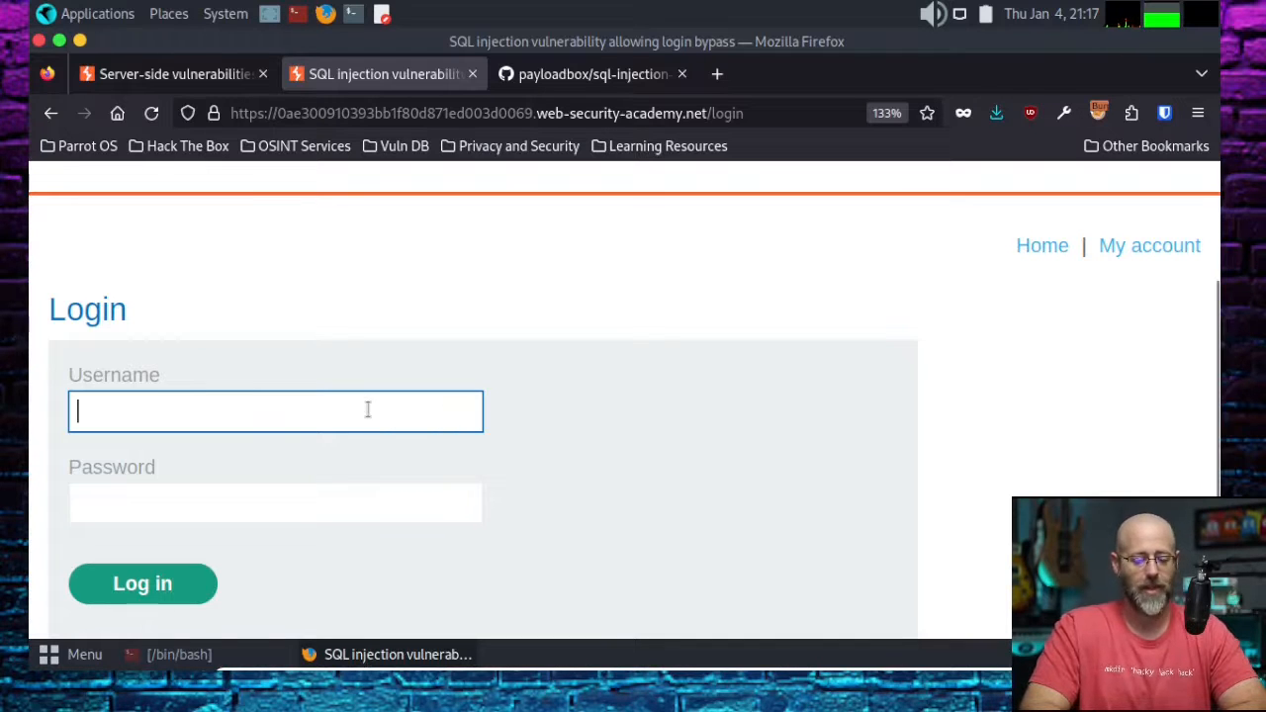
Attempt login as administrator with a guessed password, declining the save-password prompts.
{"action": "left_click", "coordinate": [275, 410]}
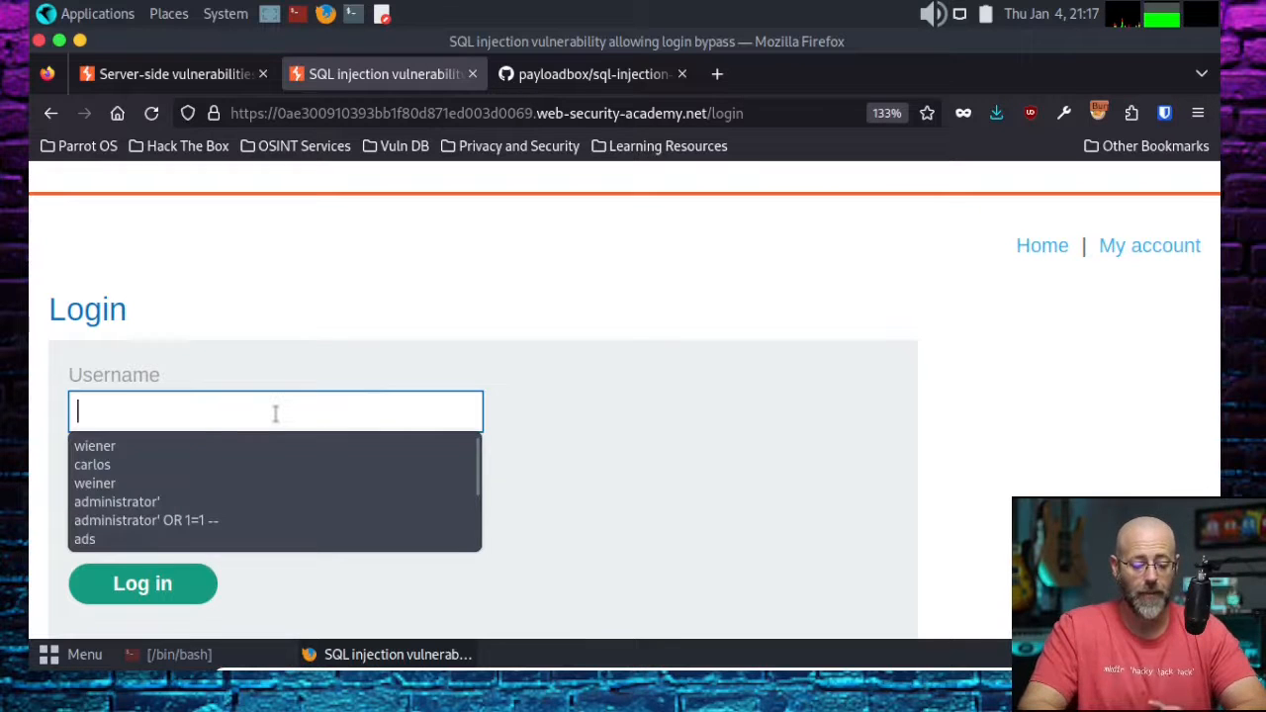
{"action": "type", "text": "administra"}
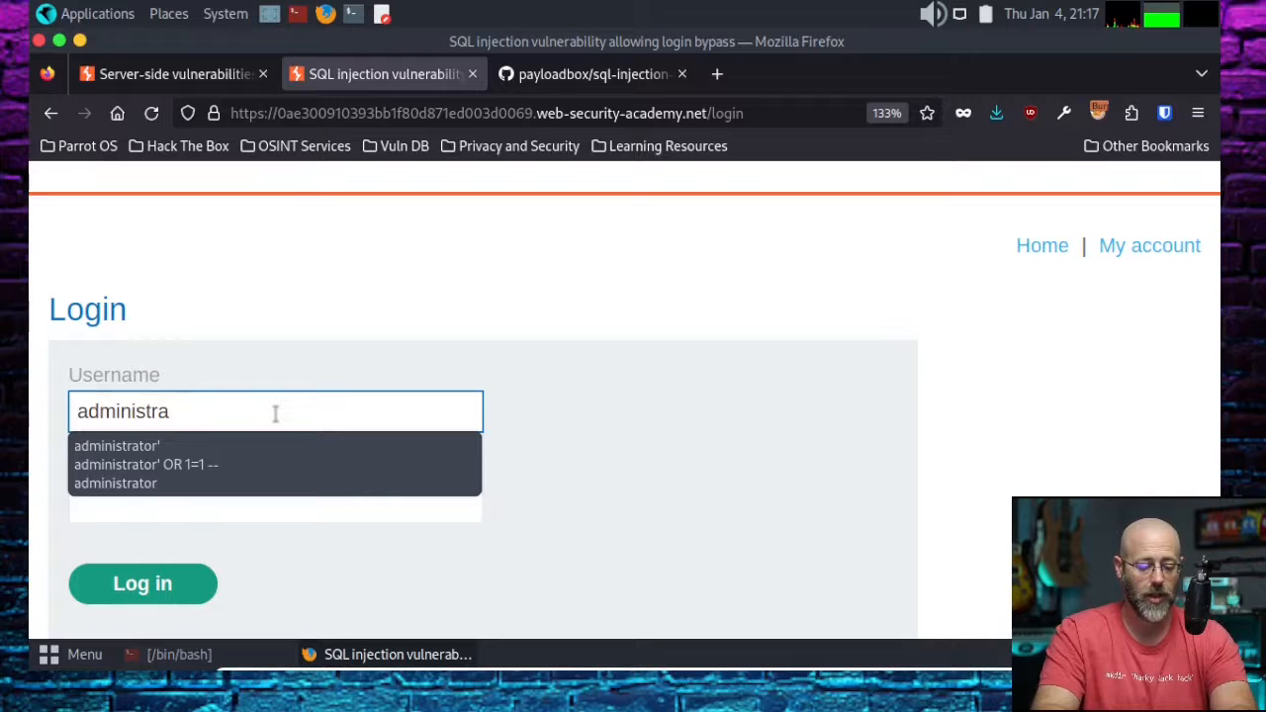
{"action": "type", "text": "tor"}
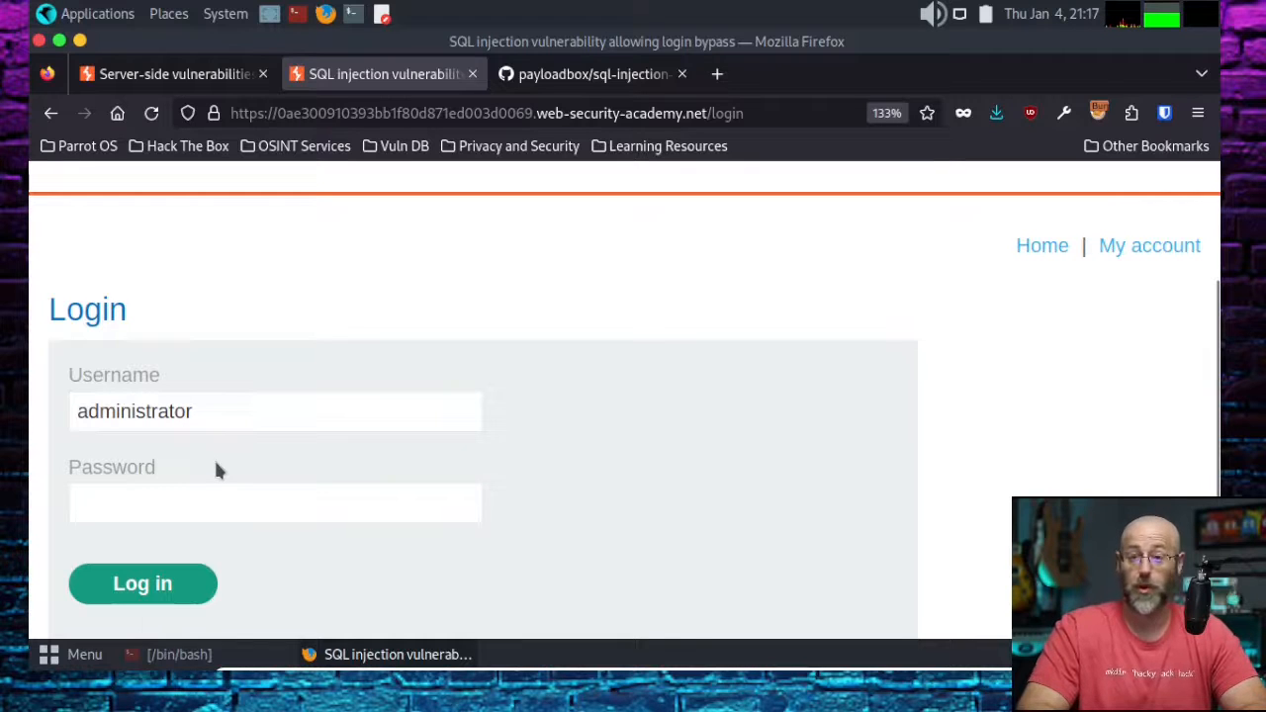
{"action": "mouse_move", "coordinate": [249, 482]}
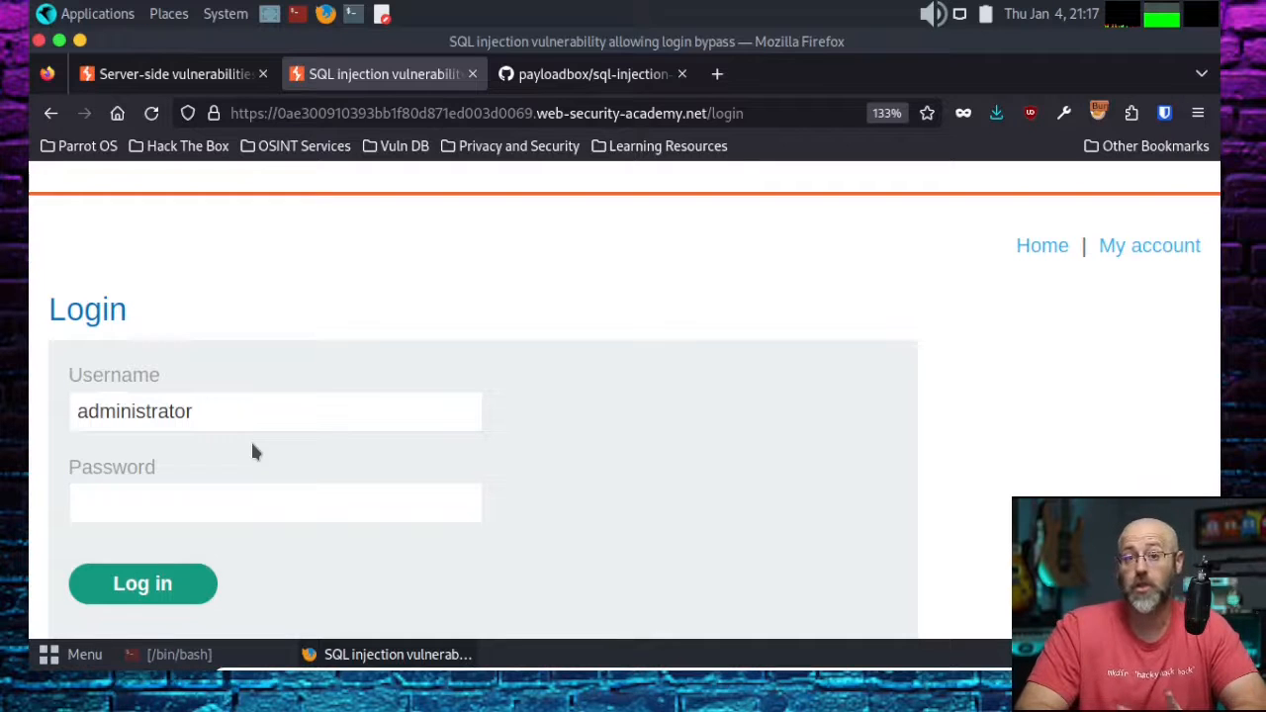
{"action": "left_click", "coordinate": [275, 411]}
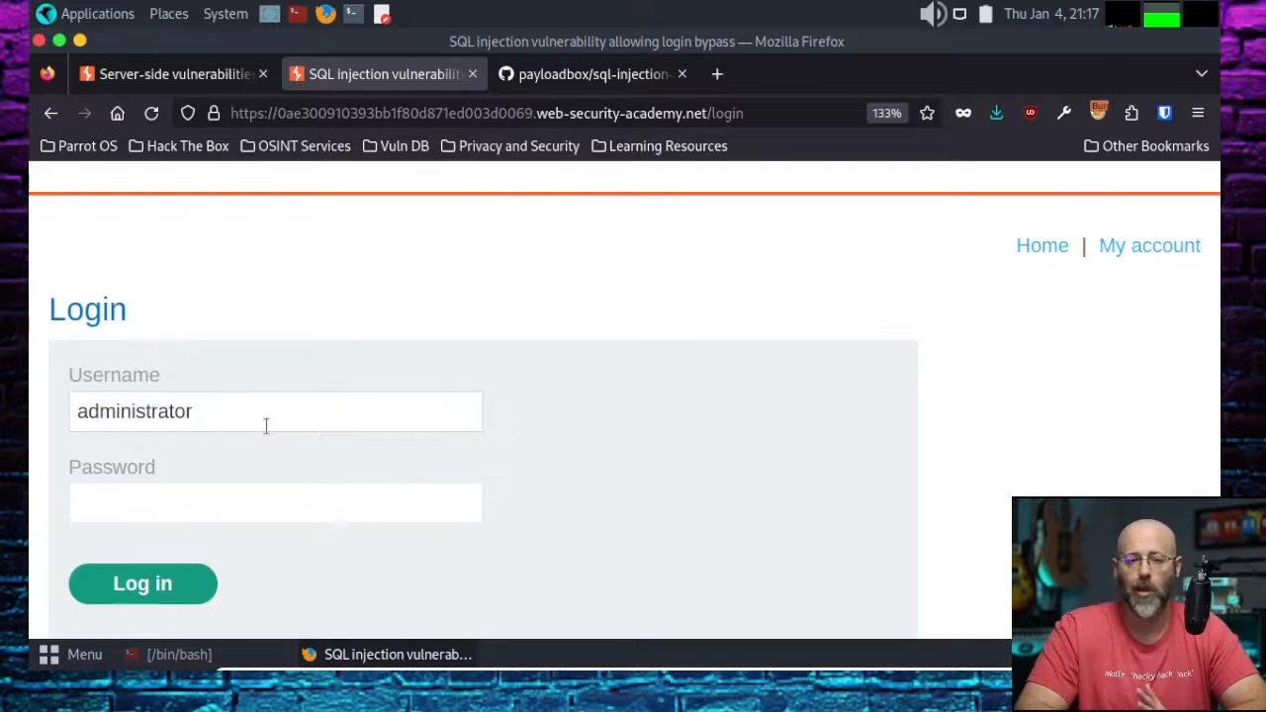
{"action": "left_click", "coordinate": [274, 502]}
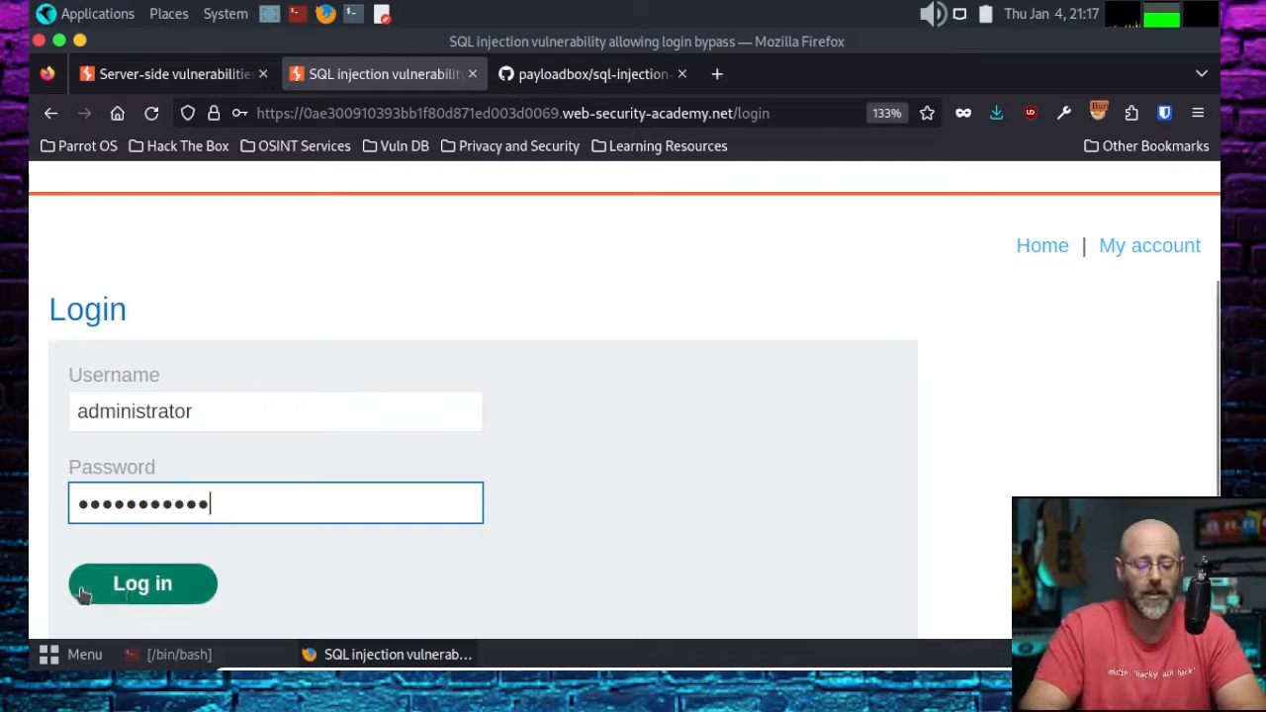
{"action": "left_click", "coordinate": [143, 583]}
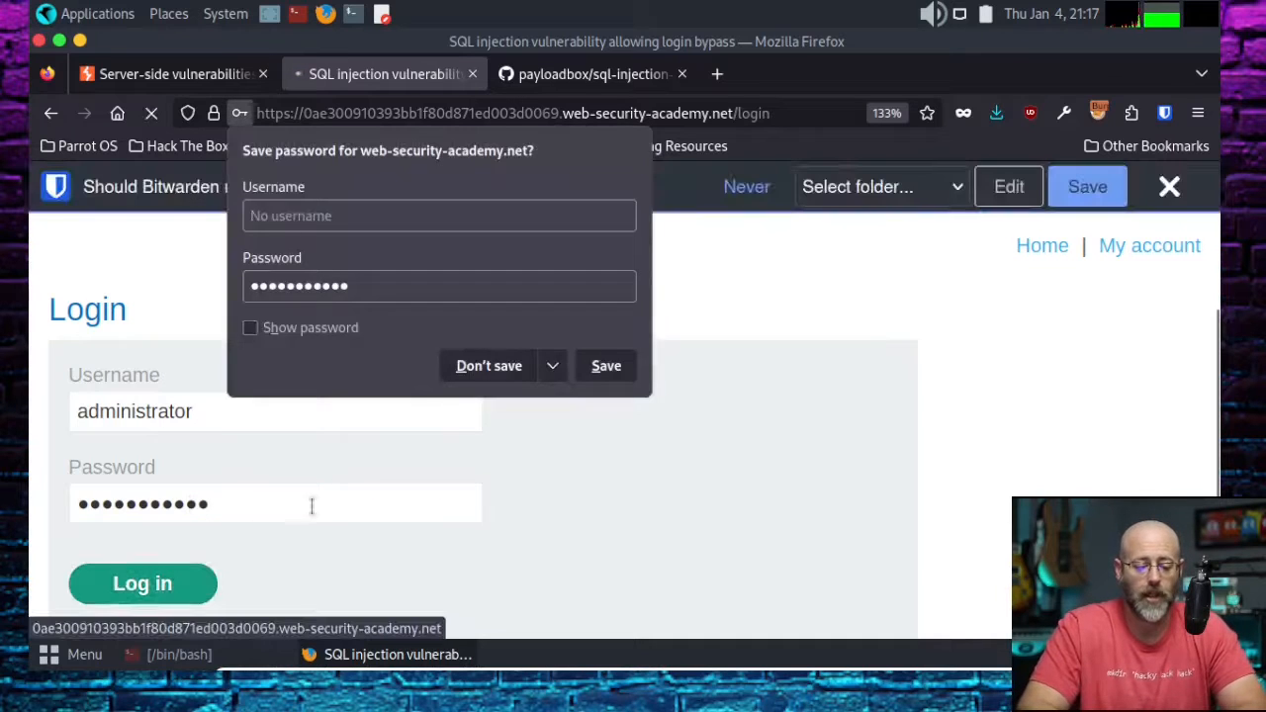
{"action": "left_click", "coordinate": [143, 584]}
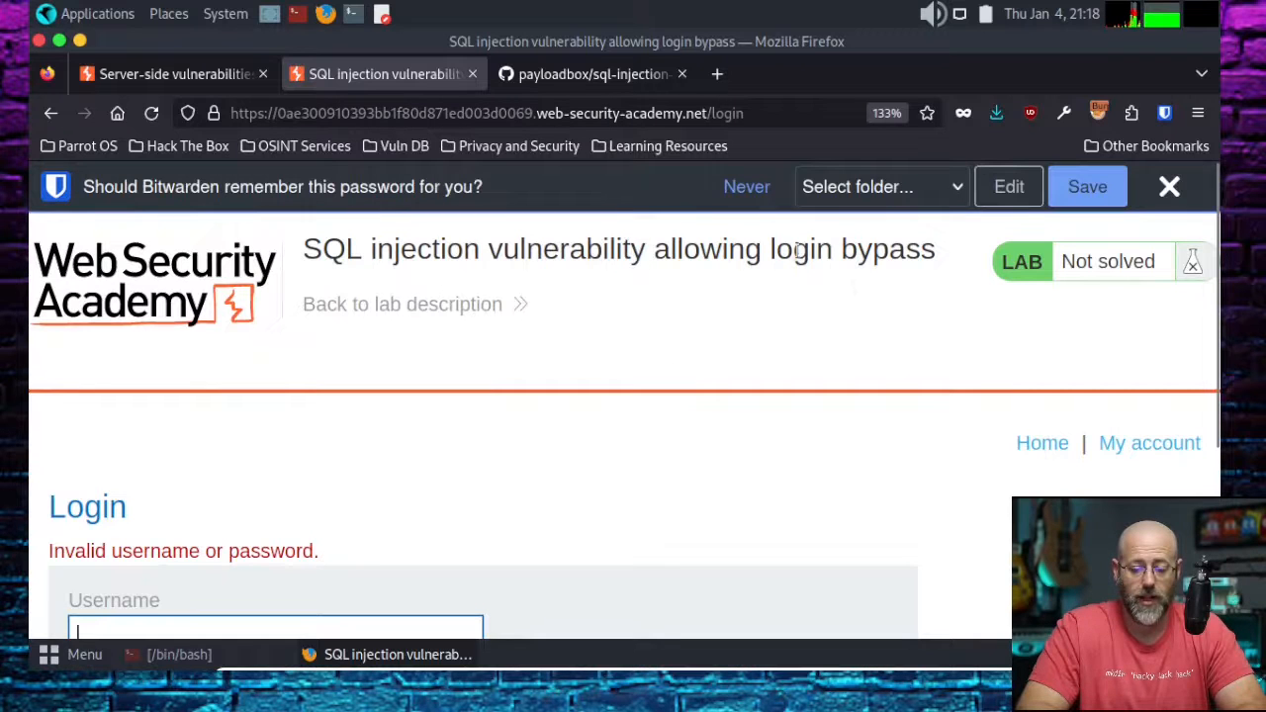
{"action": "left_click", "coordinate": [1169, 186]}
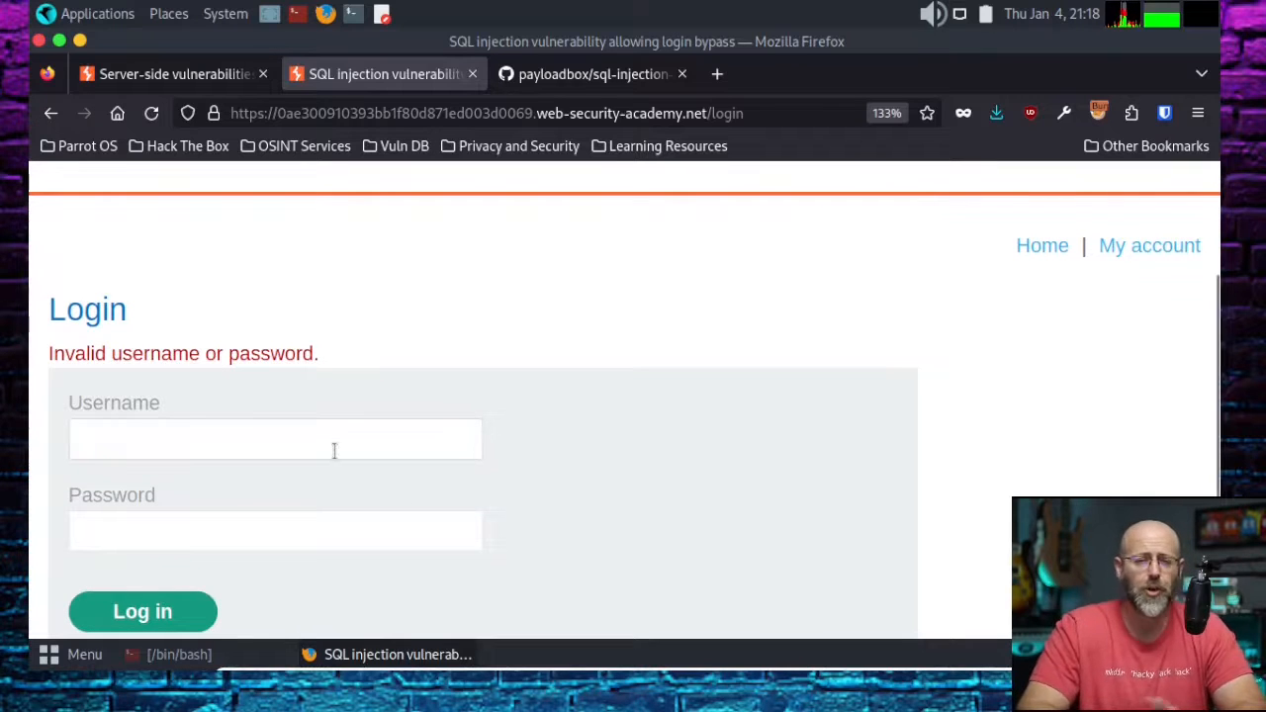
Log in with username administrator' and any password to trigger an Internal Server Error.
{"action": "left_click", "coordinate": [143, 611]}
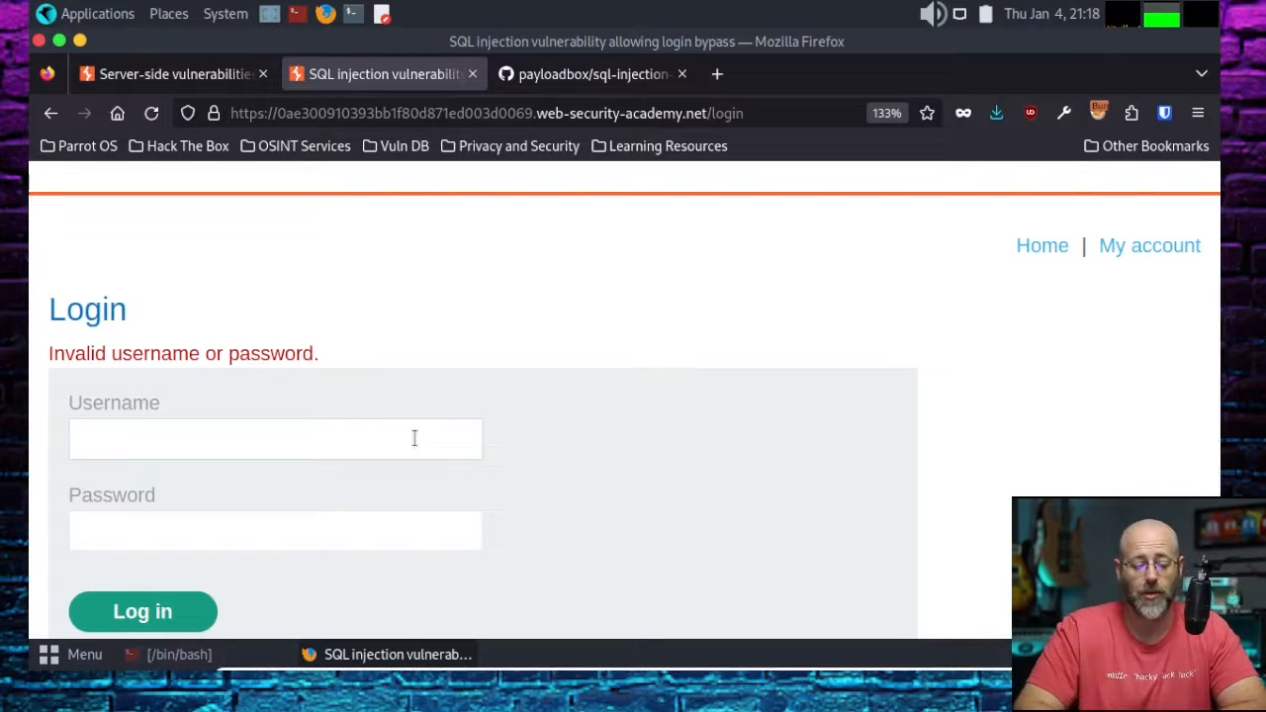
{"action": "type", "text": "admin"}
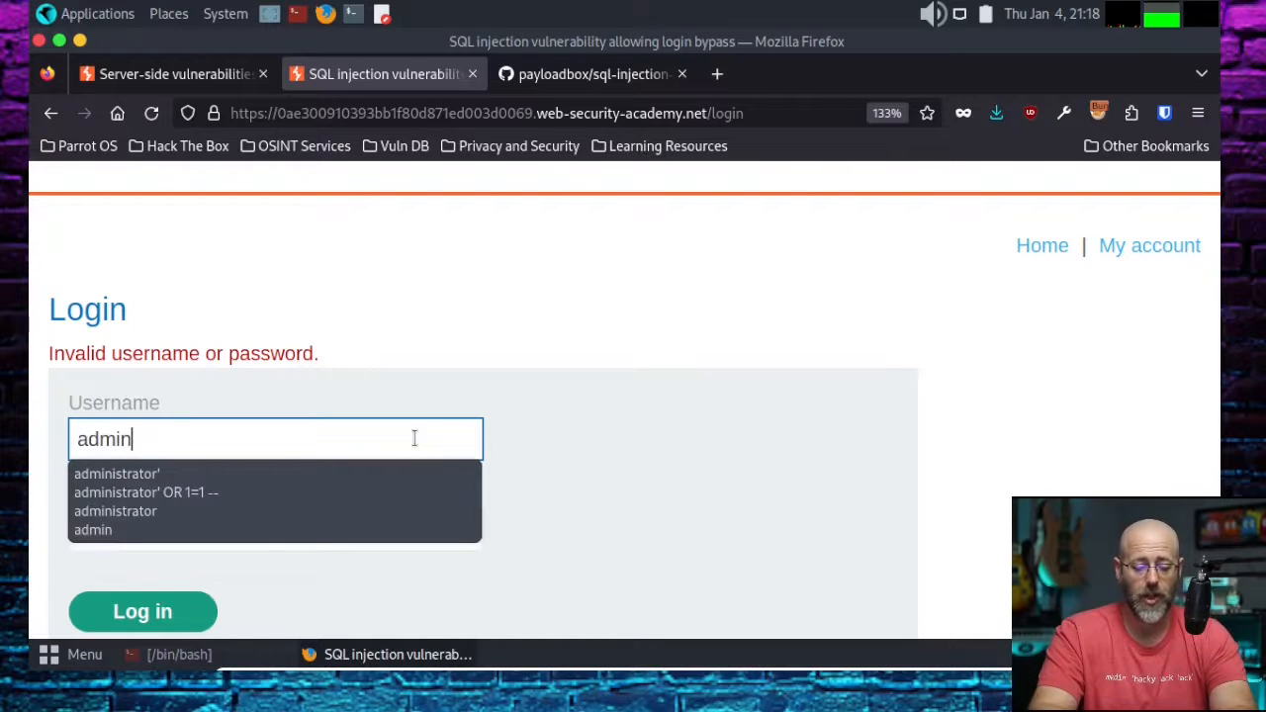
{"action": "left_click", "coordinate": [117, 473]}
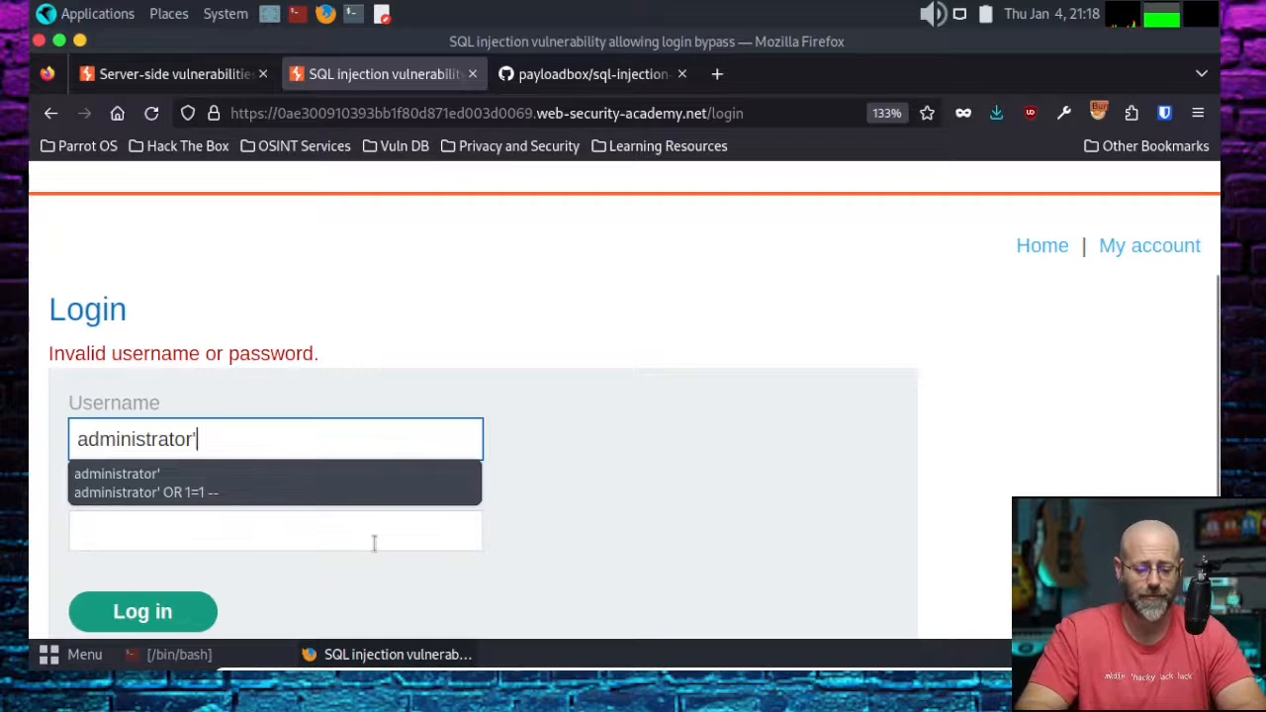
{"action": "left_click", "coordinate": [275, 530]}
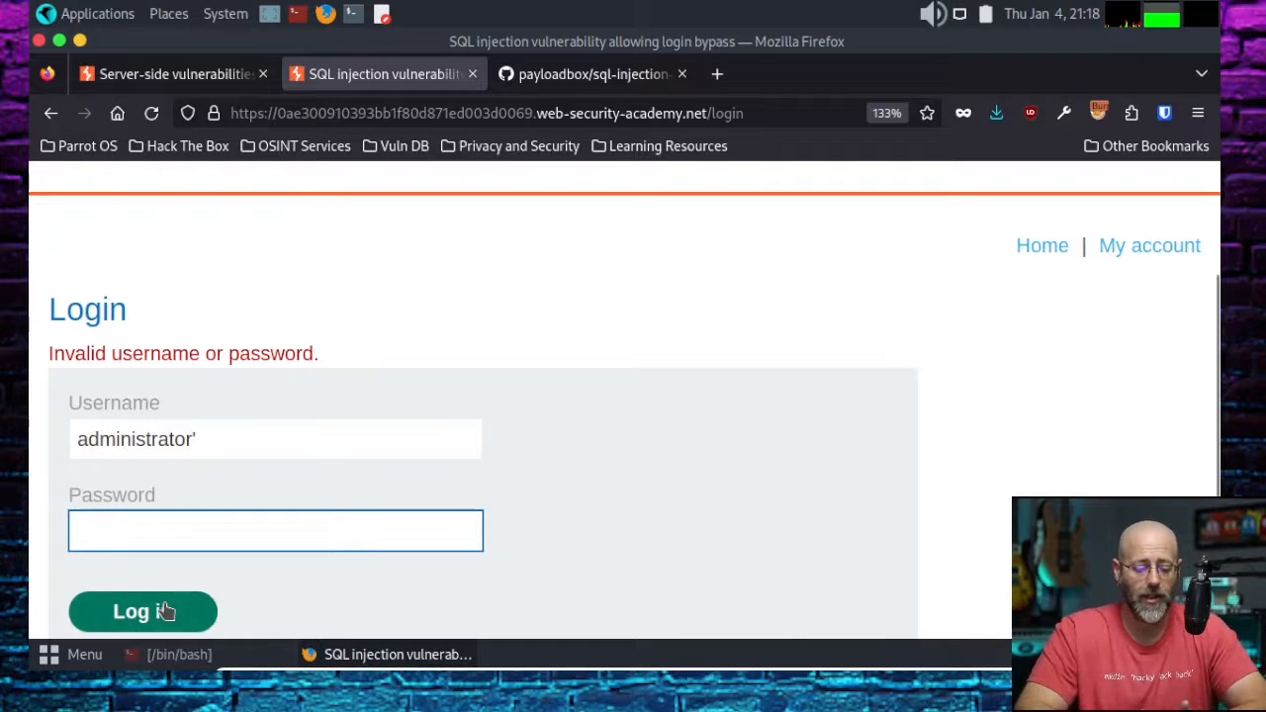
{"action": "left_click", "coordinate": [275, 530]}
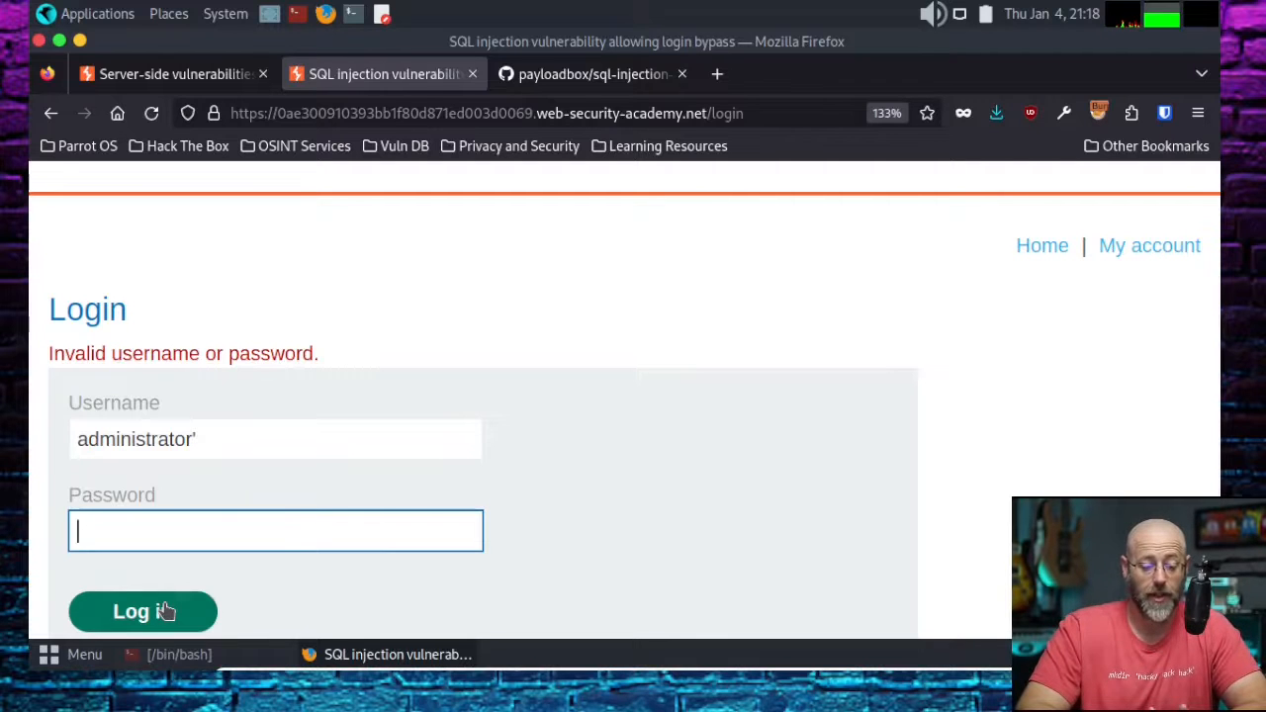
{"action": "left_click", "coordinate": [142, 611]}
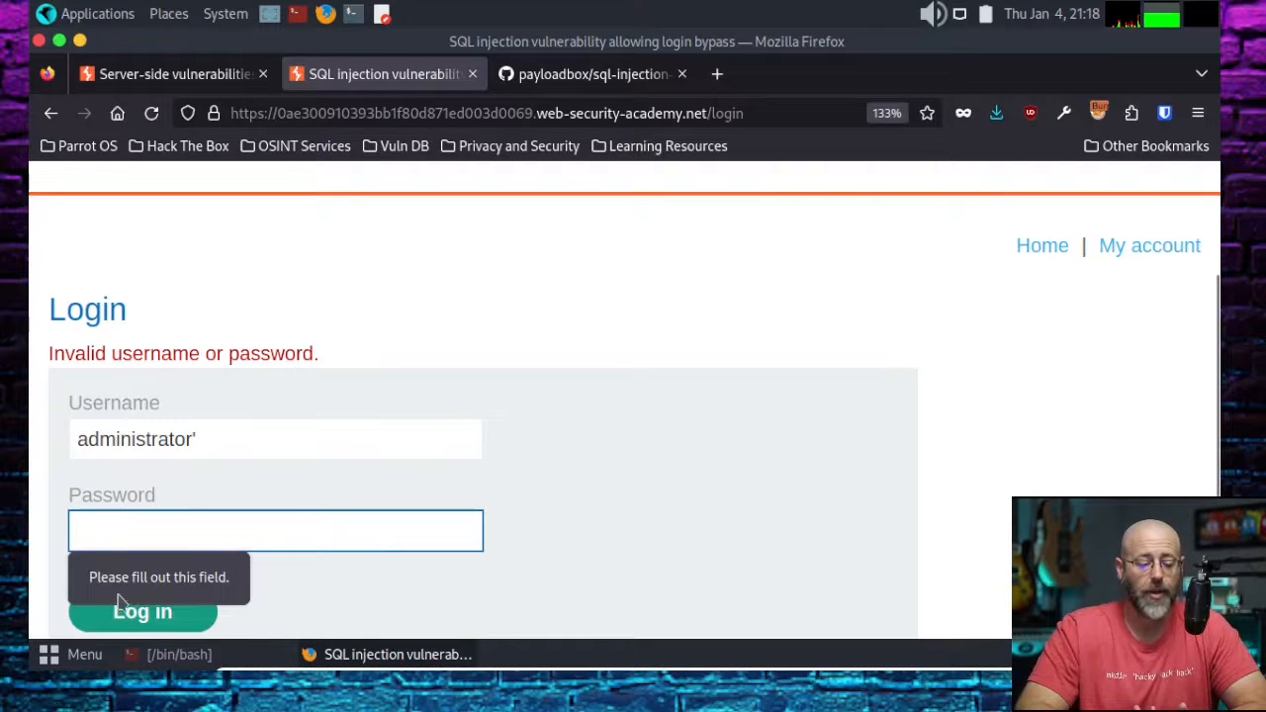
{"action": "mouse_move", "coordinate": [360, 599]}
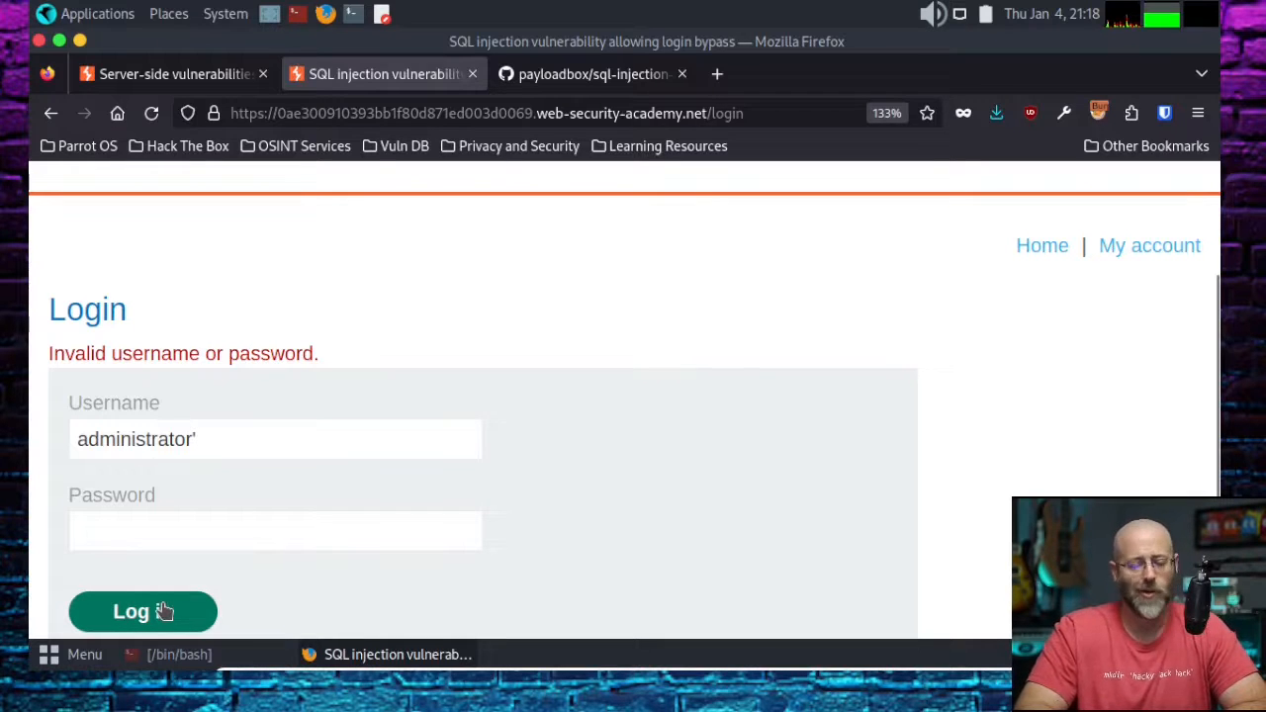
{"action": "left_click", "coordinate": [142, 611]}
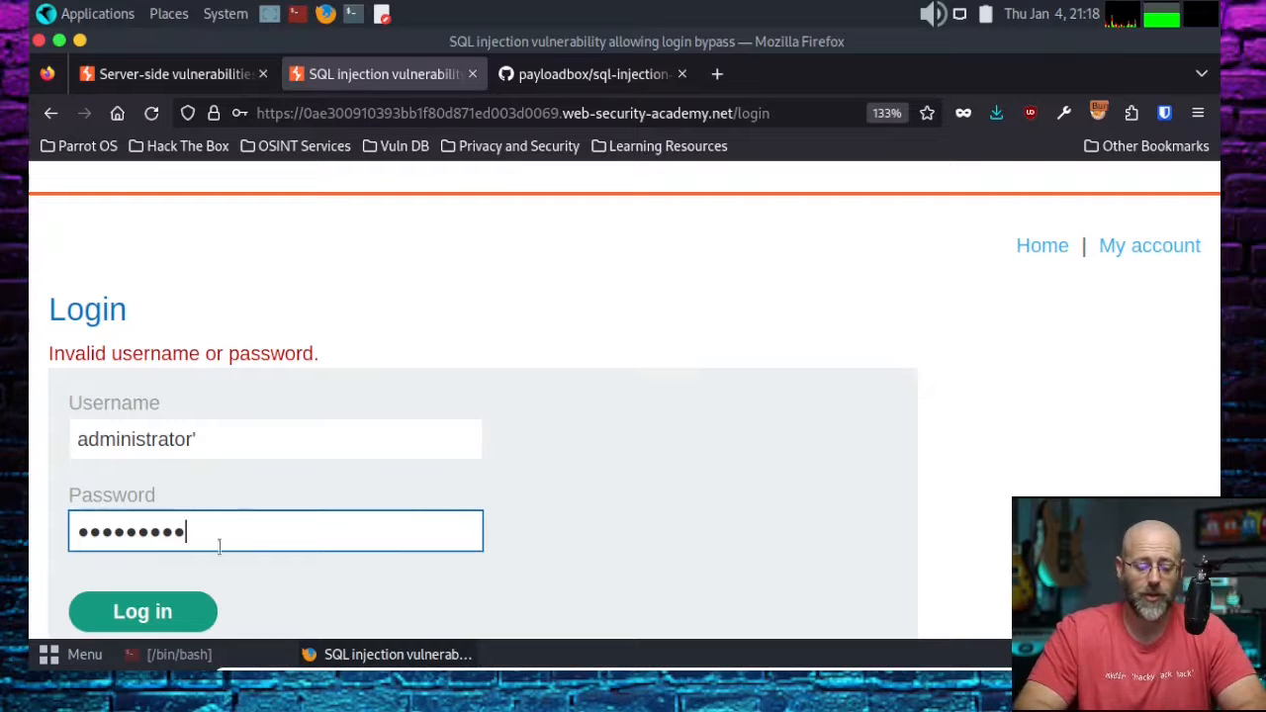
{"action": "left_click", "coordinate": [143, 611]}
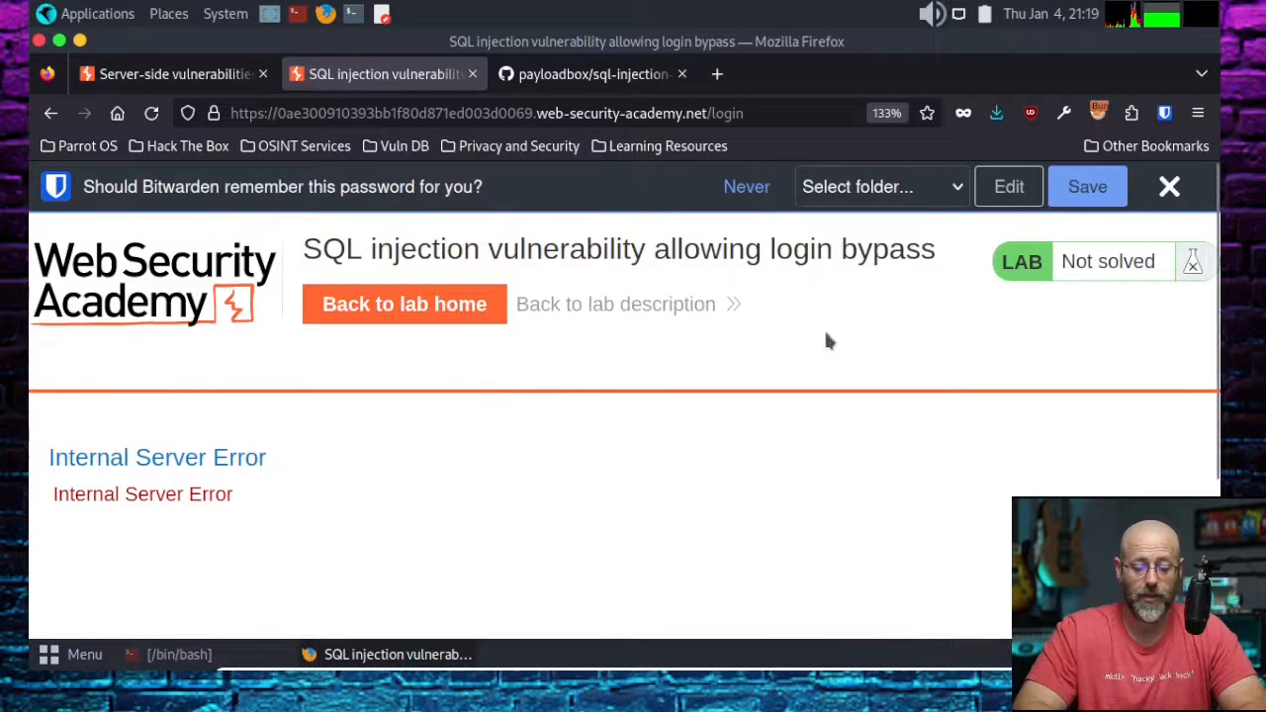
Dismiss the save-password bar and return to the login form from the lab home page.
{"action": "left_click", "coordinate": [1168, 186]}
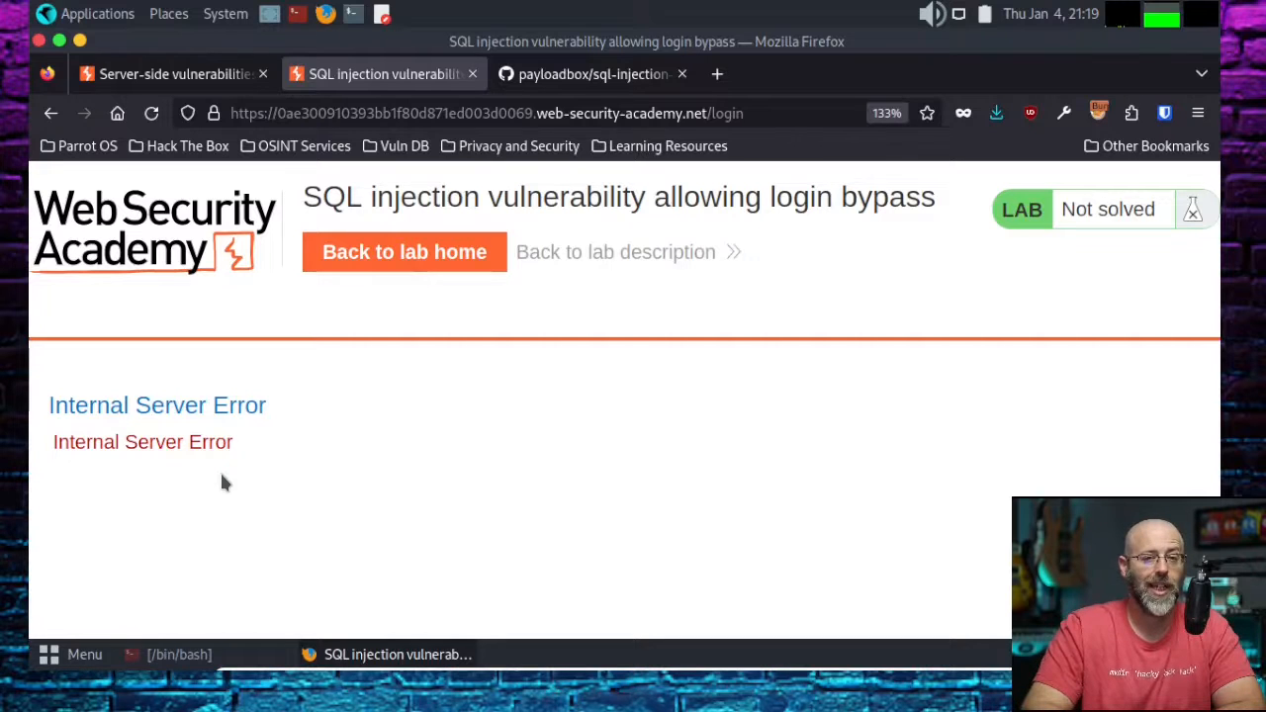
{"action": "mouse_move", "coordinate": [664, 452]}
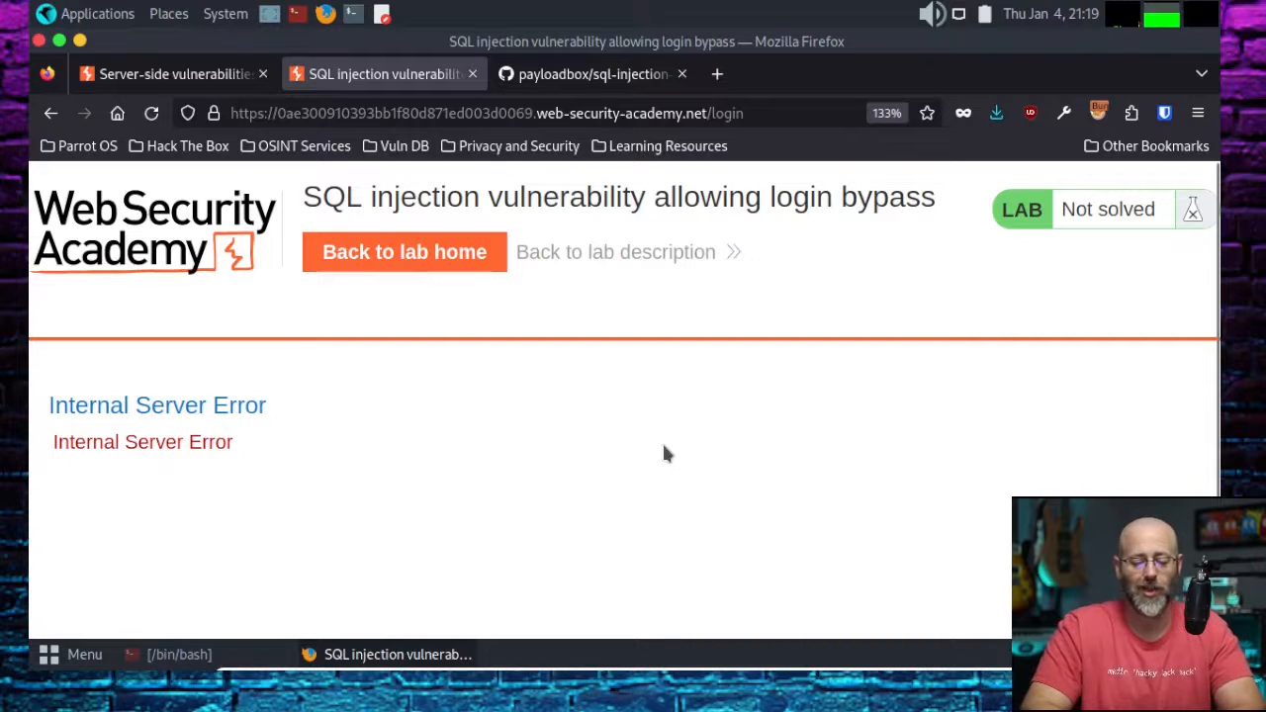
{"action": "mouse_move", "coordinate": [404, 253]}
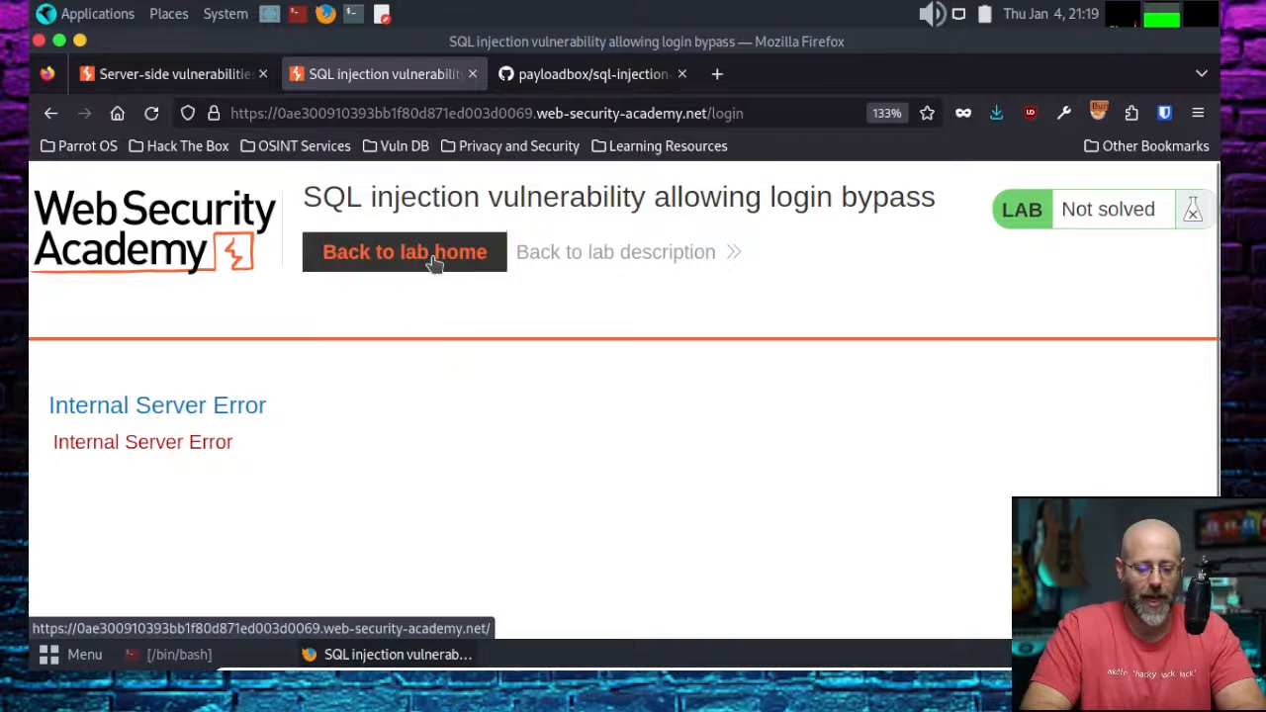
{"action": "left_click", "coordinate": [403, 251]}
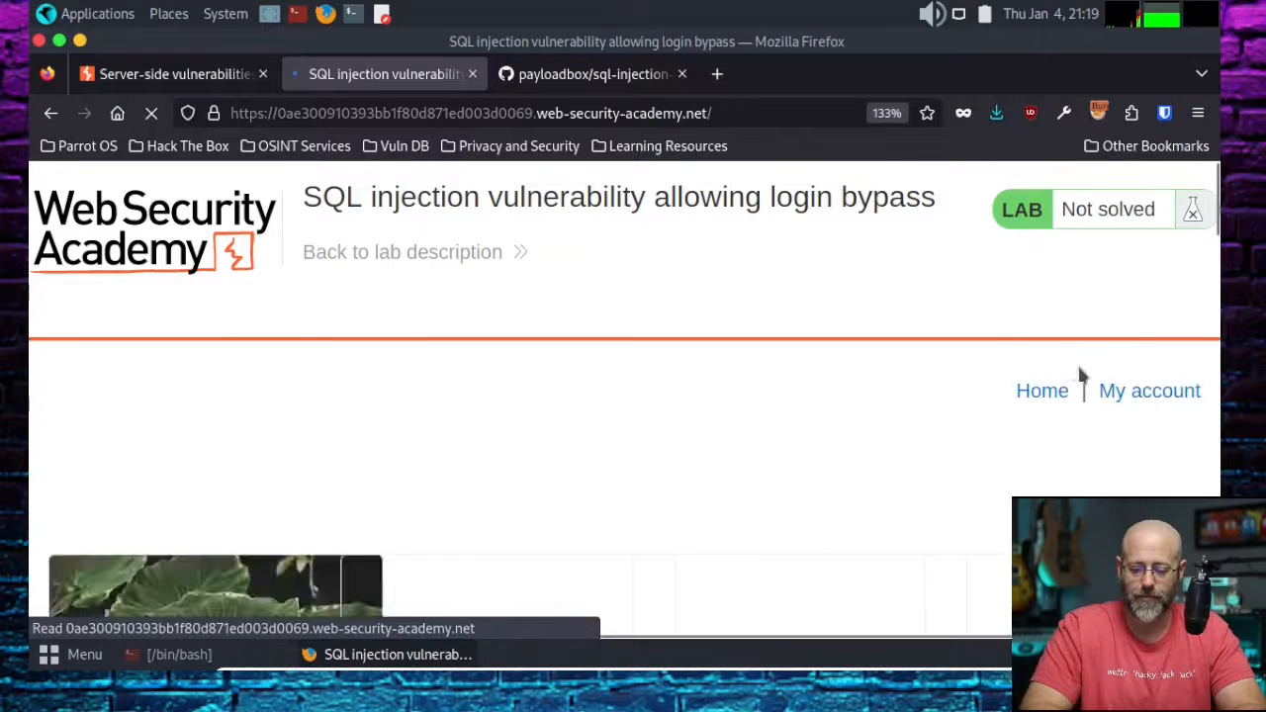
{"action": "left_click", "coordinate": [1149, 389]}
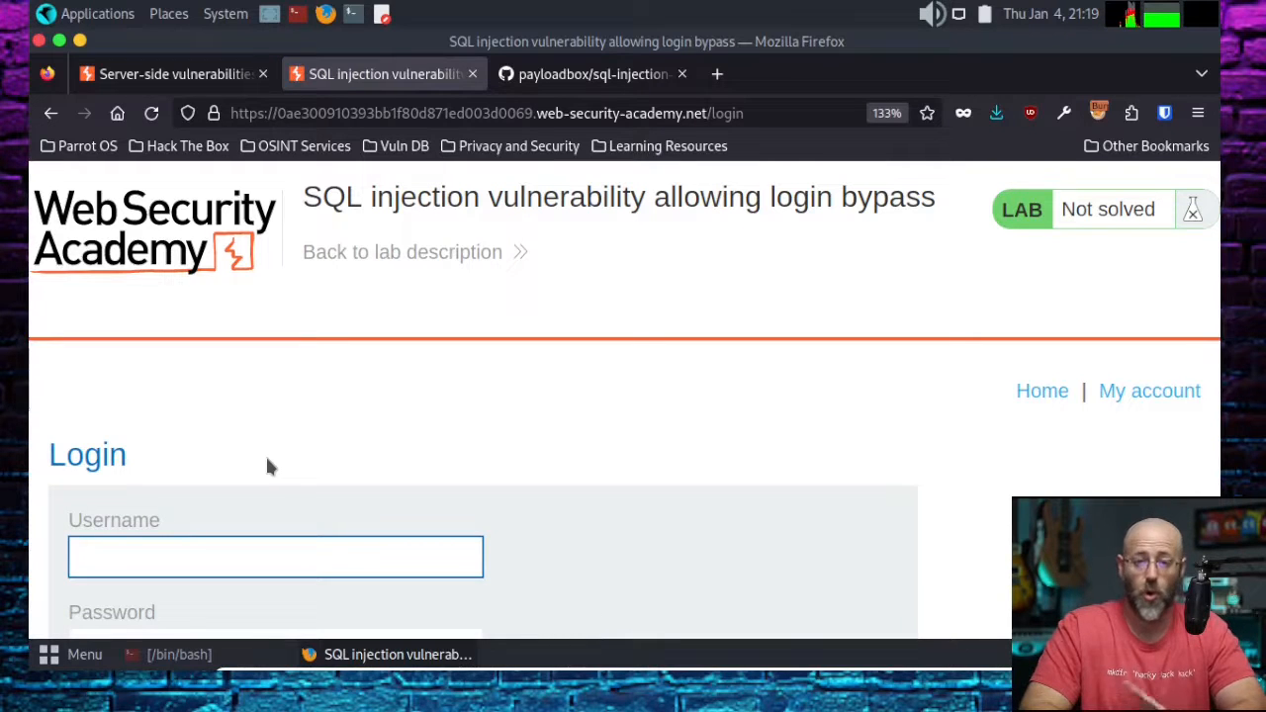
{"action": "left_click", "coordinate": [277, 556]}
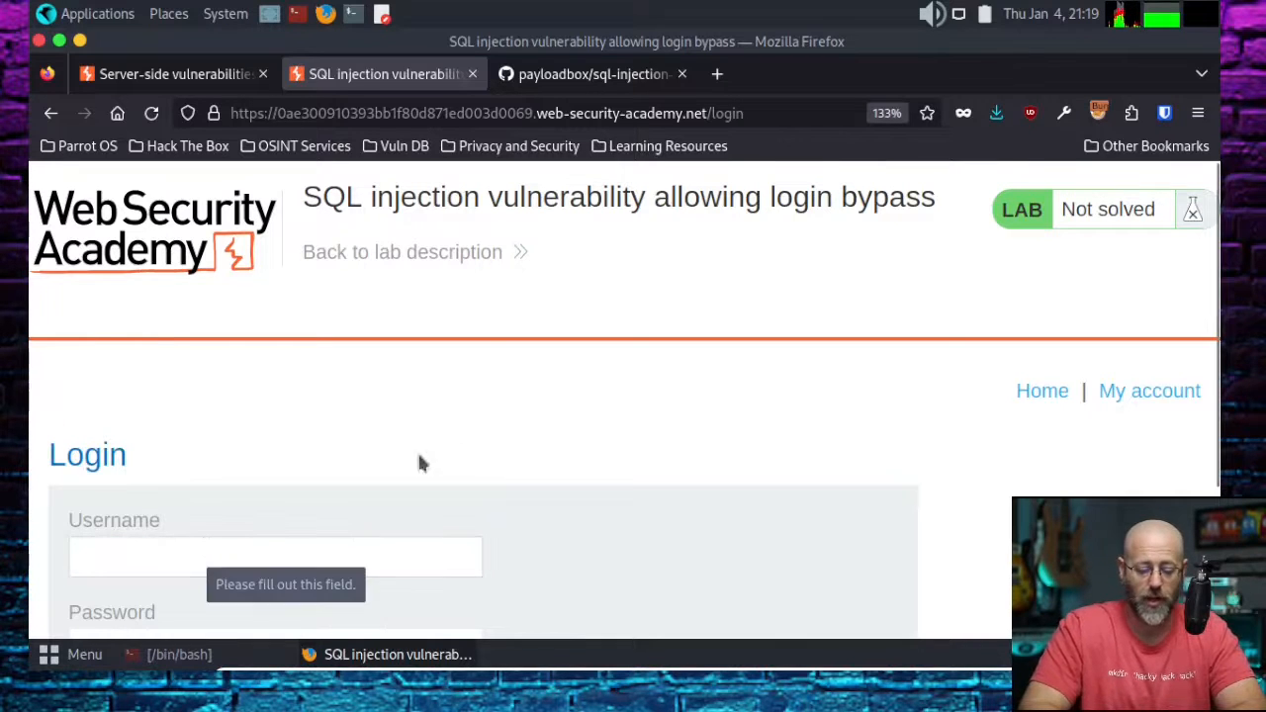
Submit the login with username administrator' OR 1=1 -- and any password.
{"action": "left_click", "coordinate": [275, 369]}
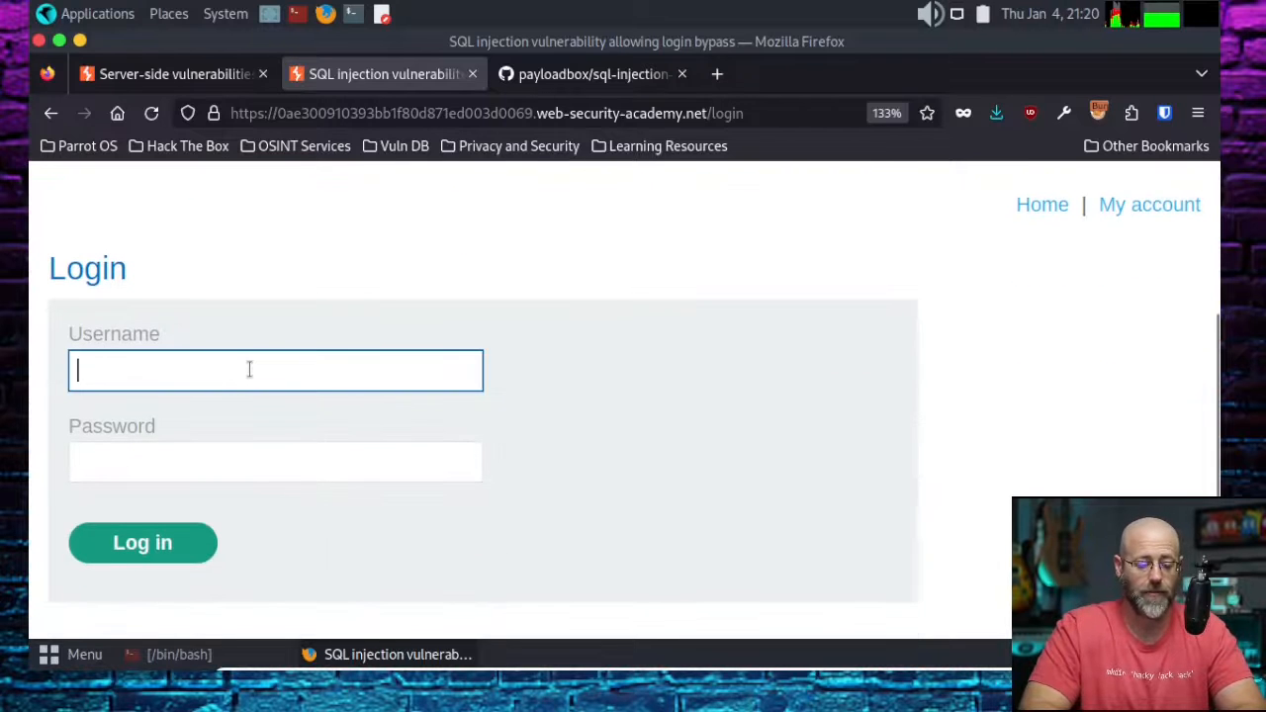
{"action": "type", "text": "adm;"}
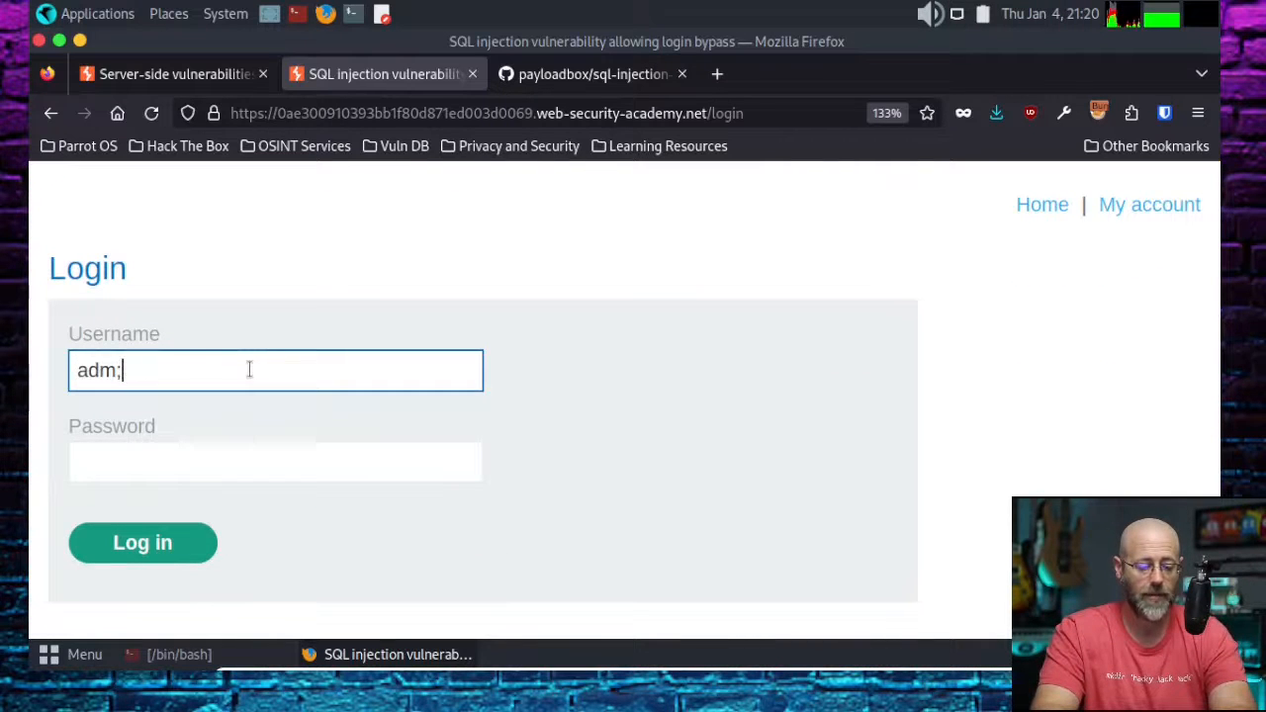
{"action": "type", "text": "administrator' OR 1=1 --"}
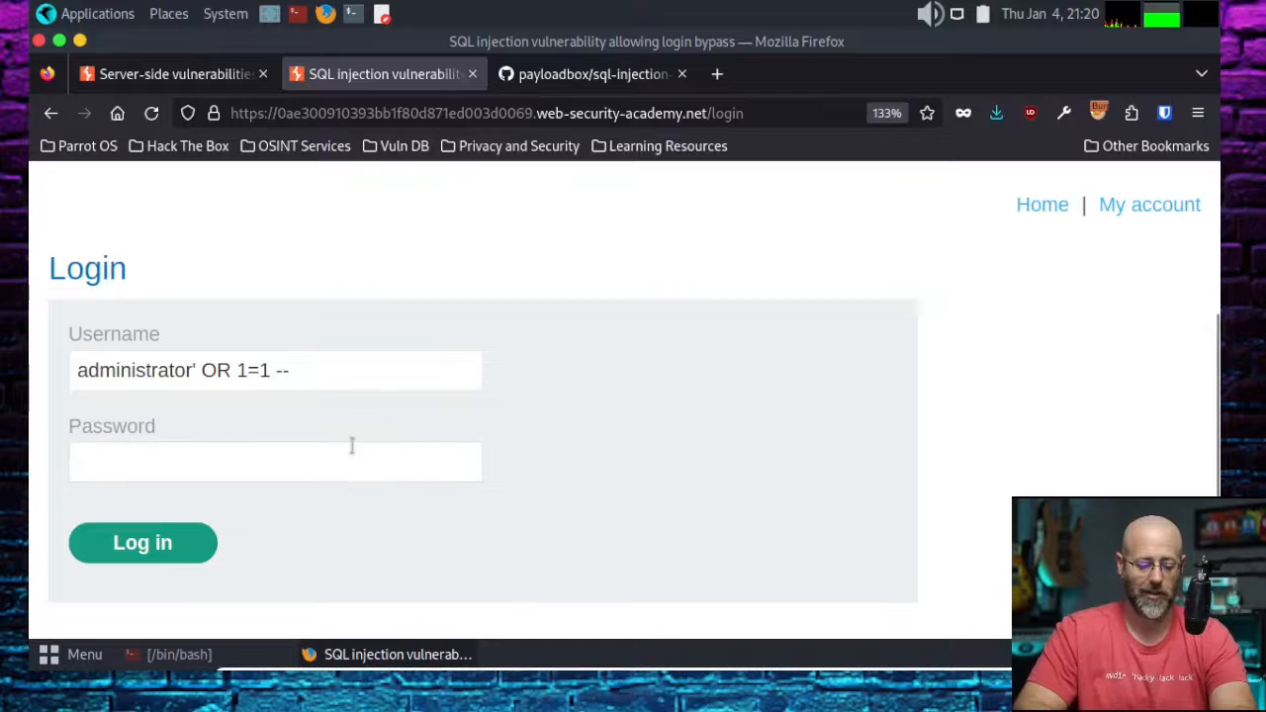
{"action": "left_click", "coordinate": [143, 541]}
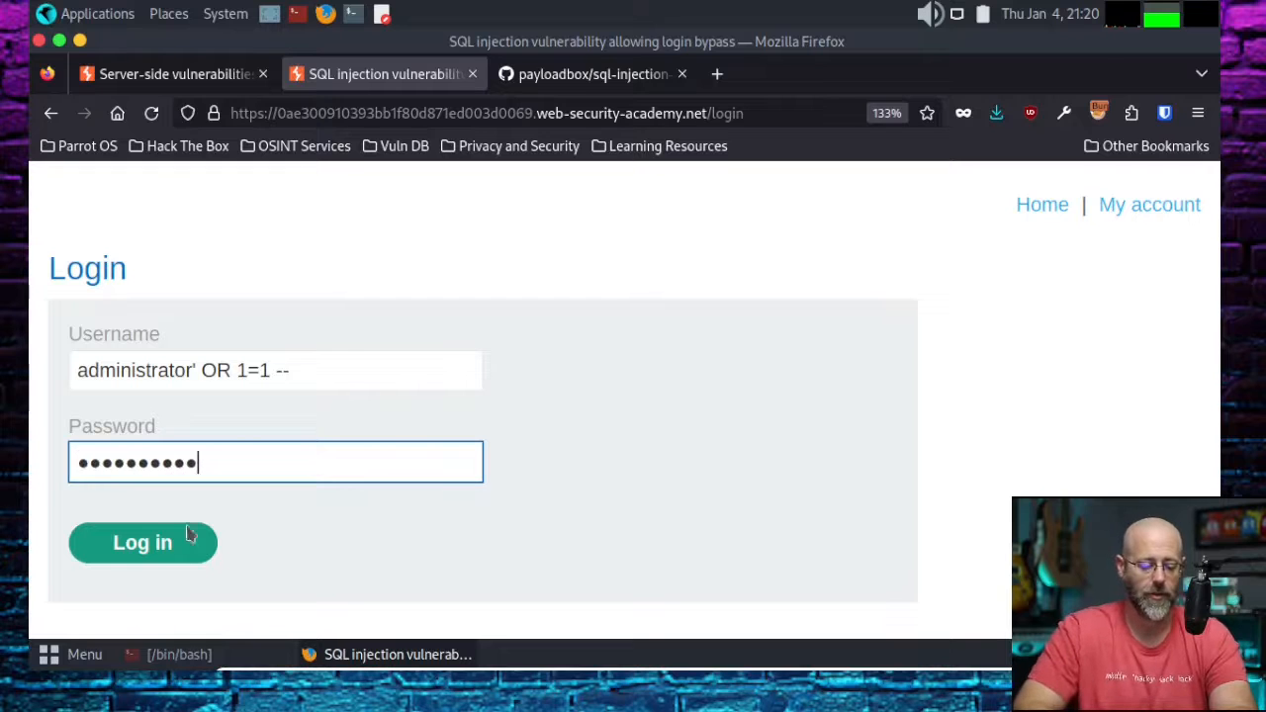
{"action": "left_click", "coordinate": [142, 541]}
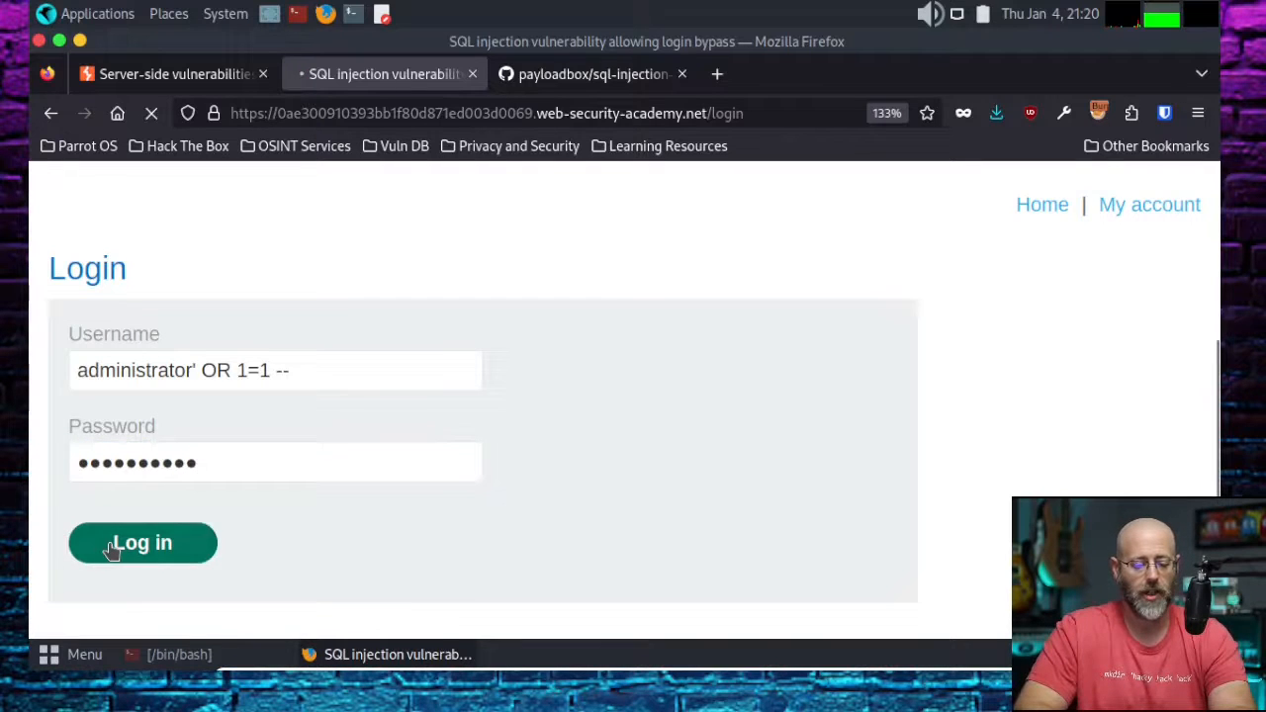
Confirm the lab is solved as administrator and switch to the payloadbox GitHub tab.
{"action": "left_click", "coordinate": [142, 542]}
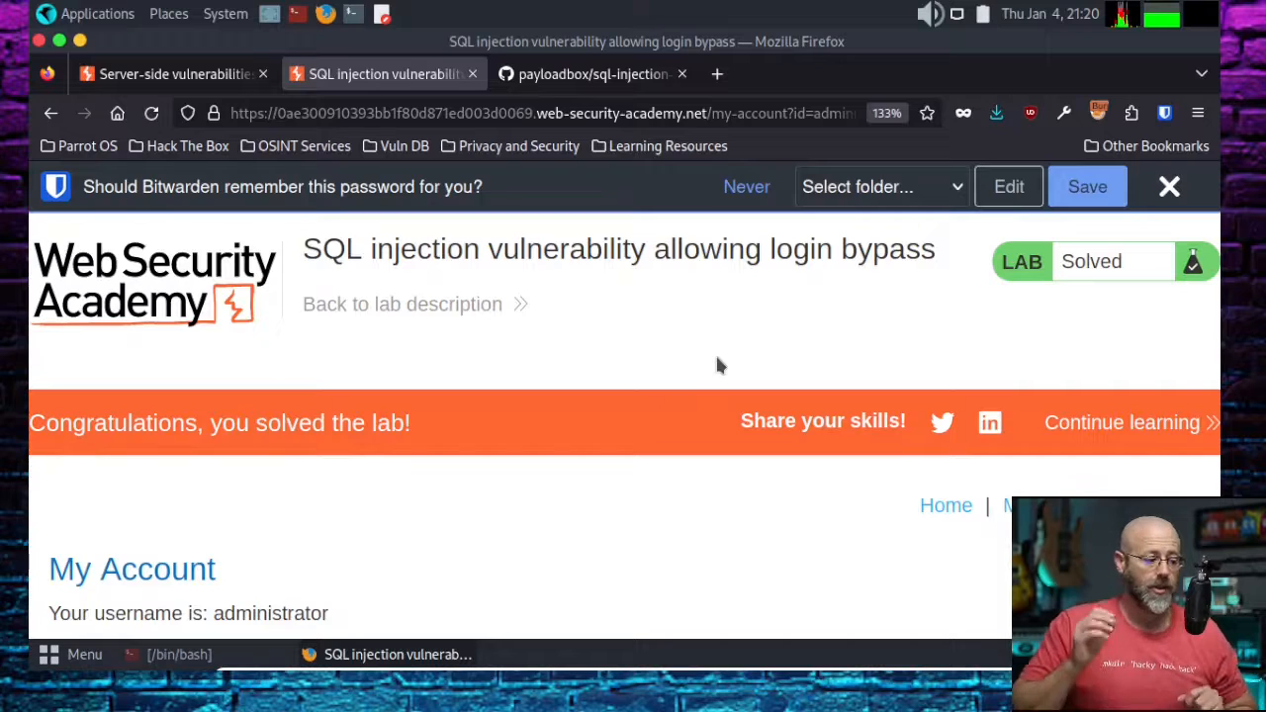
{"action": "mouse_move", "coordinate": [1048, 14]}
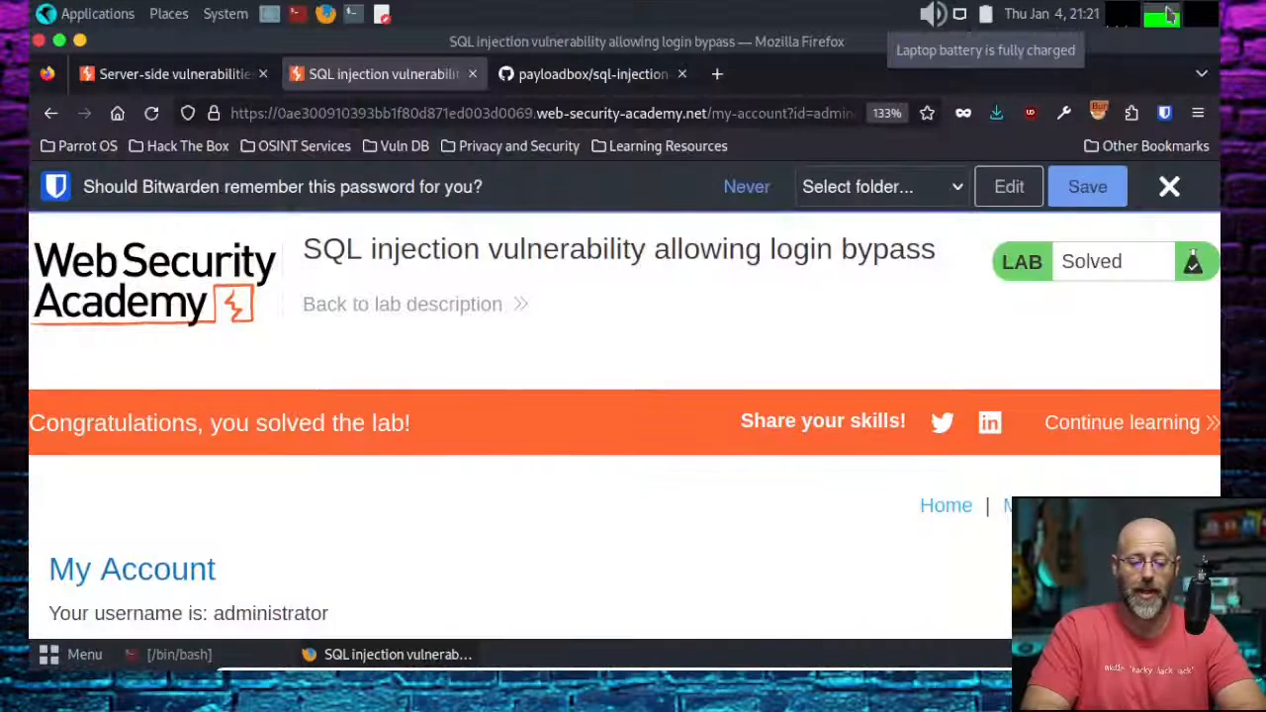
{"action": "left_click", "coordinate": [594, 73]}
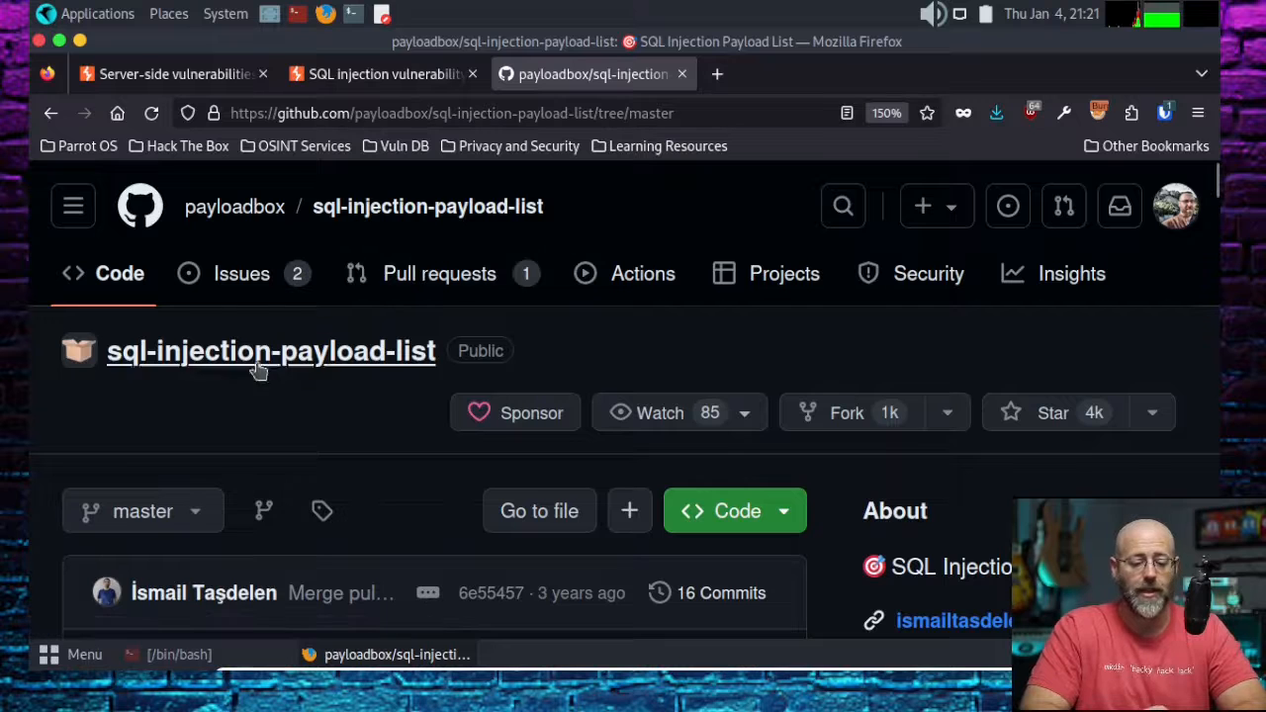
{"action": "mouse_move", "coordinate": [320, 407]}
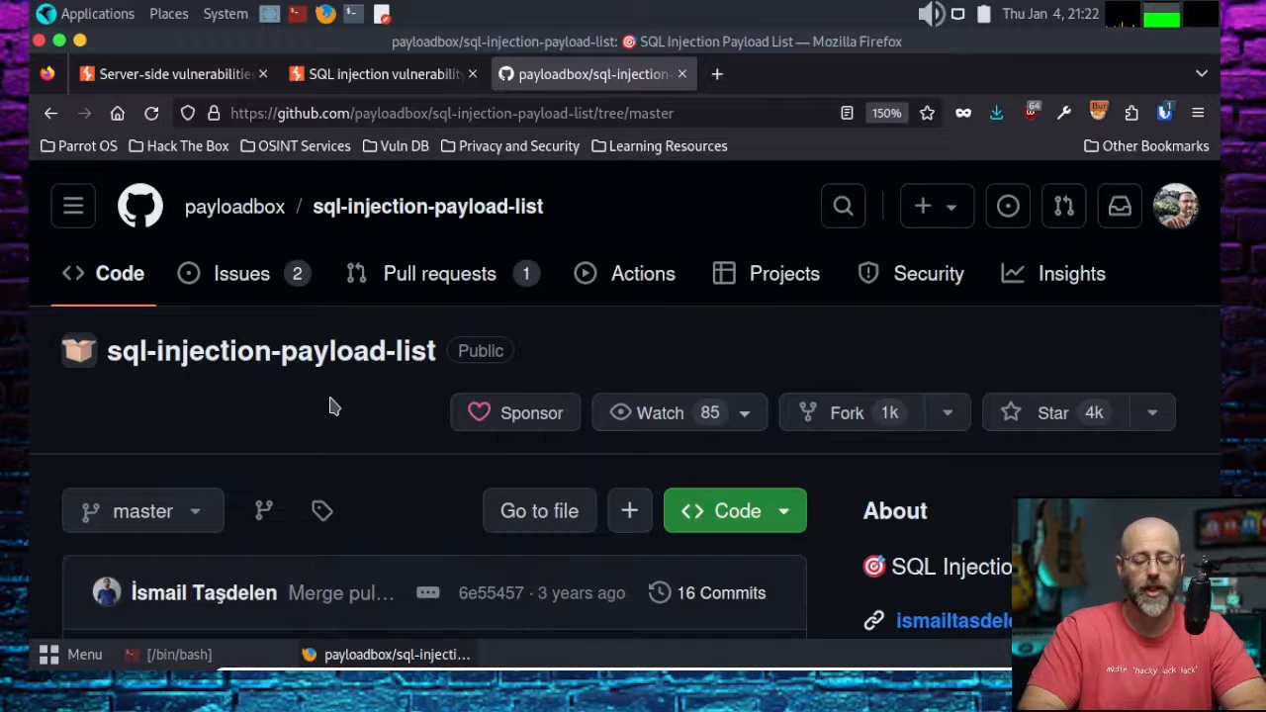
Scroll the README down to Generic SQL Injection Payloads and switch to the terminal.
{"action": "scroll", "scroll_direction": "down", "scroll_amount": 3}
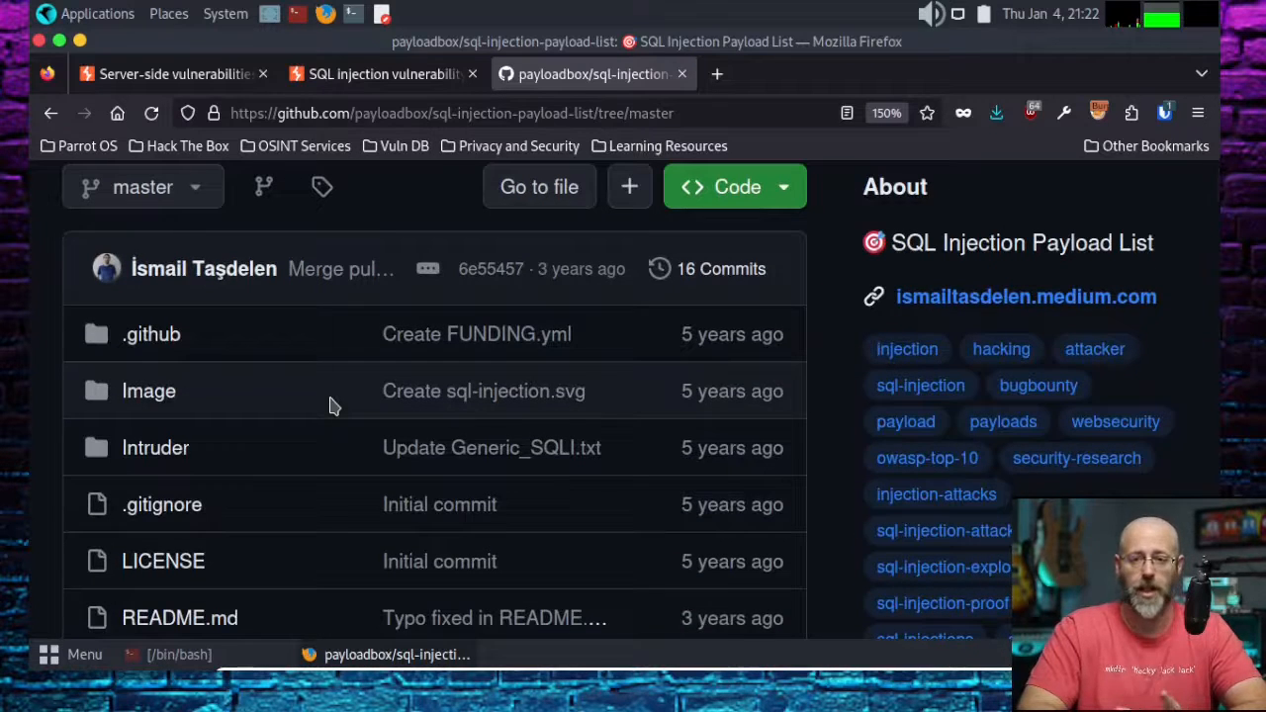
{"action": "mouse_move", "coordinate": [182, 437]}
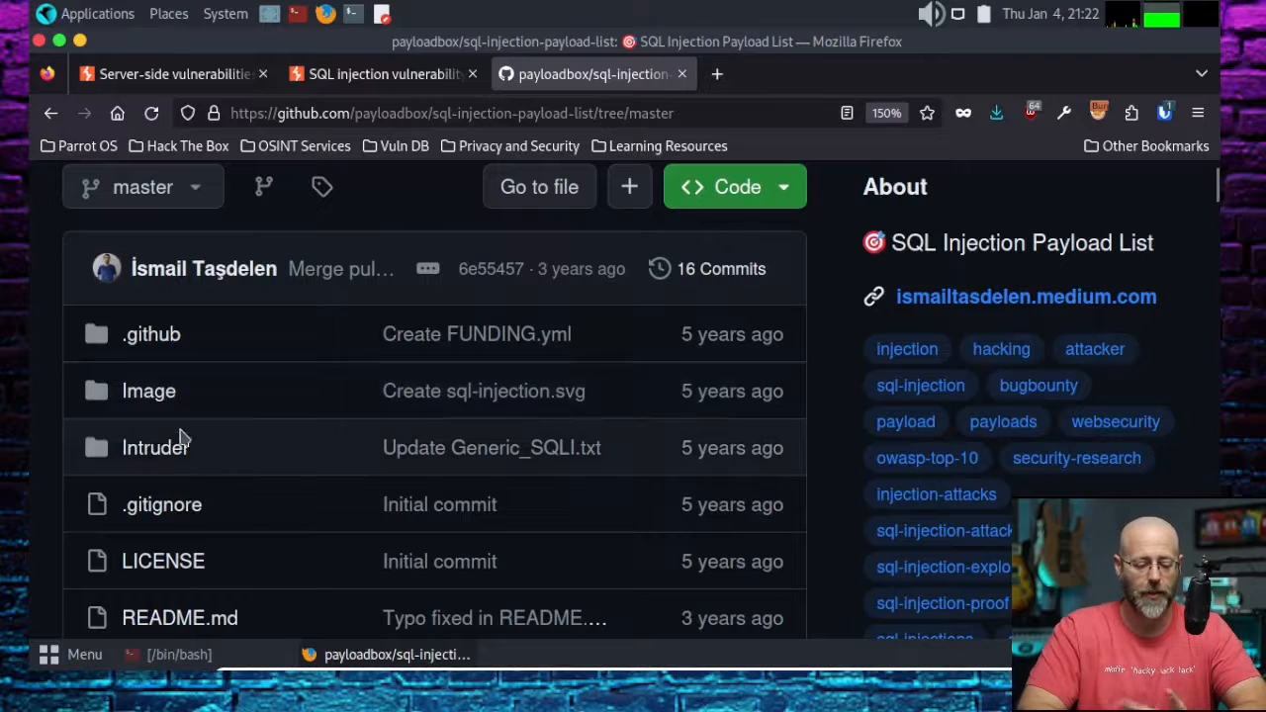
{"action": "scroll", "scroll_direction": "down", "scroll_amount": 3}
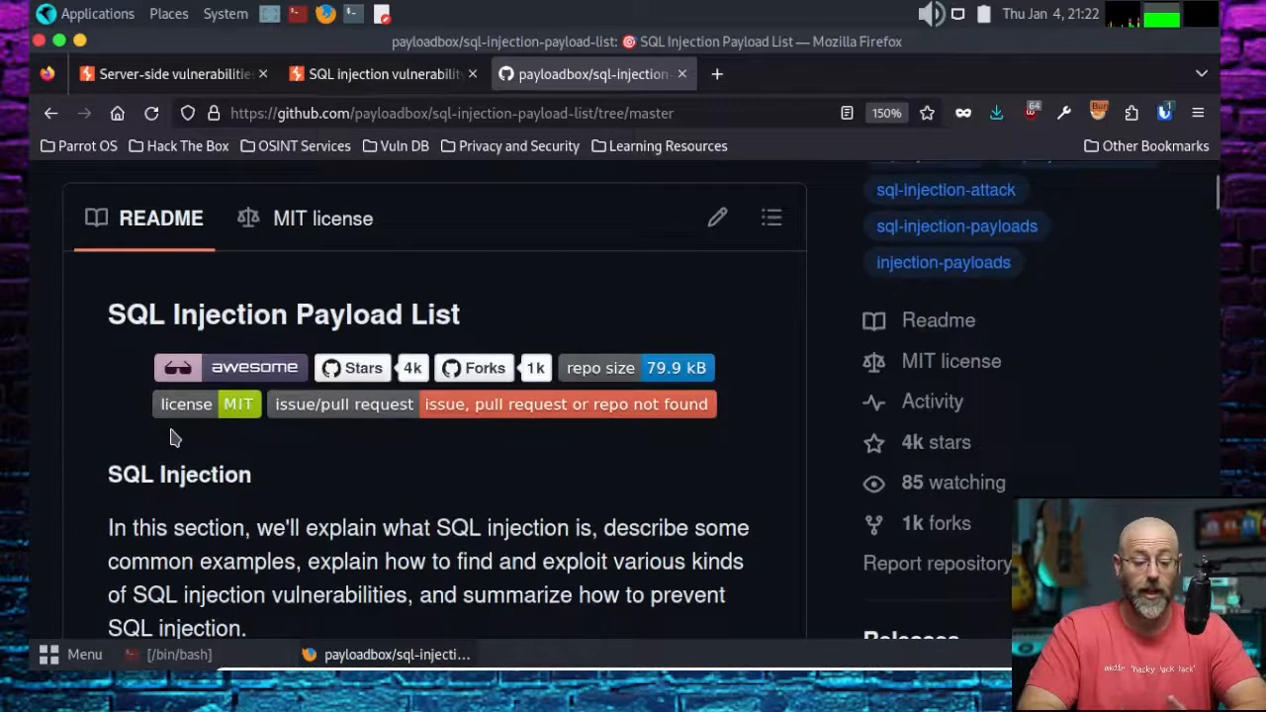
{"action": "scroll", "scroll_direction": "down", "scroll_amount": 3}
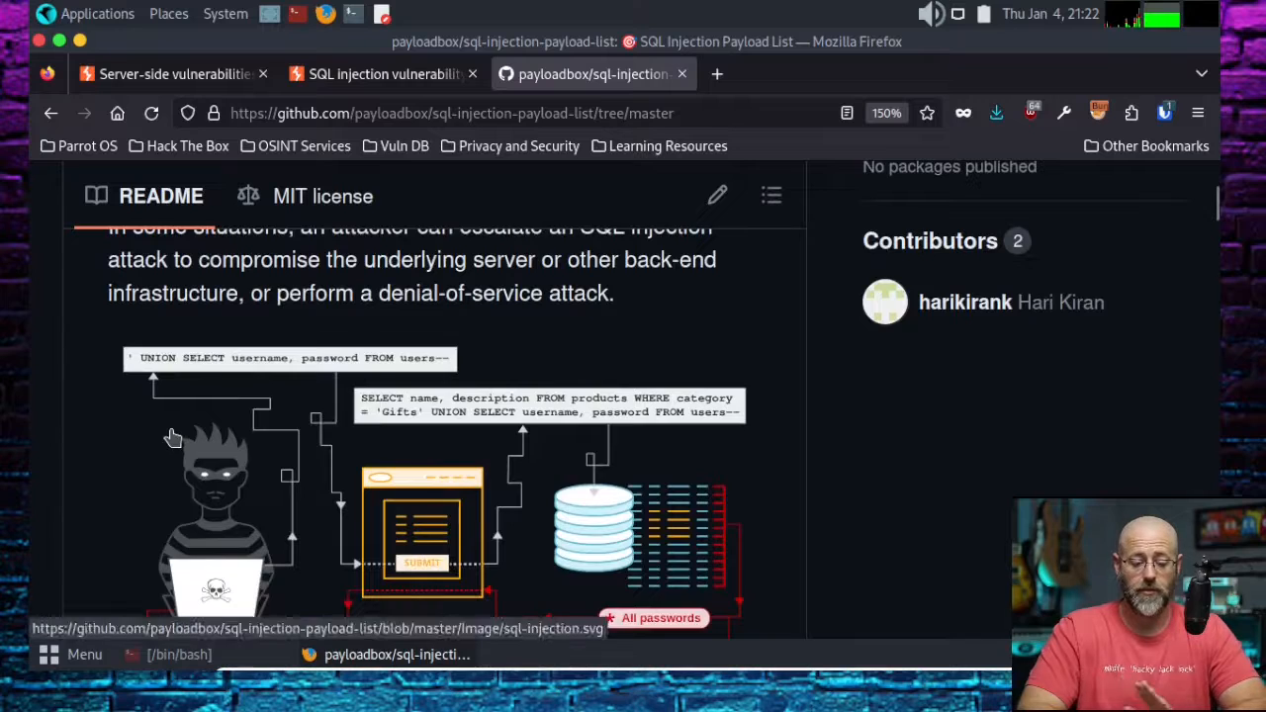
{"action": "scroll", "scroll_direction": "down", "scroll_amount": 3}
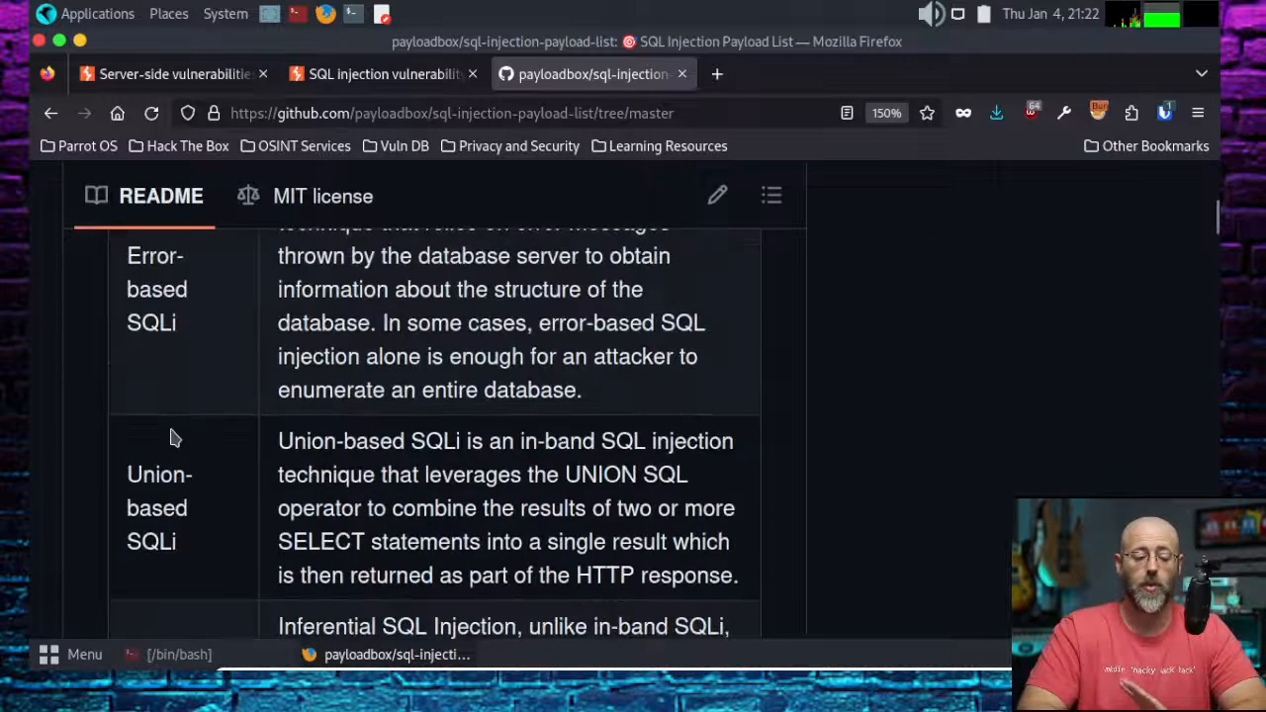
{"action": "scroll", "scroll_direction": "down", "scroll_amount": 3}
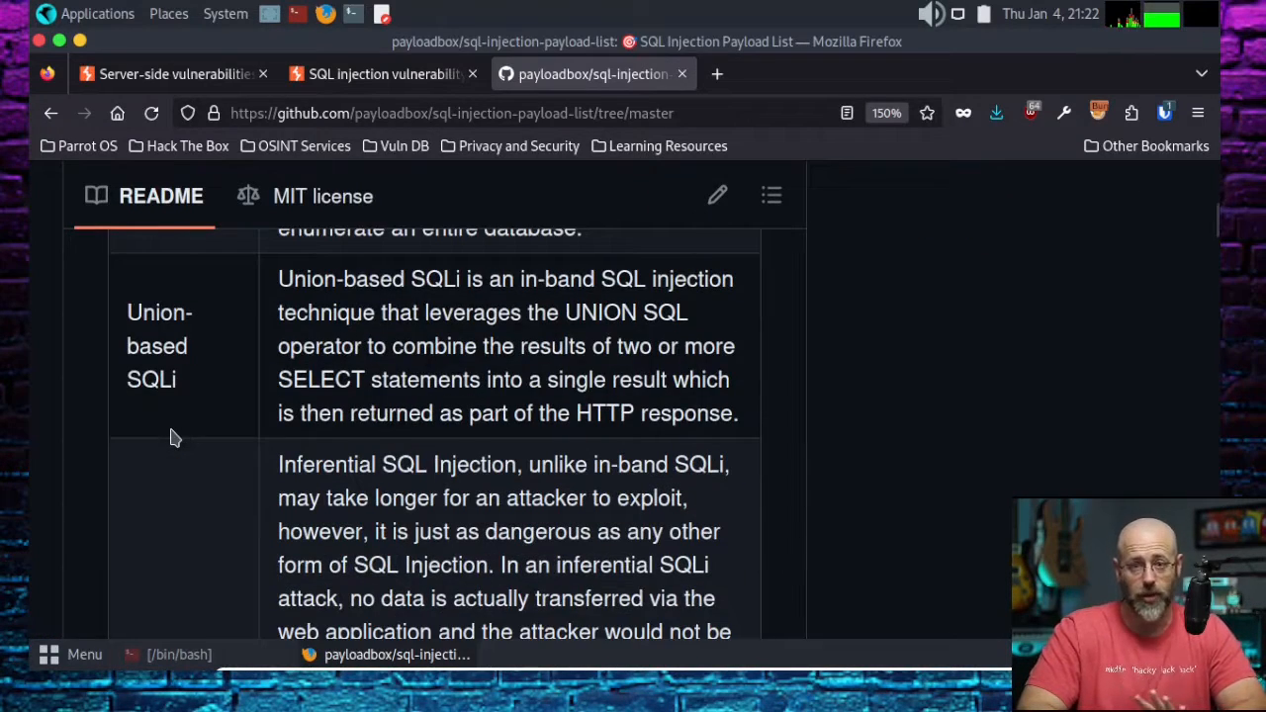
{"action": "scroll", "scroll_direction": "down", "scroll_amount": 3}
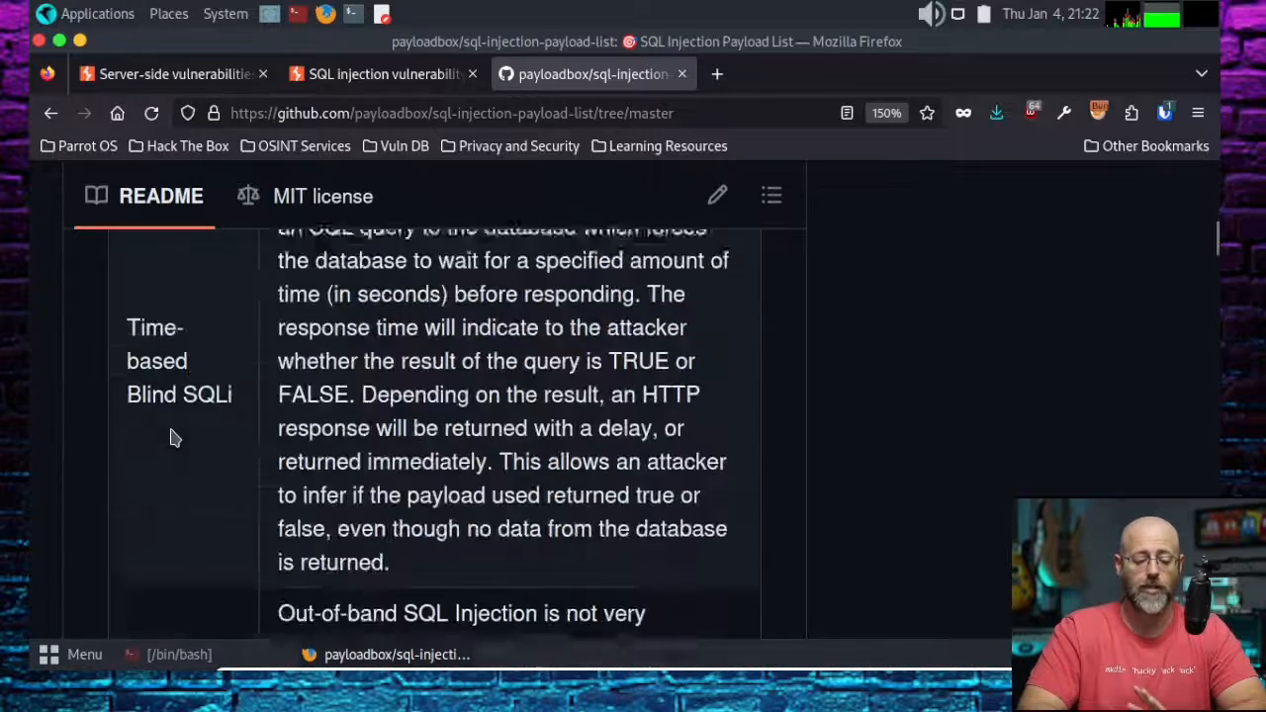
{"action": "scroll", "scroll_direction": "down", "scroll_amount": 3}
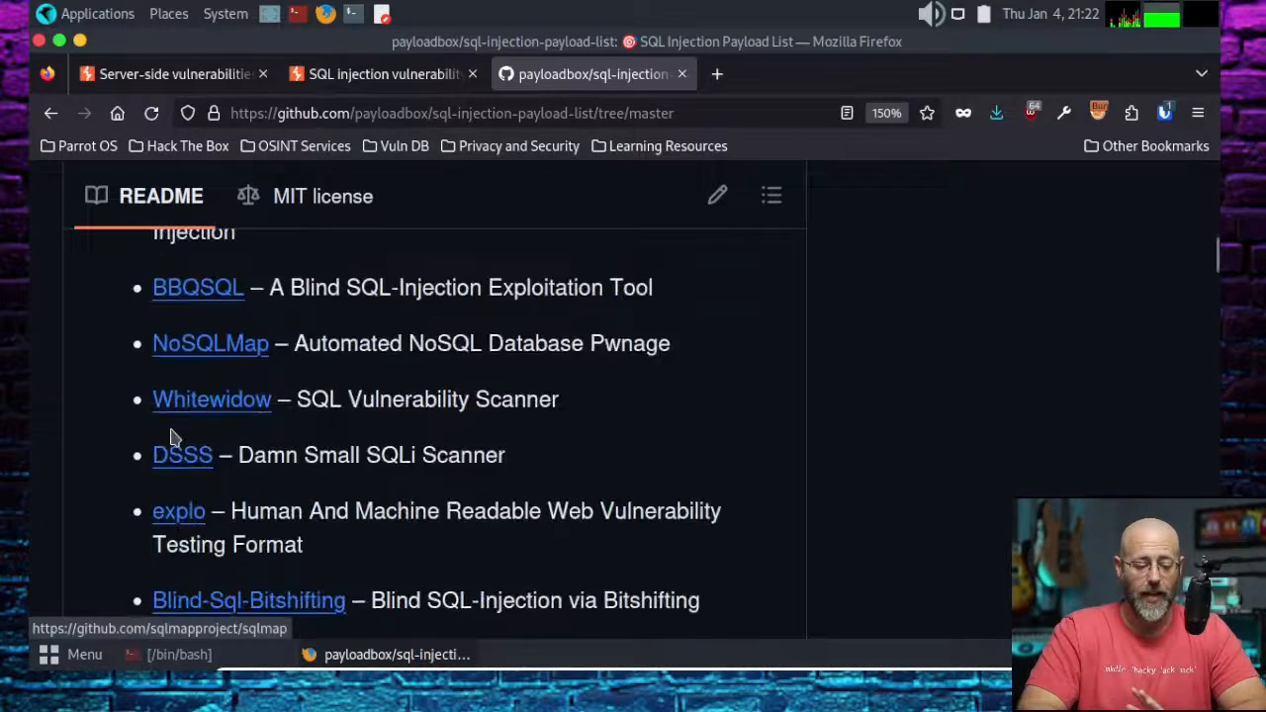
{"action": "scroll", "scroll_direction": "down", "scroll_amount": 3}
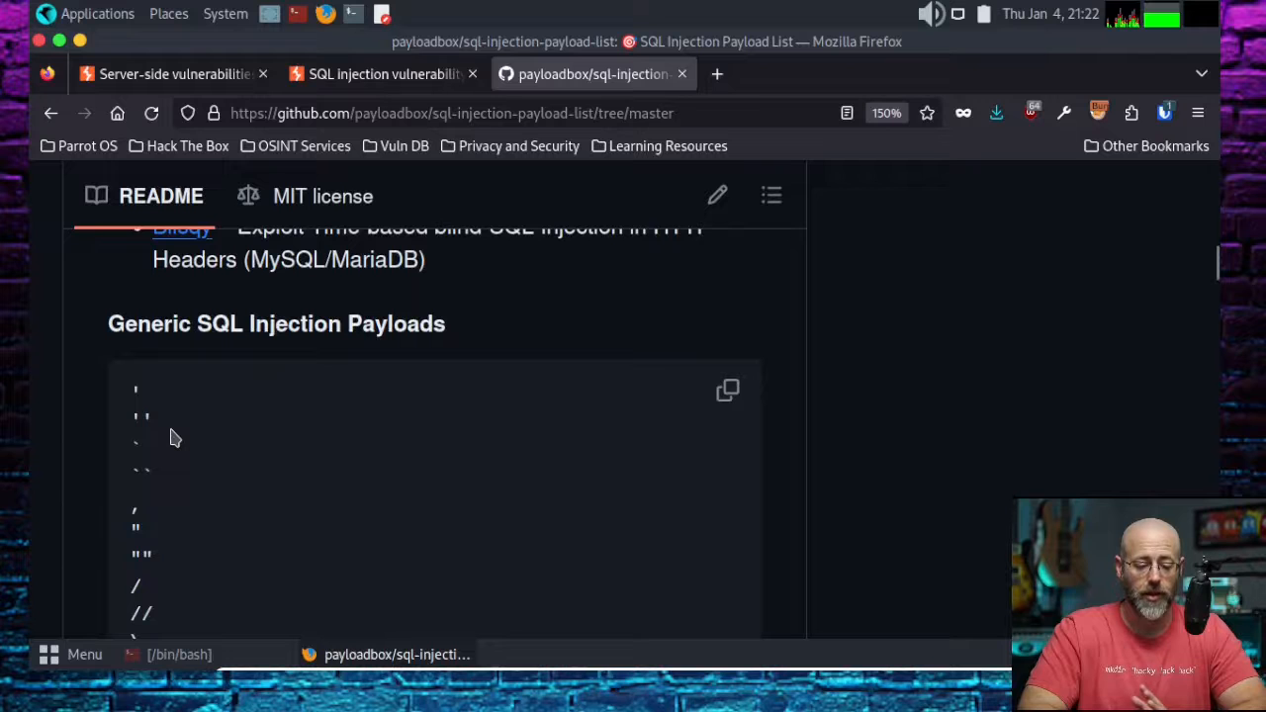
{"action": "mouse_move", "coordinate": [416, 367]}
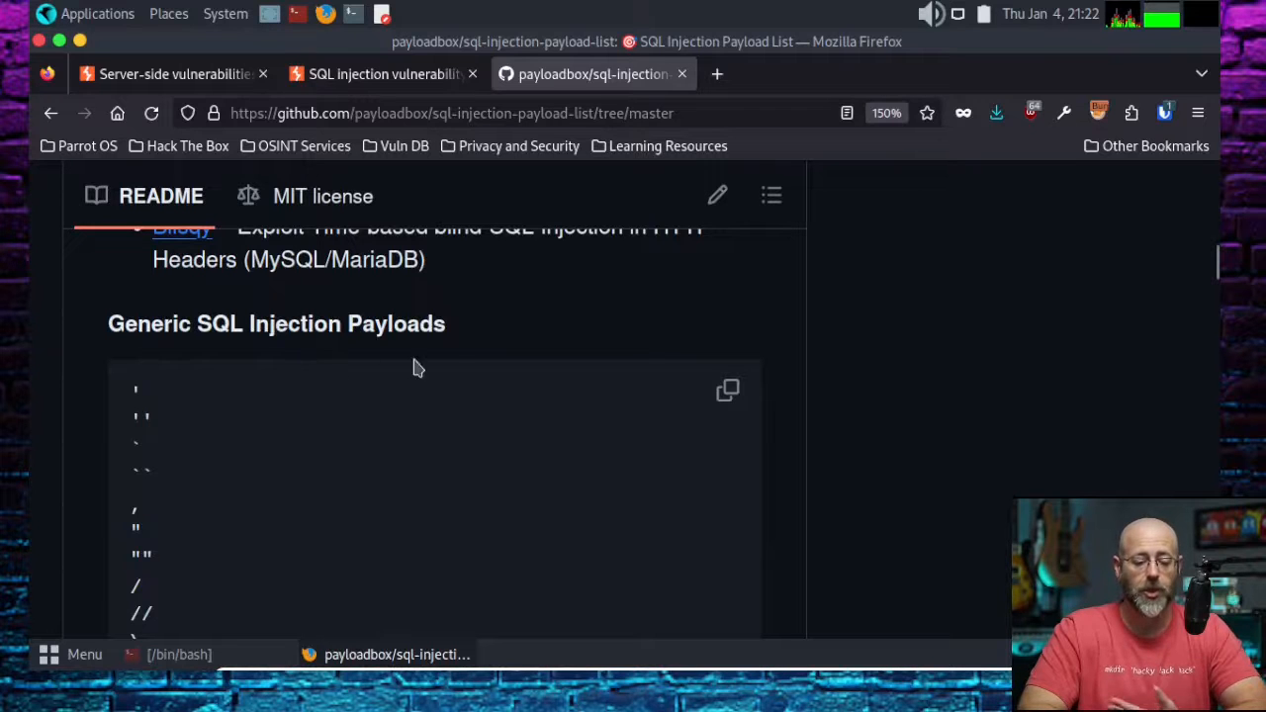
{"action": "scroll", "scroll_direction": "down", "scroll_amount": 3}
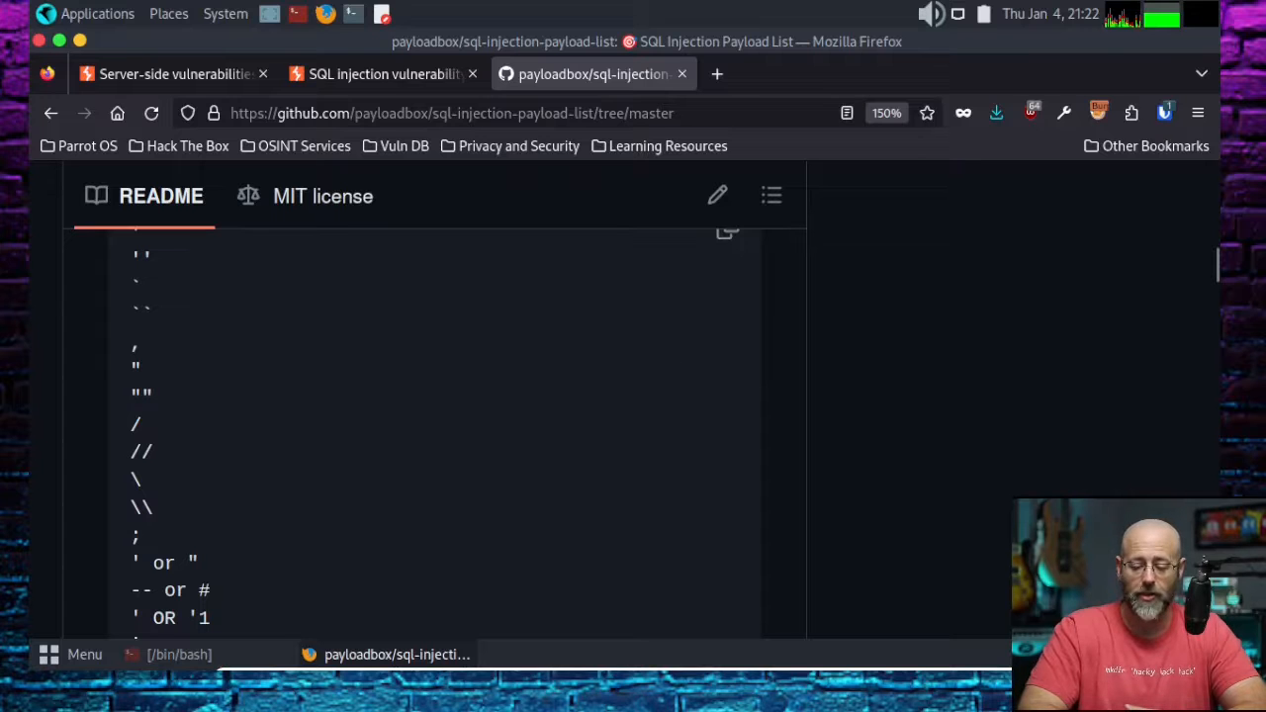
{"action": "left_click", "coordinate": [178, 652]}
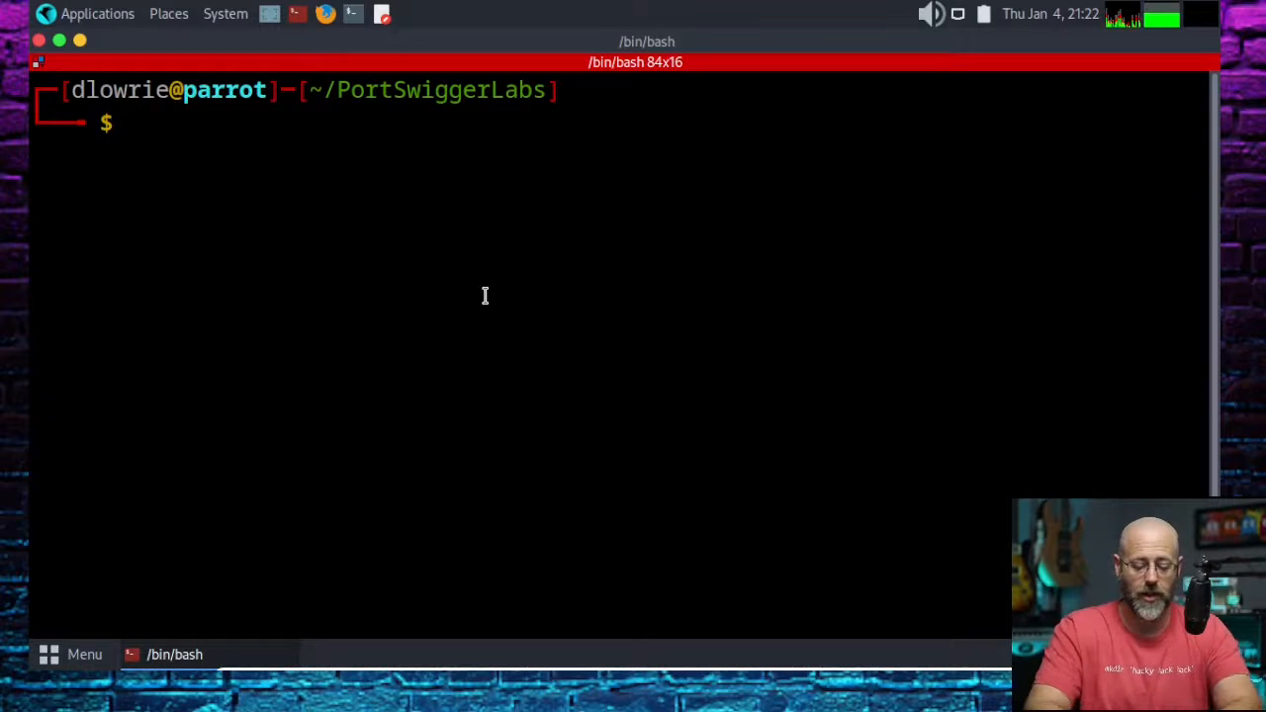
List the PortSwiggerLabs folder and show the first lines of Generic_SQLI.txt.
{"action": "type", "text": "ls"}
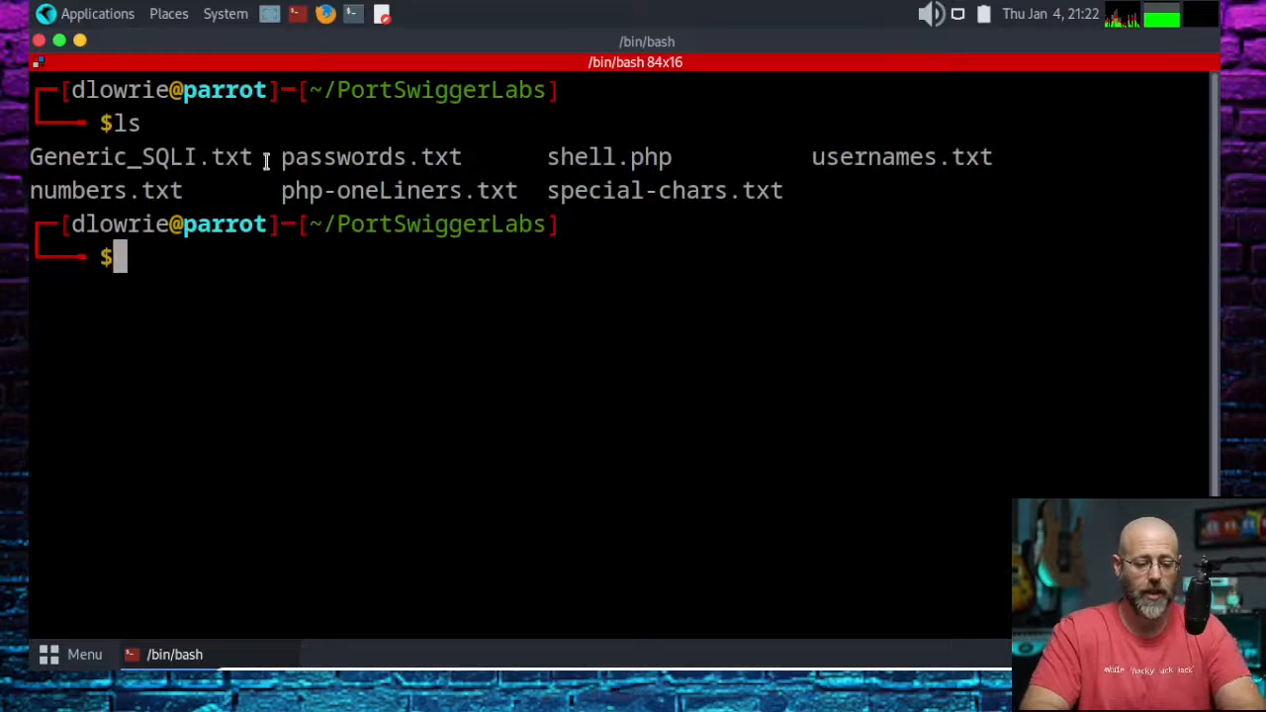
{"action": "double_click", "coordinate": [141, 157]}
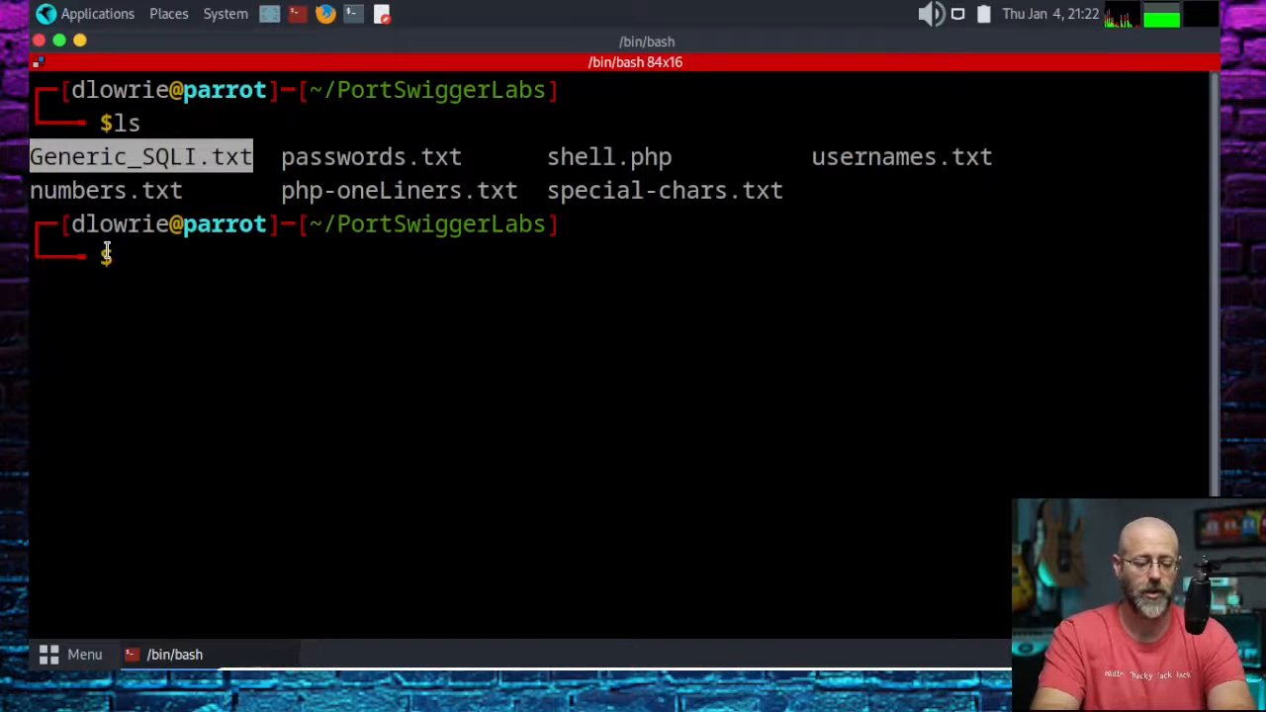
{"action": "type", "text": "head Generic_SQLI.txt"}
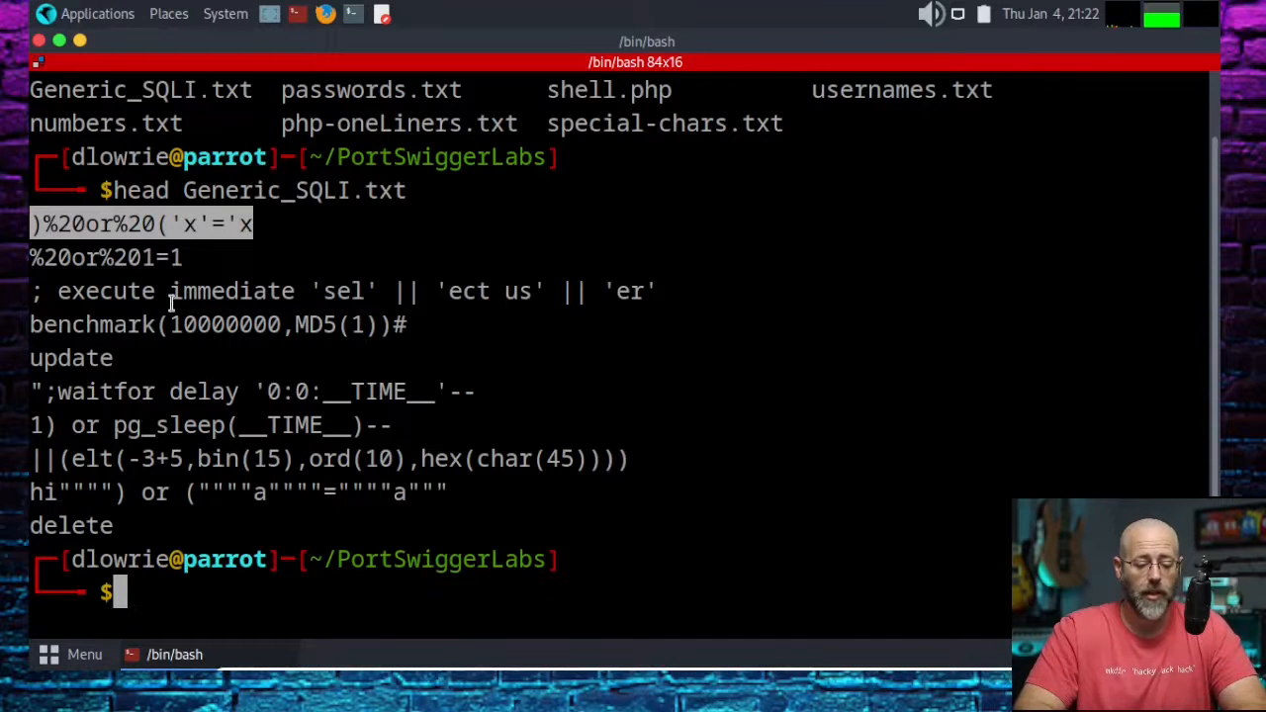
{"action": "mouse_move", "coordinate": [188, 380]}
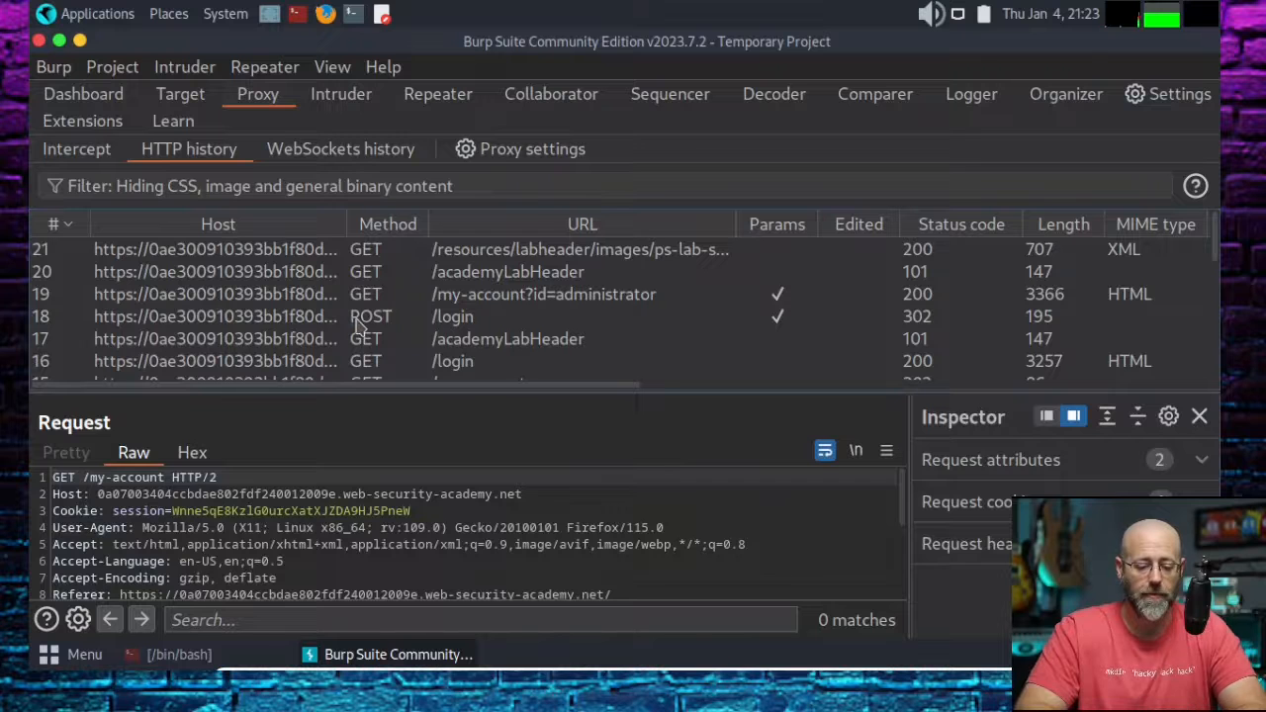
Select the POST /login request in HTTP history and launch the KMagnifier screen magnifier.
{"action": "left_click", "coordinate": [453, 316]}
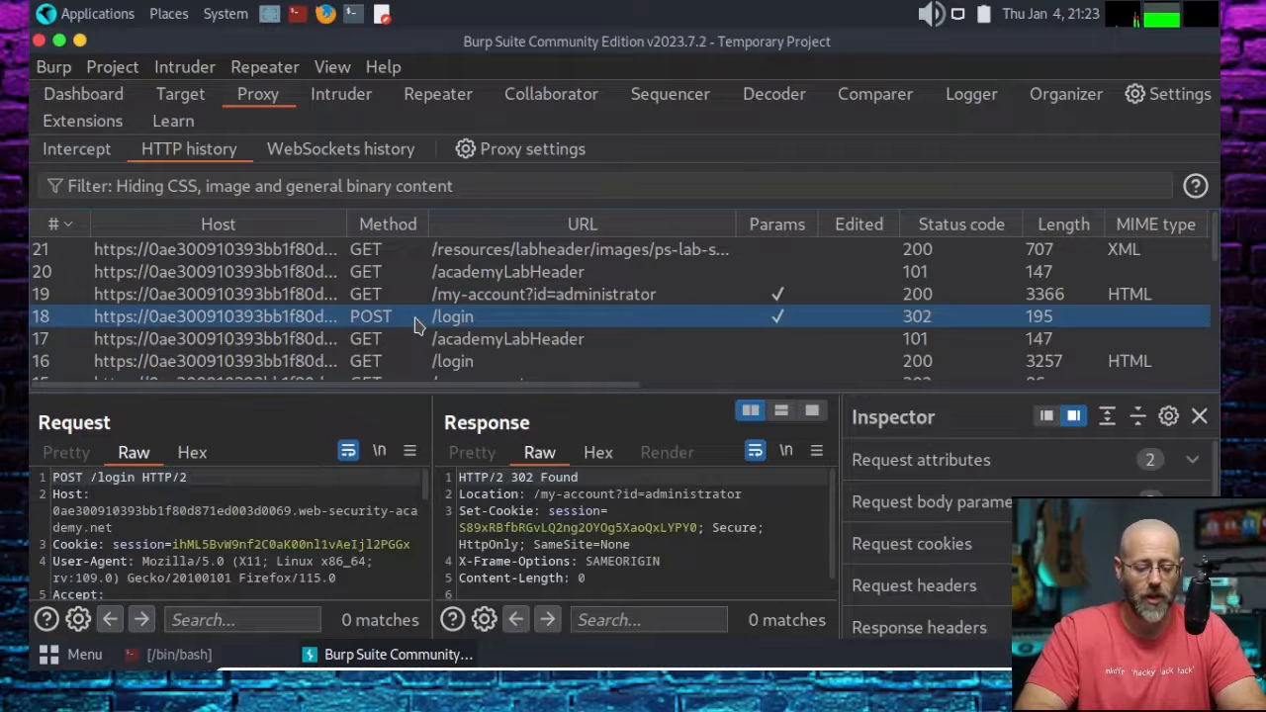
{"action": "mouse_move", "coordinate": [1028, 392]}
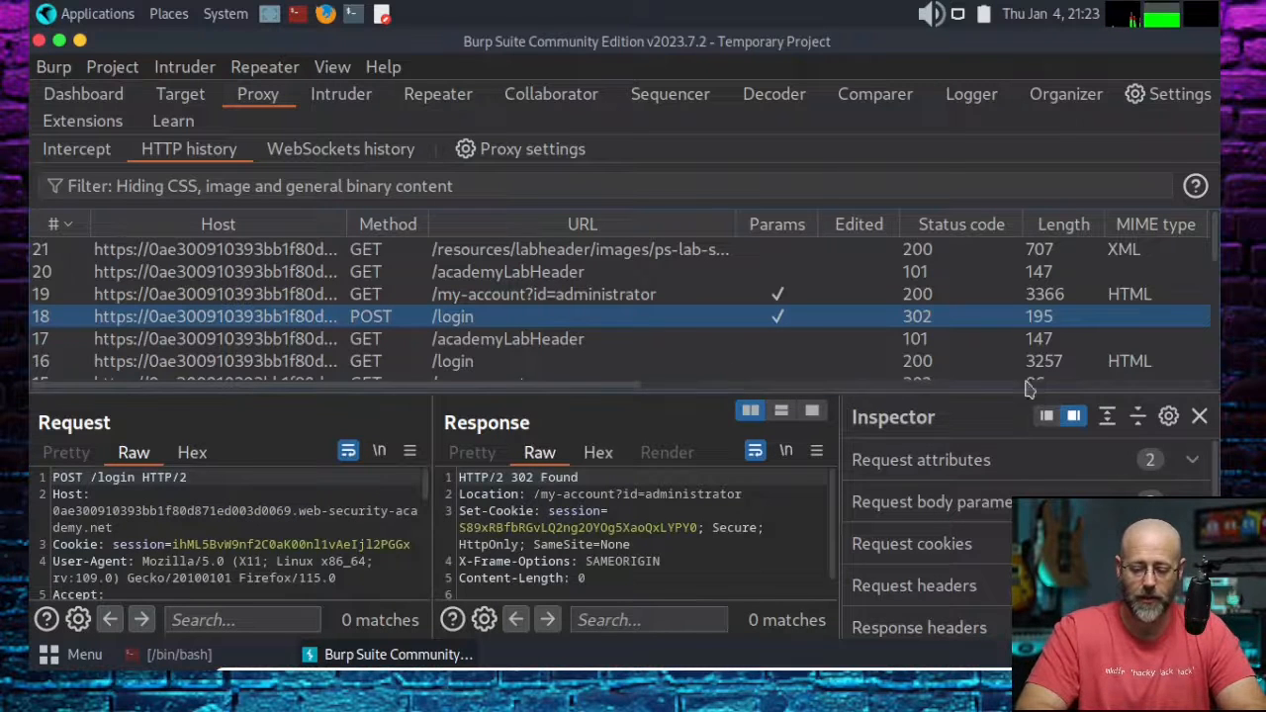
{"action": "left_click", "coordinate": [97, 11]}
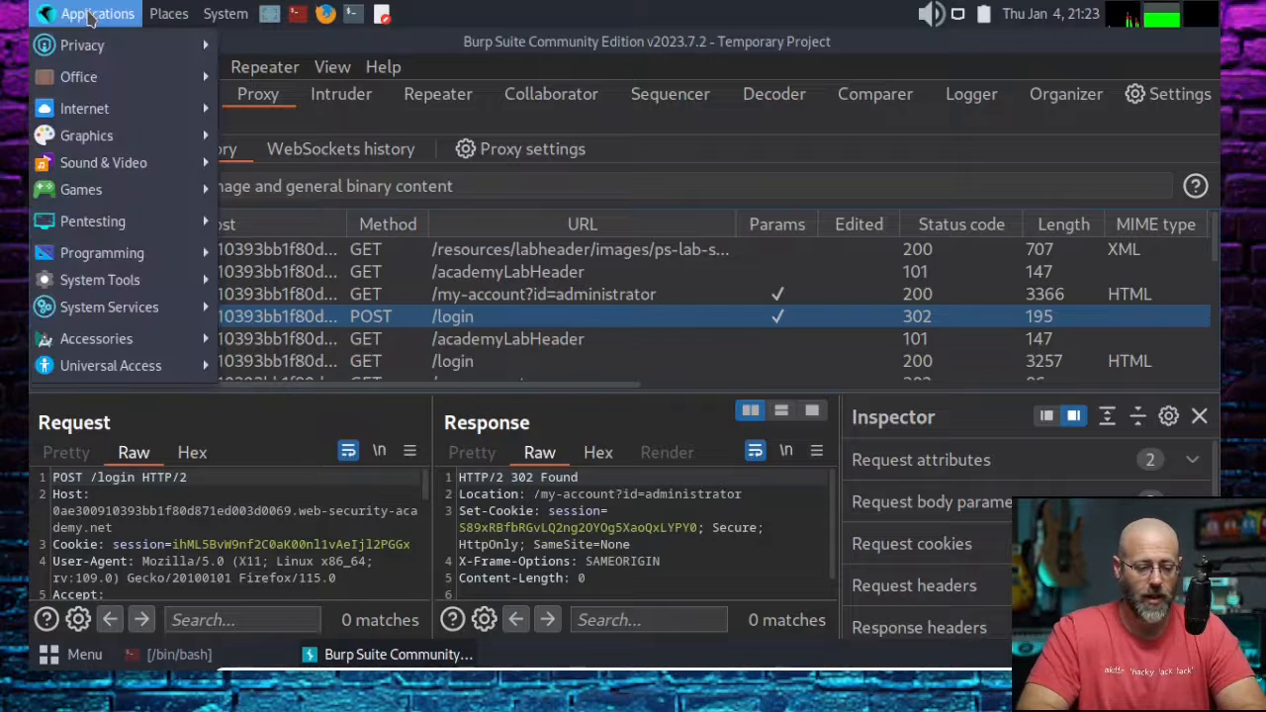
{"action": "left_click", "coordinate": [97, 13]}
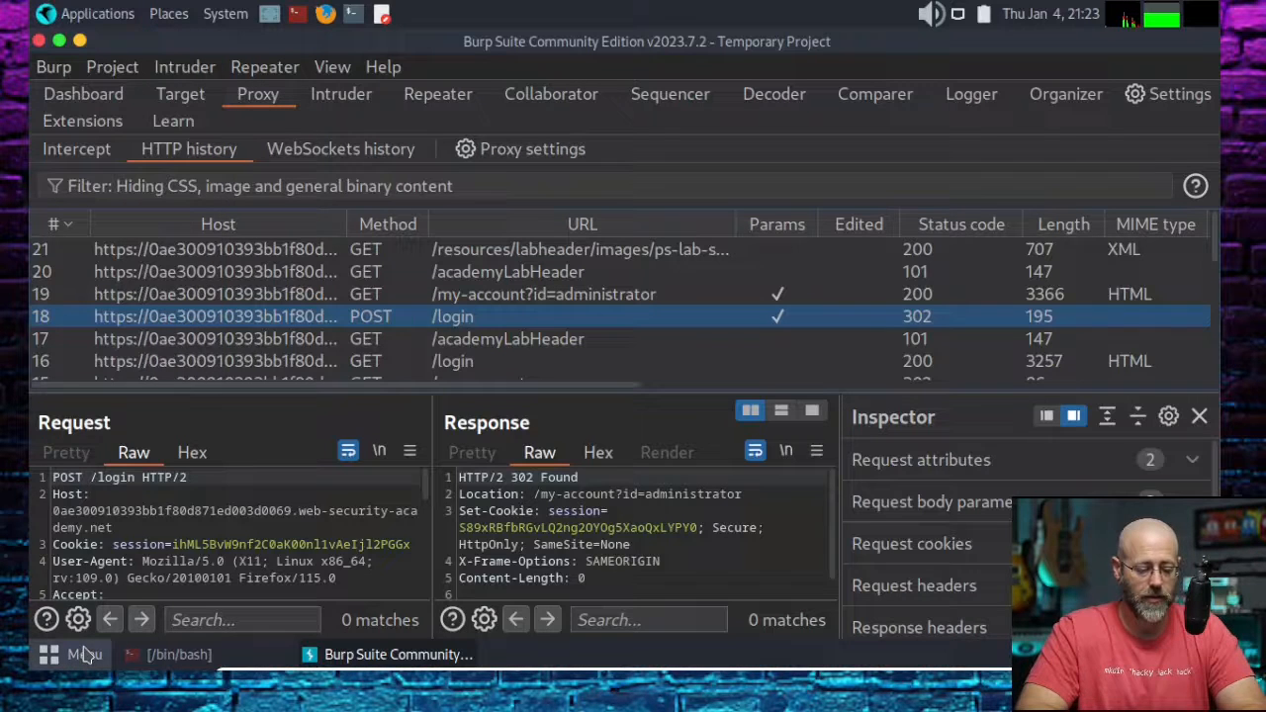
{"action": "left_click", "coordinate": [69, 652]}
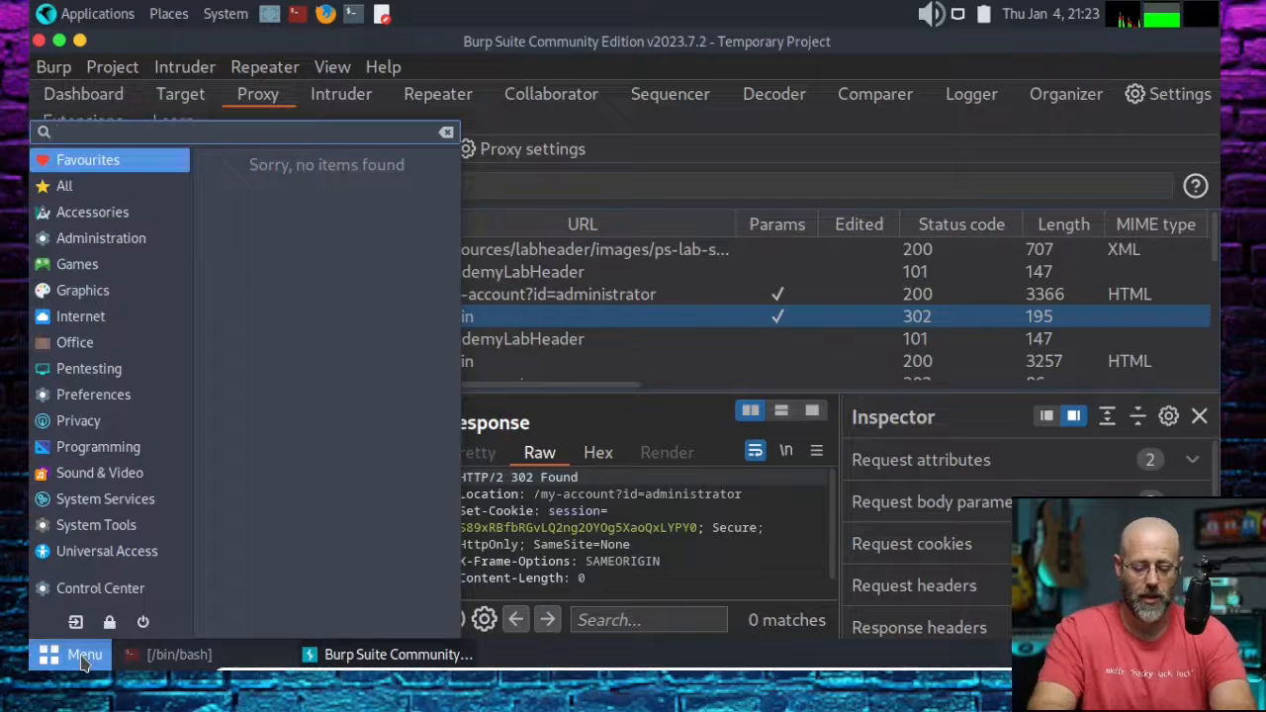
{"action": "type", "text": "mad"}
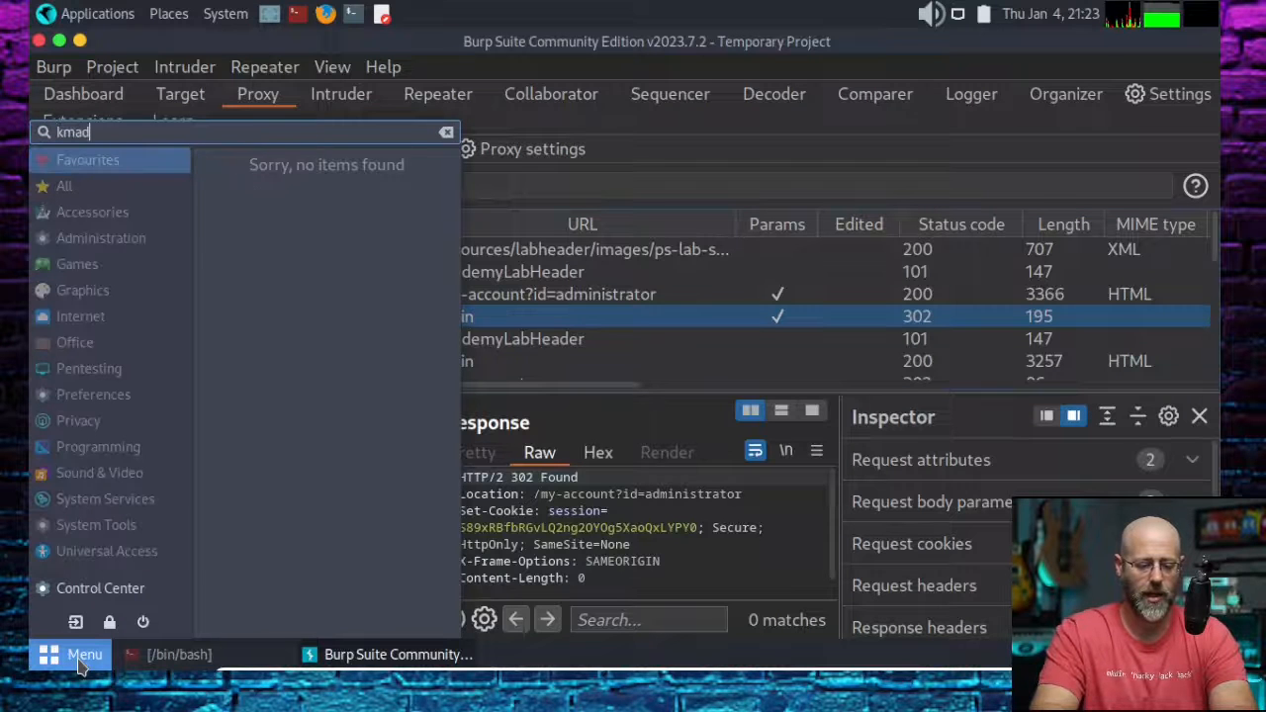
{"action": "key", "text": "BackSpace"}
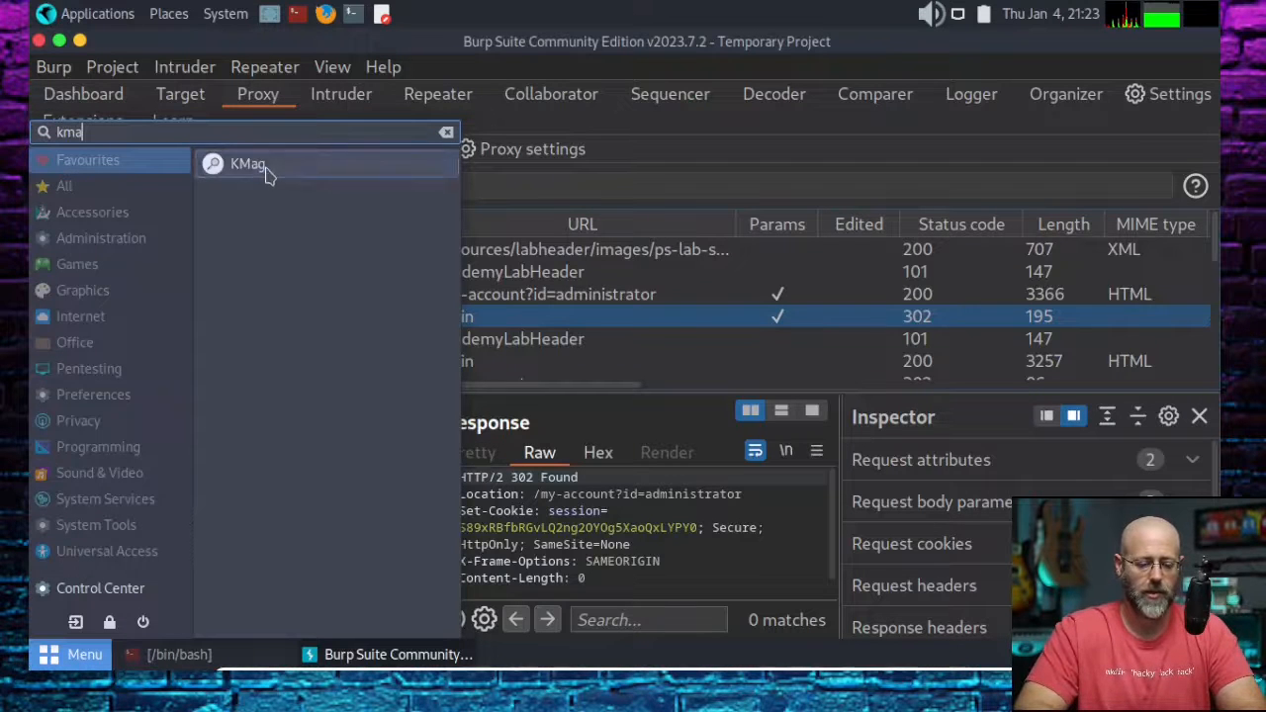
{"action": "left_click", "coordinate": [247, 162]}
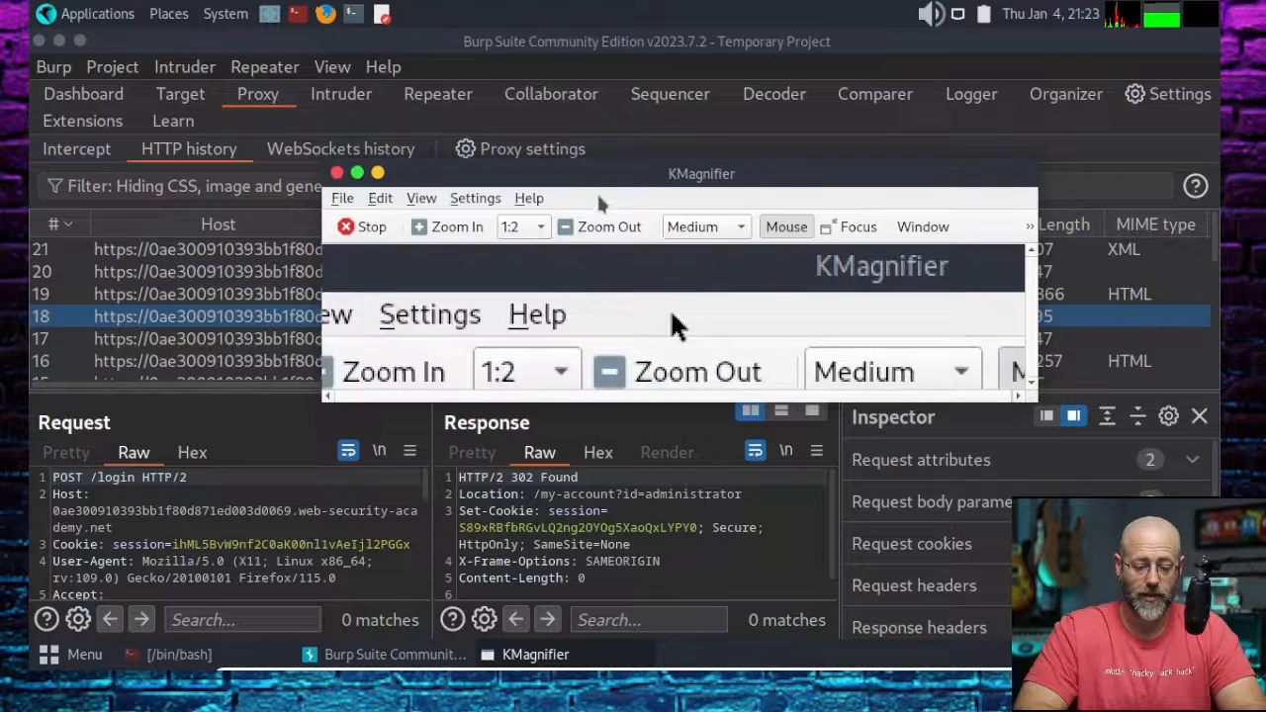
{"action": "left_click_drag", "start_coordinate": [700, 174], "coordinate": [880, 49]}
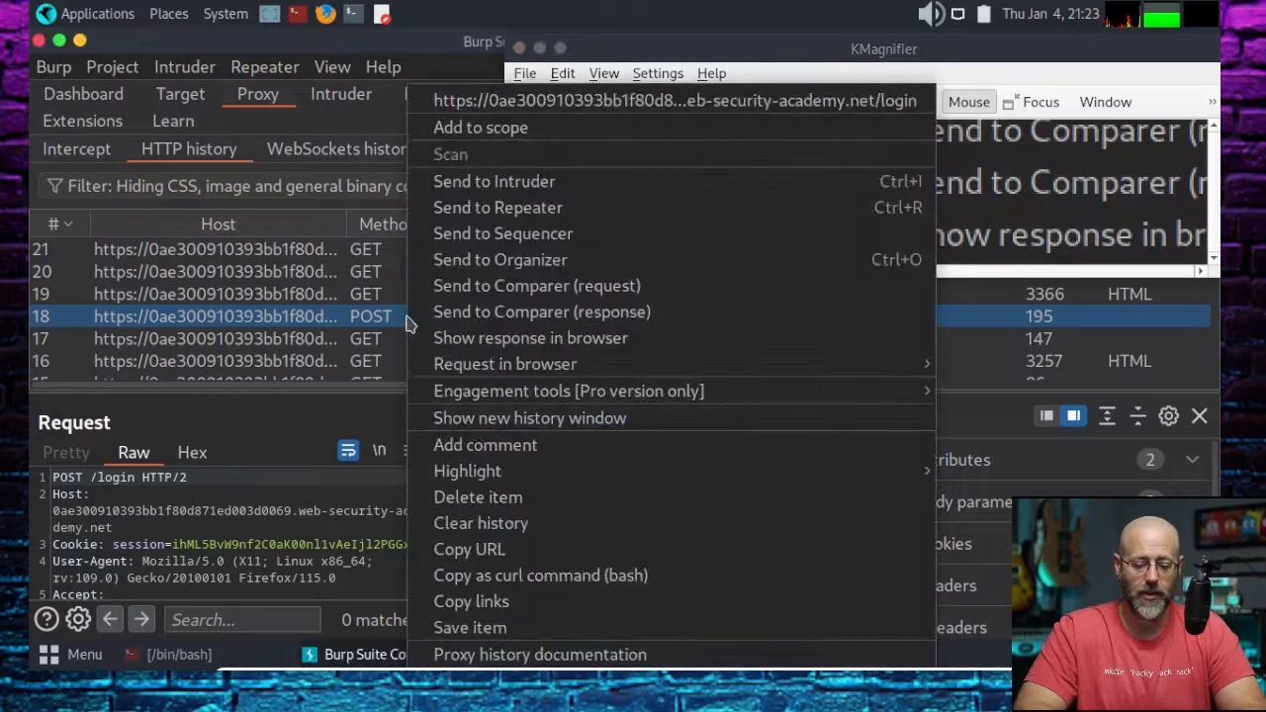
{"action": "mouse_move", "coordinate": [495, 182]}
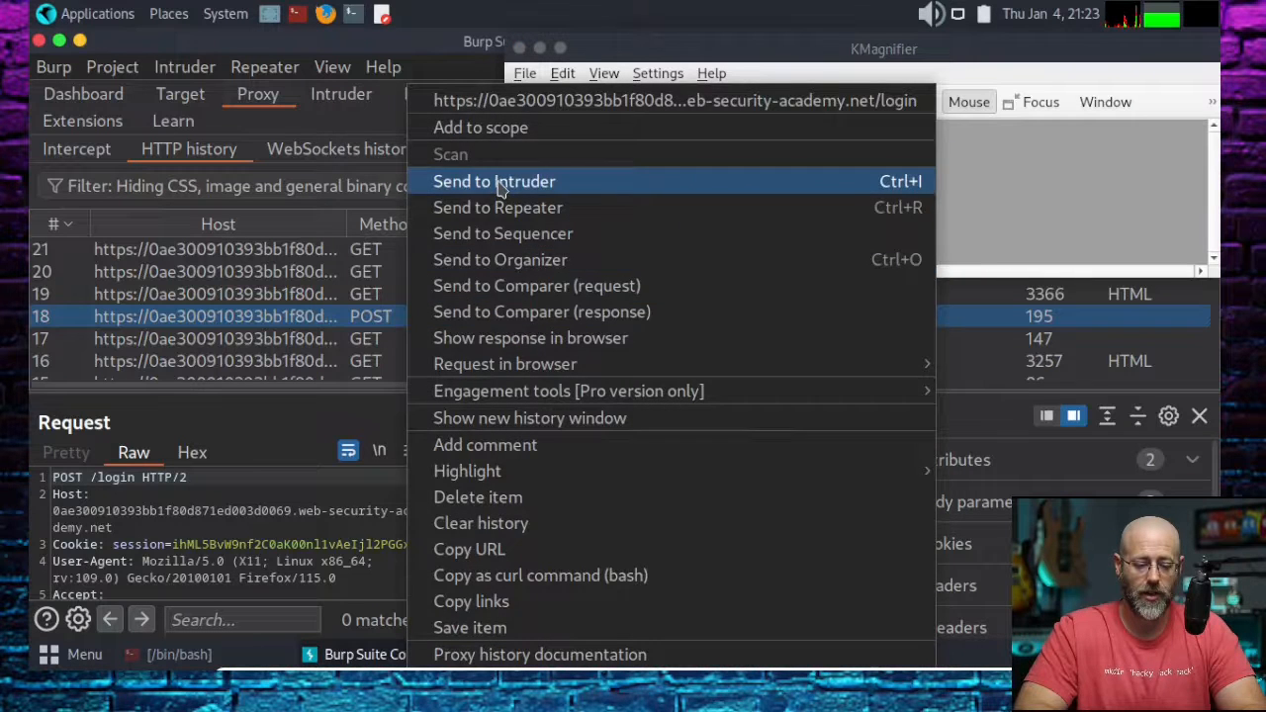
Send the POST /login request to Intruder.
{"action": "left_click", "coordinate": [494, 182]}
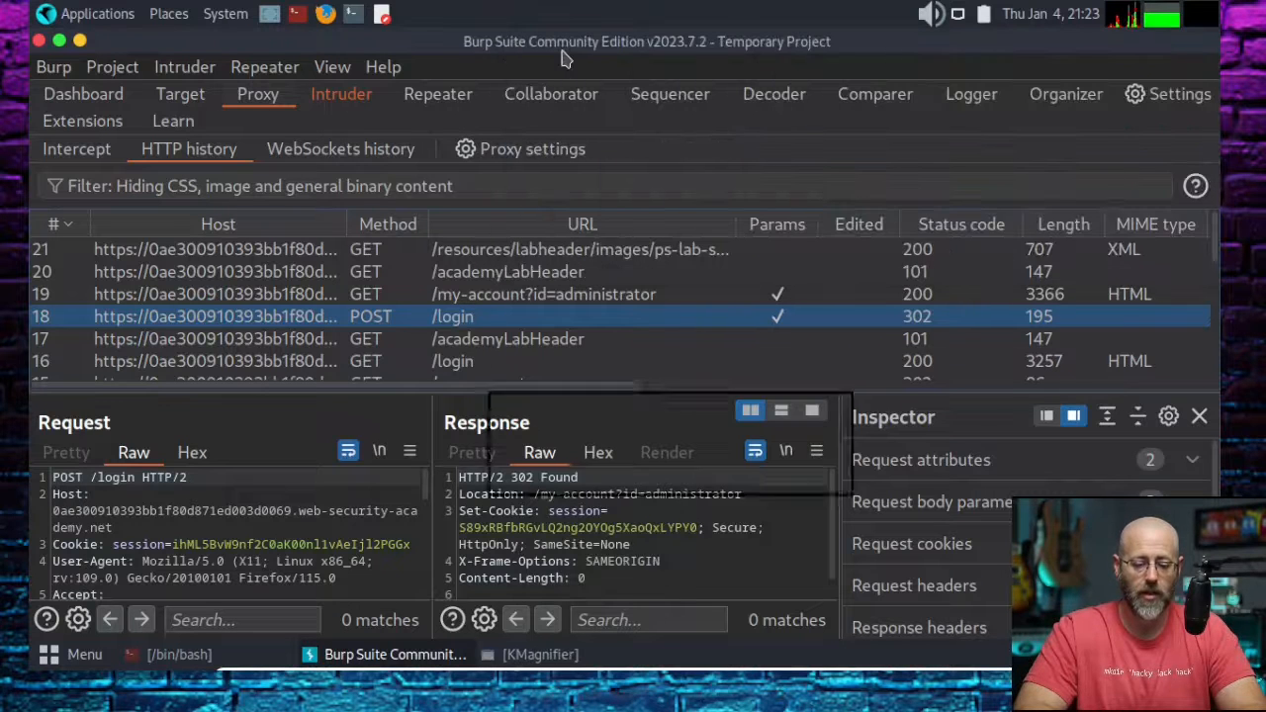
Review the login request's single payload position in Intruder, then move to its Payloads settings.
{"action": "left_click", "coordinate": [340, 93]}
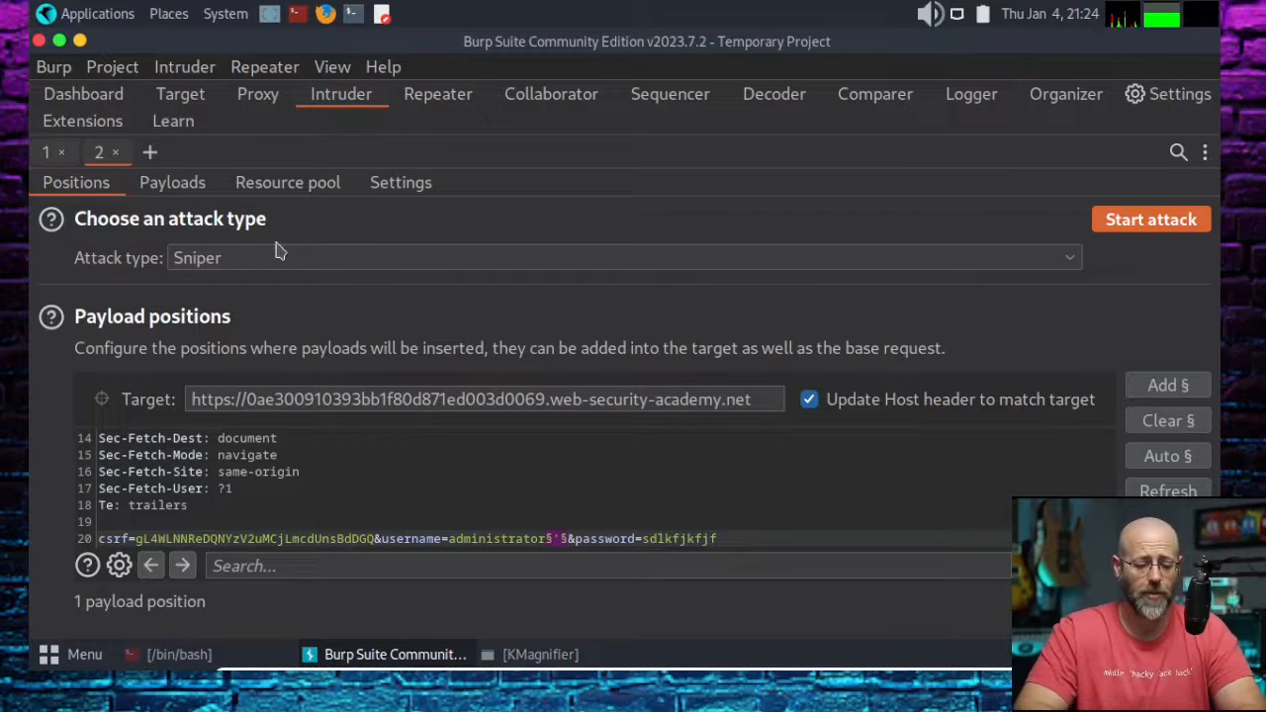
{"action": "left_click", "coordinate": [172, 182]}
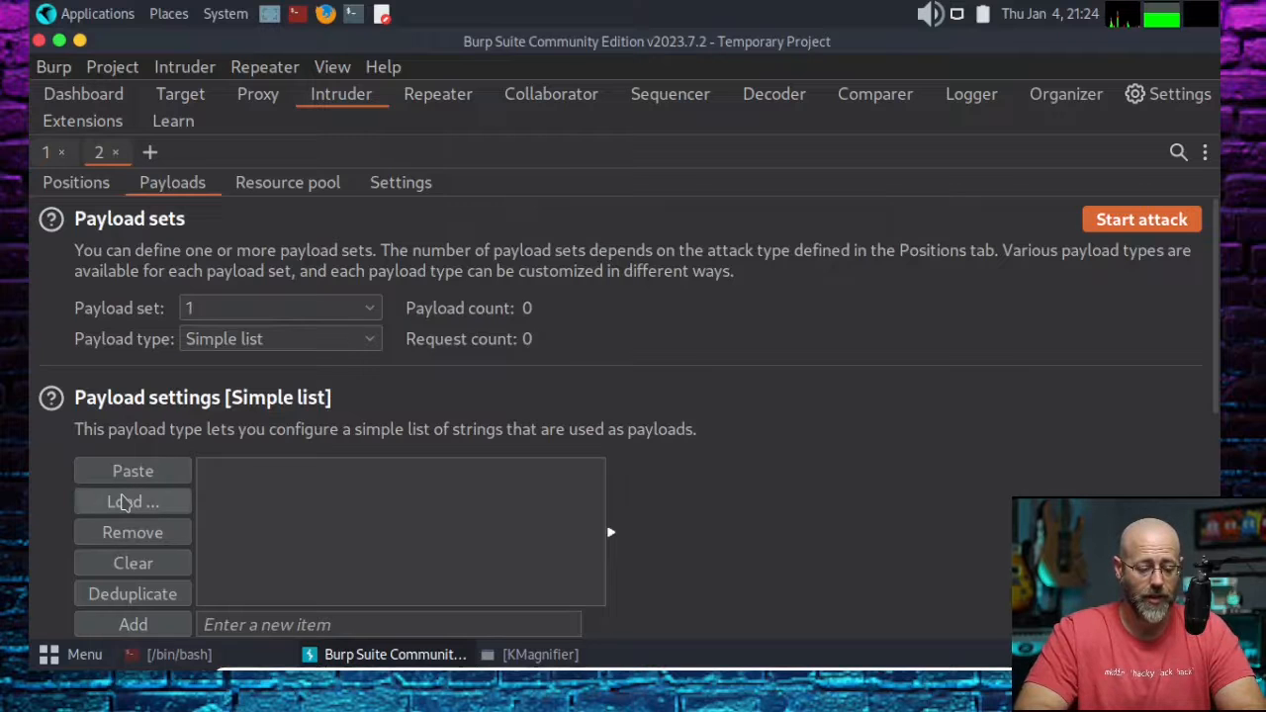
Load Generic_SQLI.txt from PortSwiggerLabs as the simple payload list, giving 263 payloads.
{"action": "left_click", "coordinate": [133, 502]}
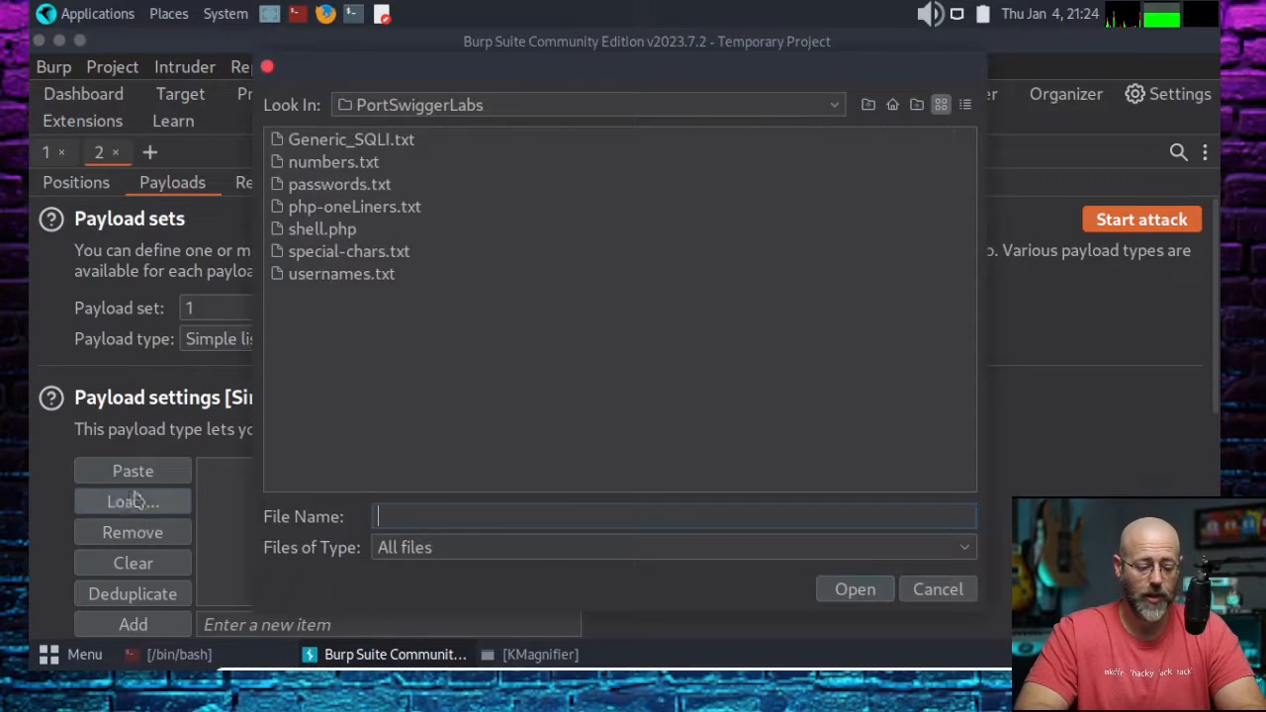
{"action": "left_click", "coordinate": [350, 138]}
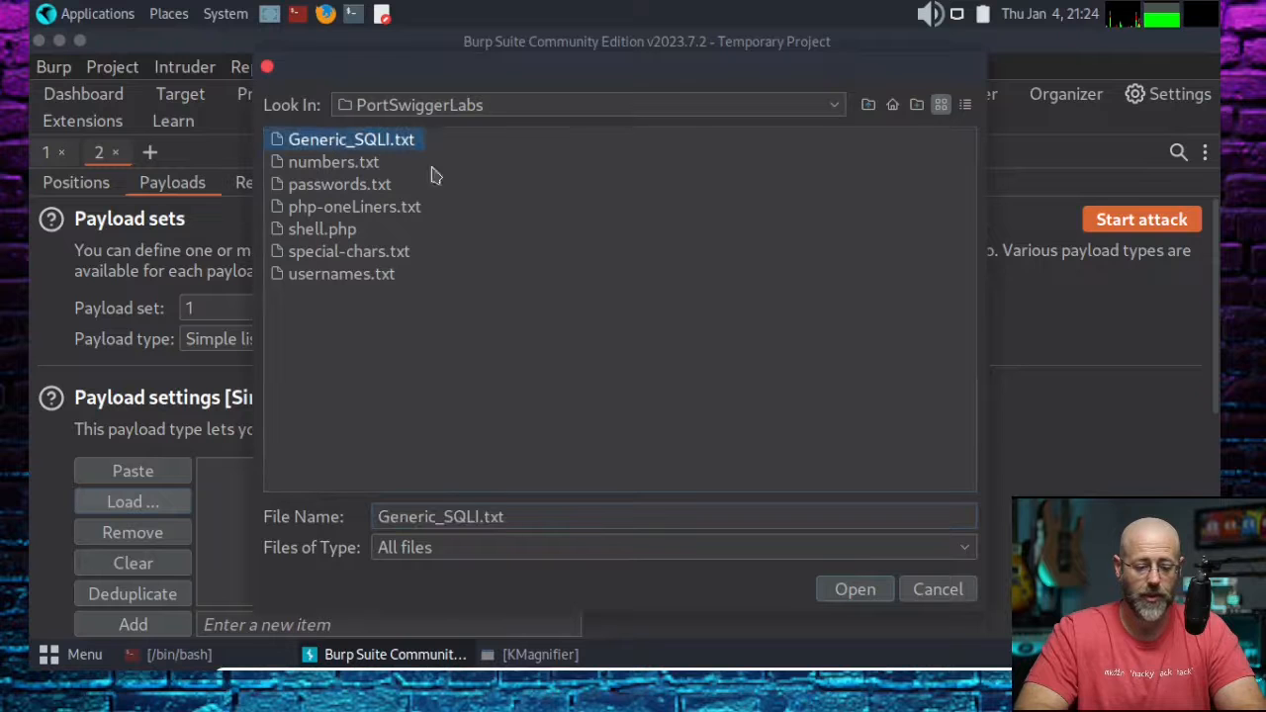
{"action": "left_click", "coordinate": [854, 589]}
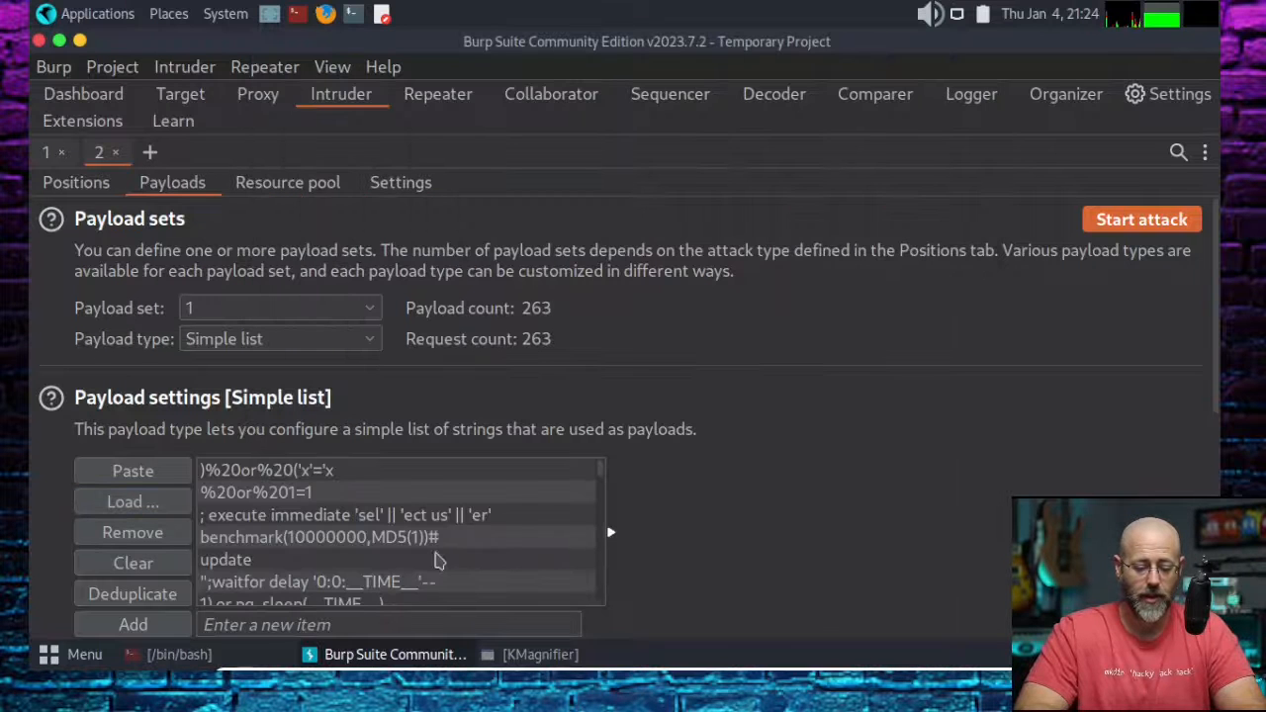
{"action": "scroll", "scroll_direction": "down", "scroll_amount": 3}
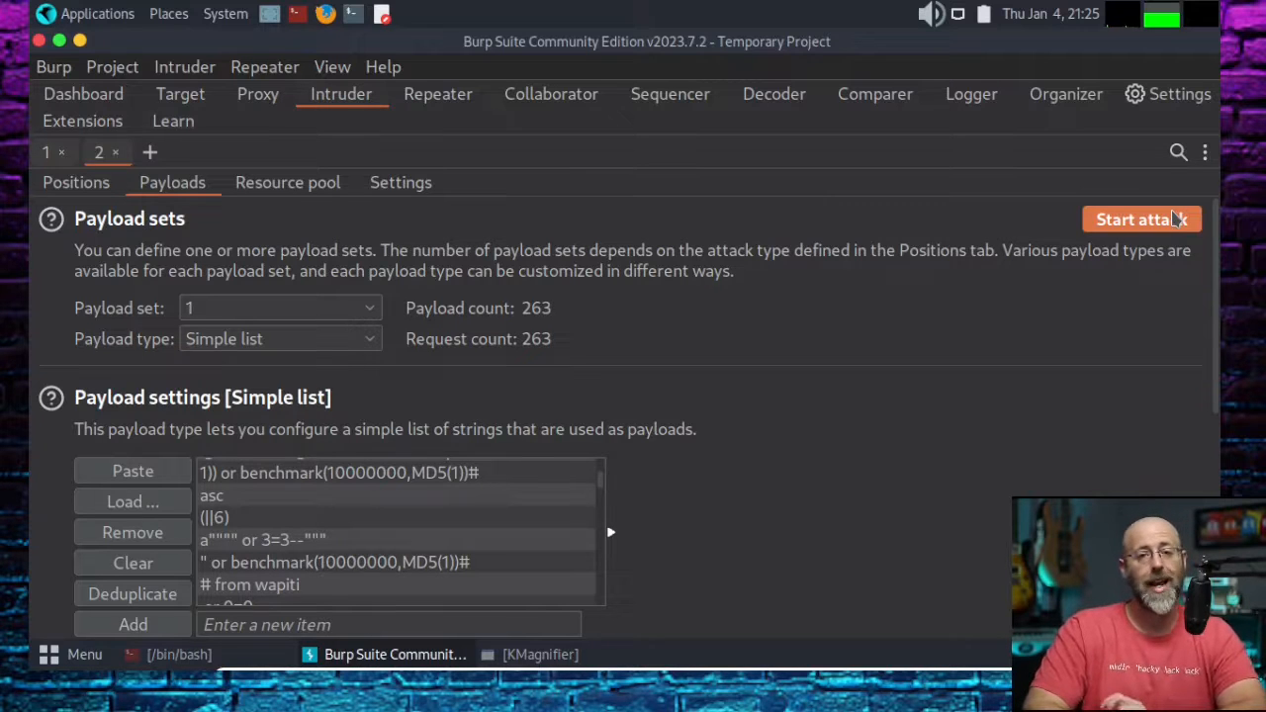
{"action": "mouse_move", "coordinate": [902, 483]}
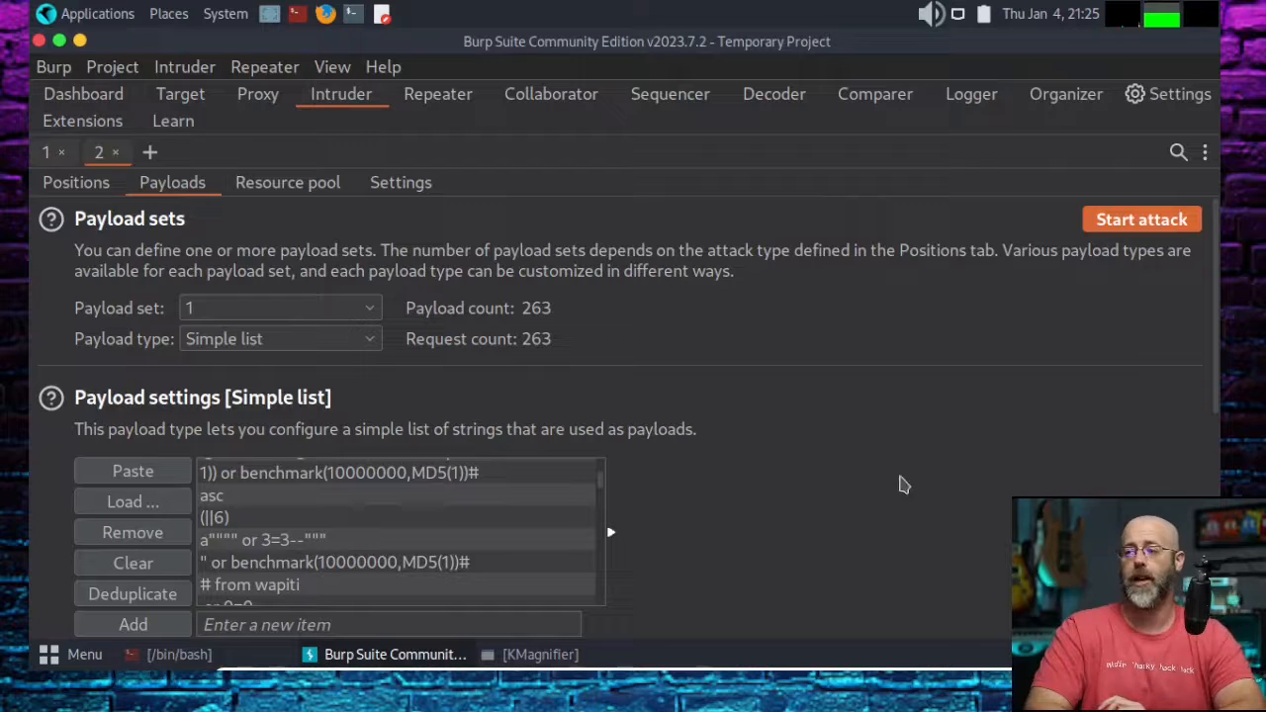